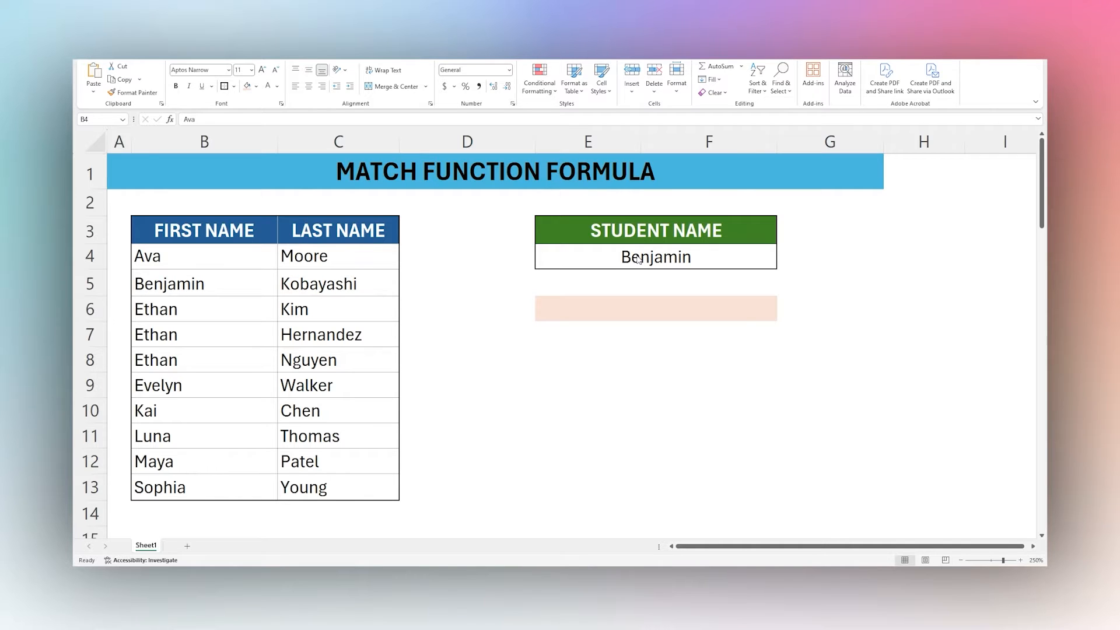
Step: Enter =MATCH(E4,B4:B13,0) in E6 so Benjamin's exact position shows as 2
click(653, 256)
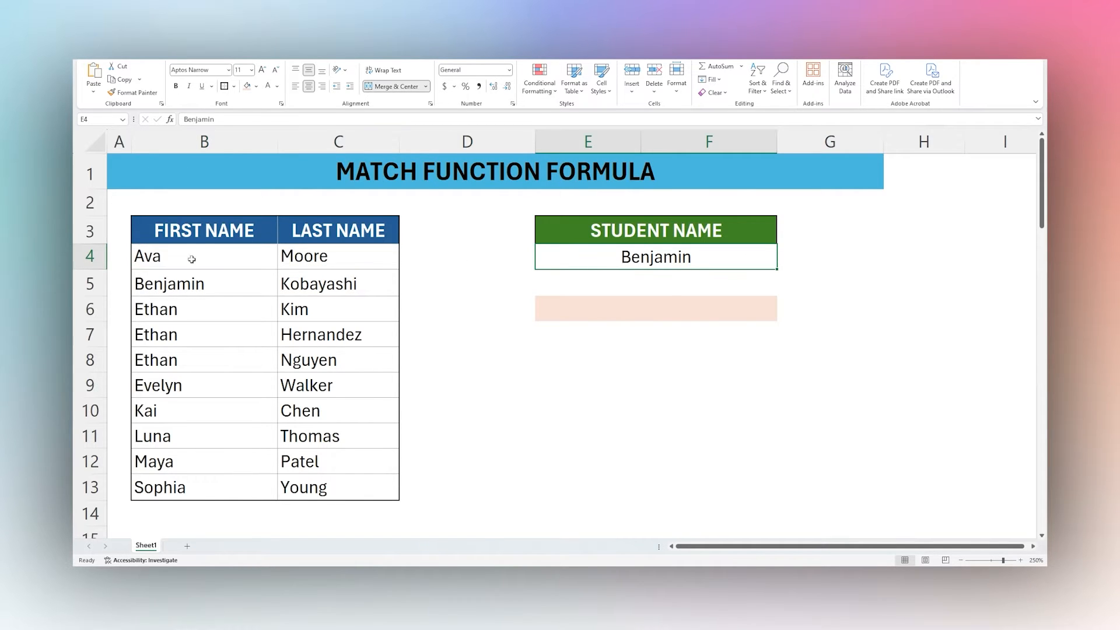
click(203, 255)
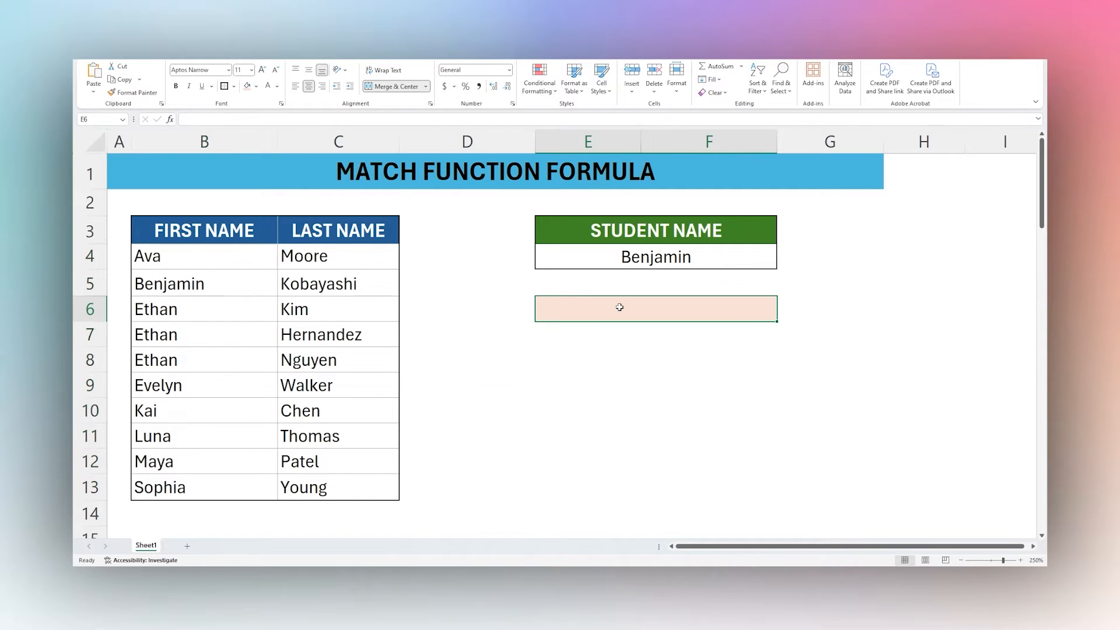
text(=)
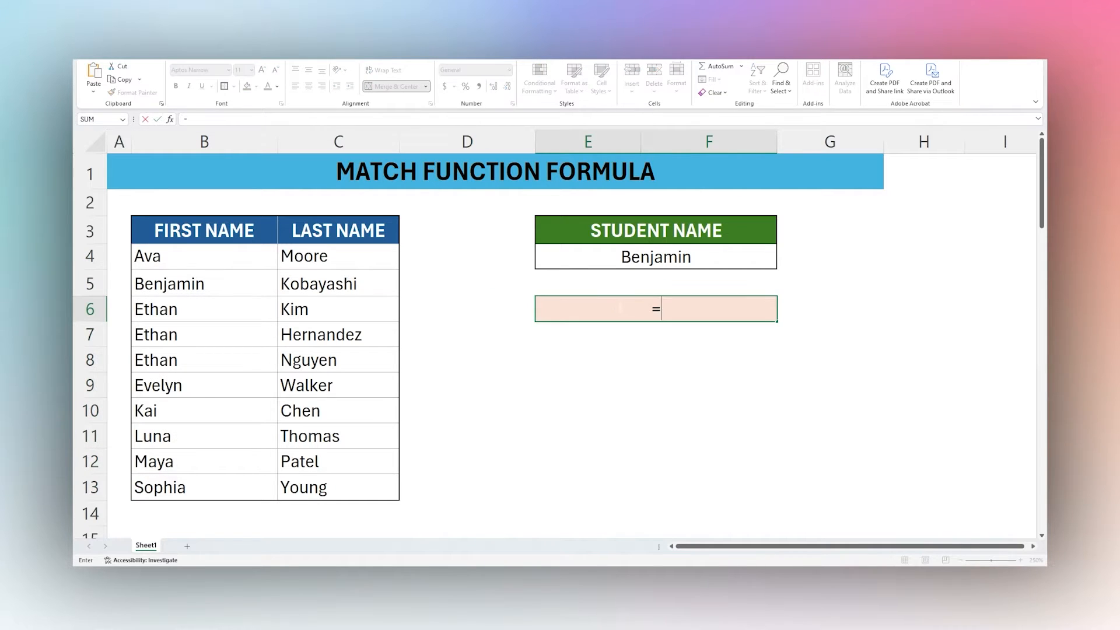
text(=MATCH()
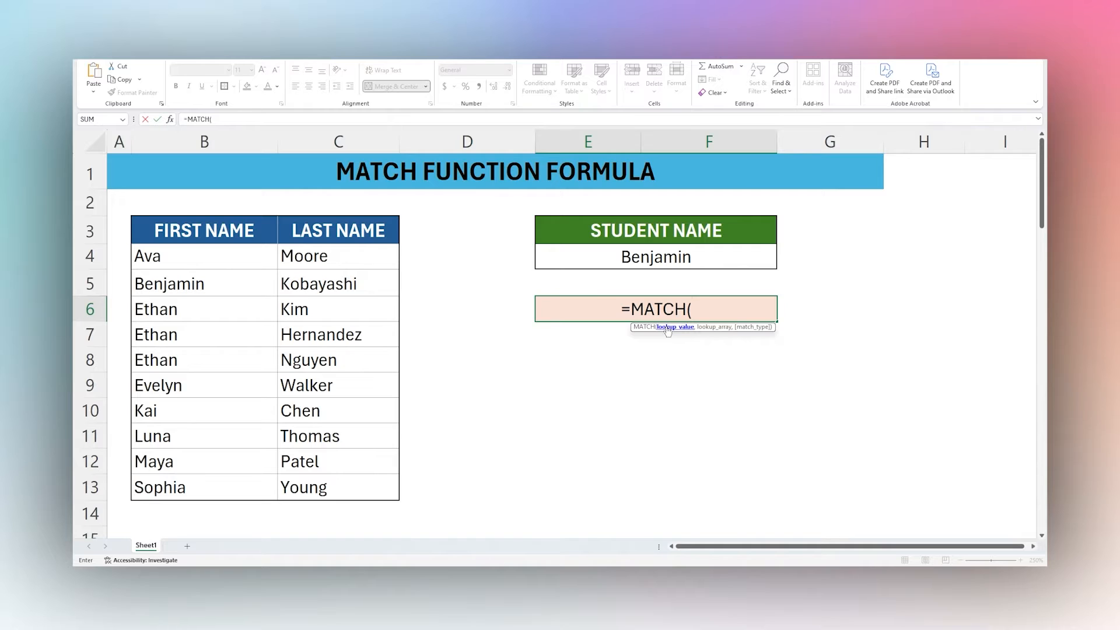
mouse_move(631, 260)
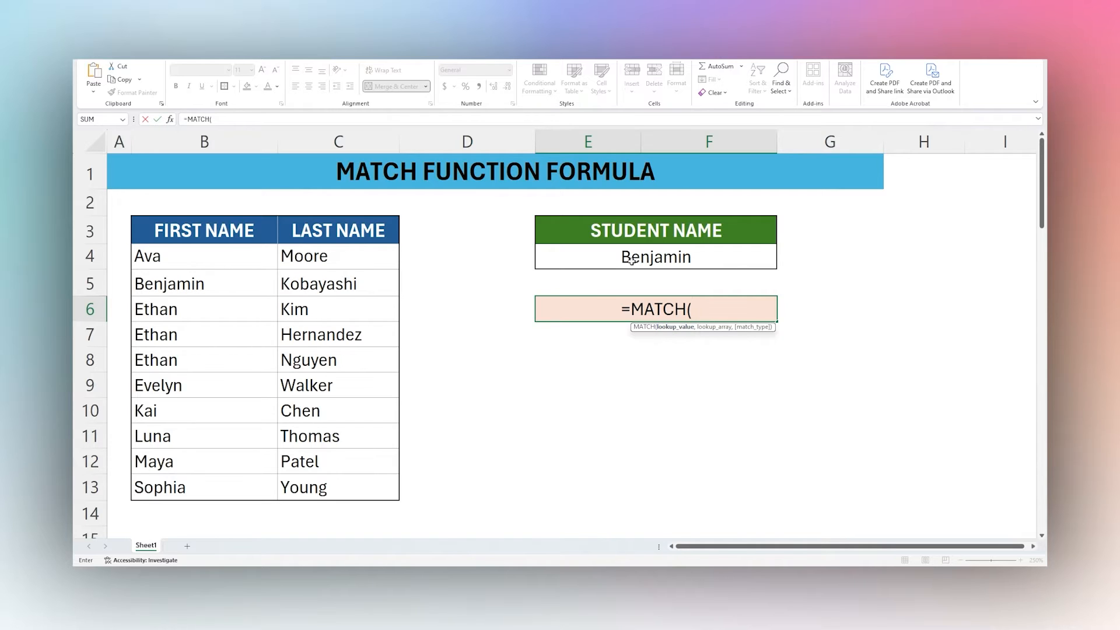
click(653, 256)
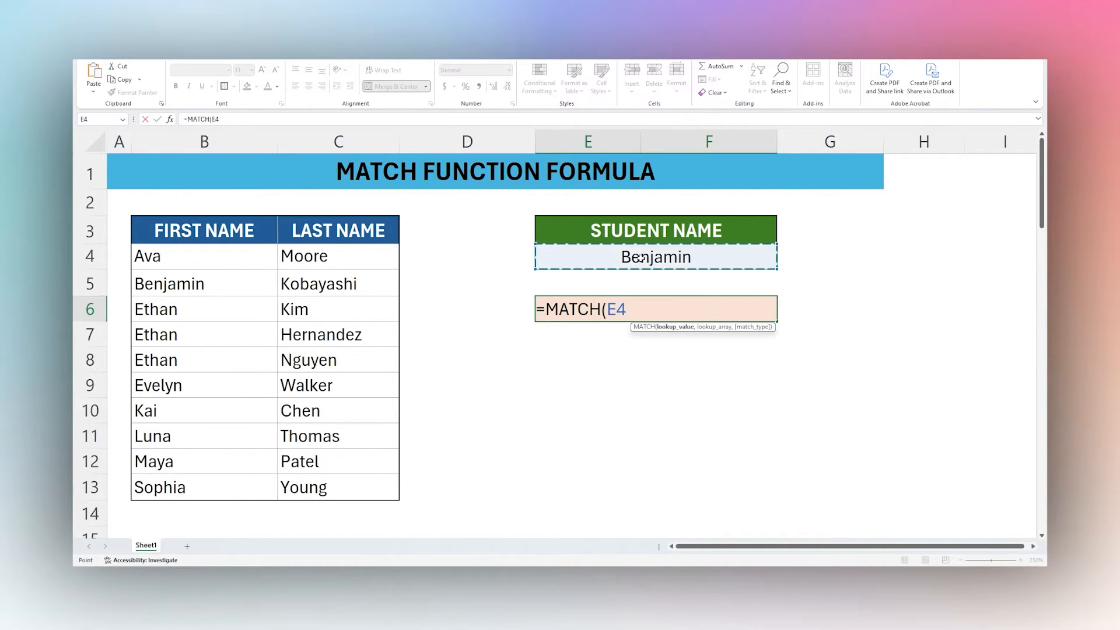
text(,B4:B13)
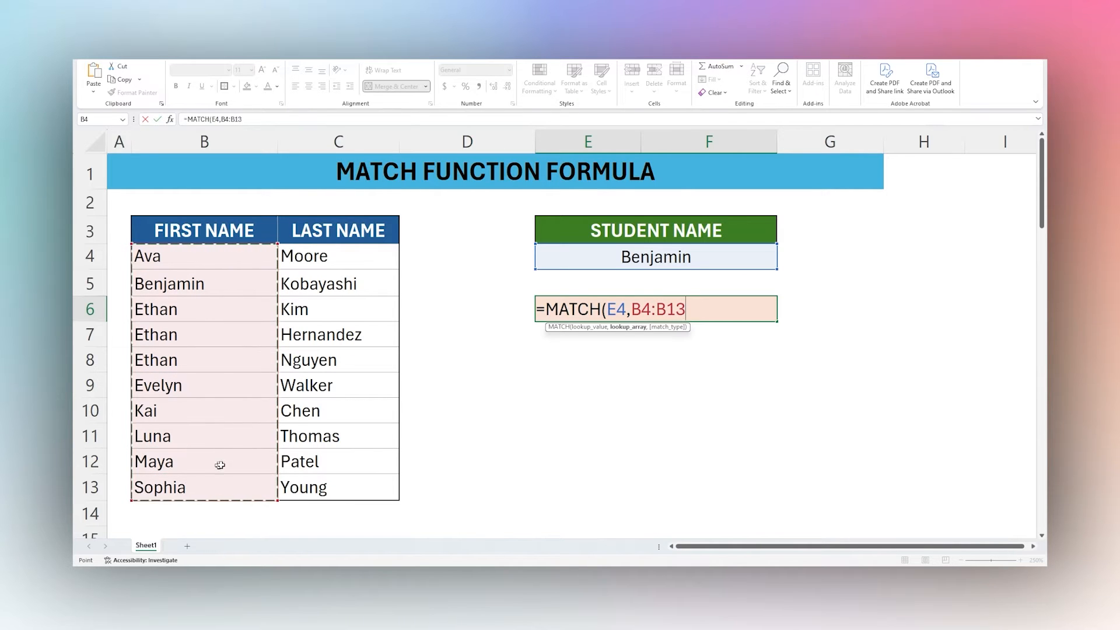
text(,)
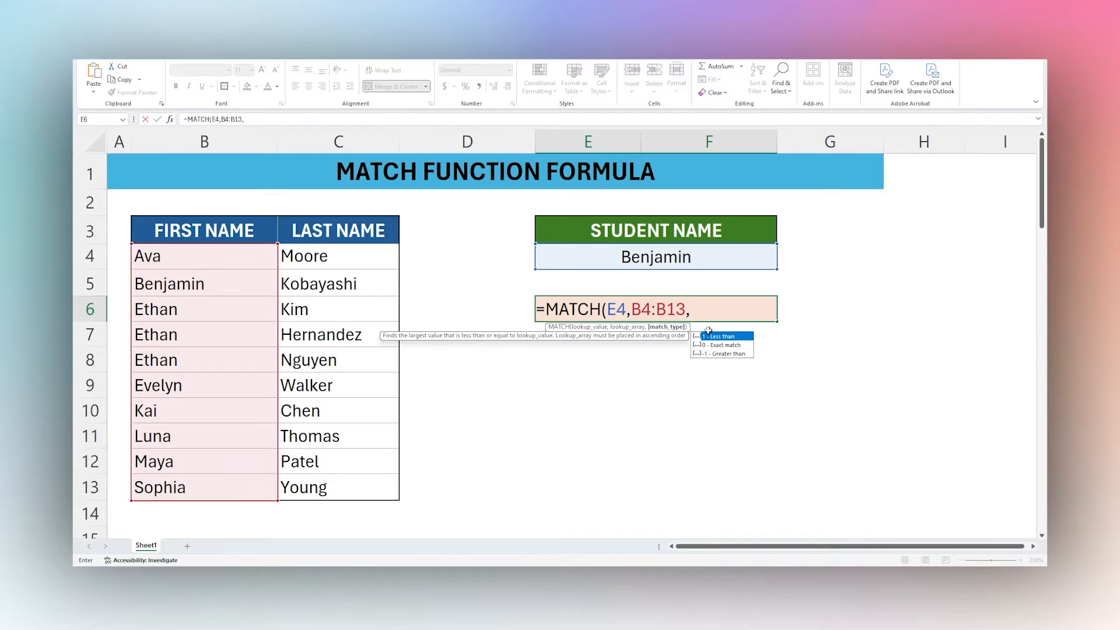
mouse_move(717, 336)
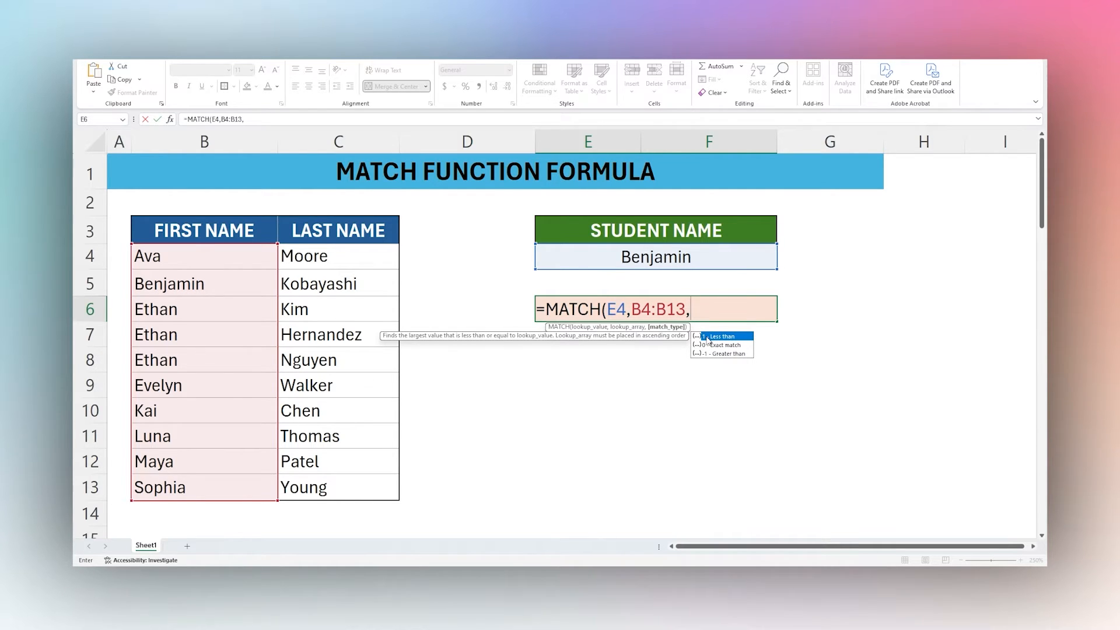
mouse_move(707, 355)
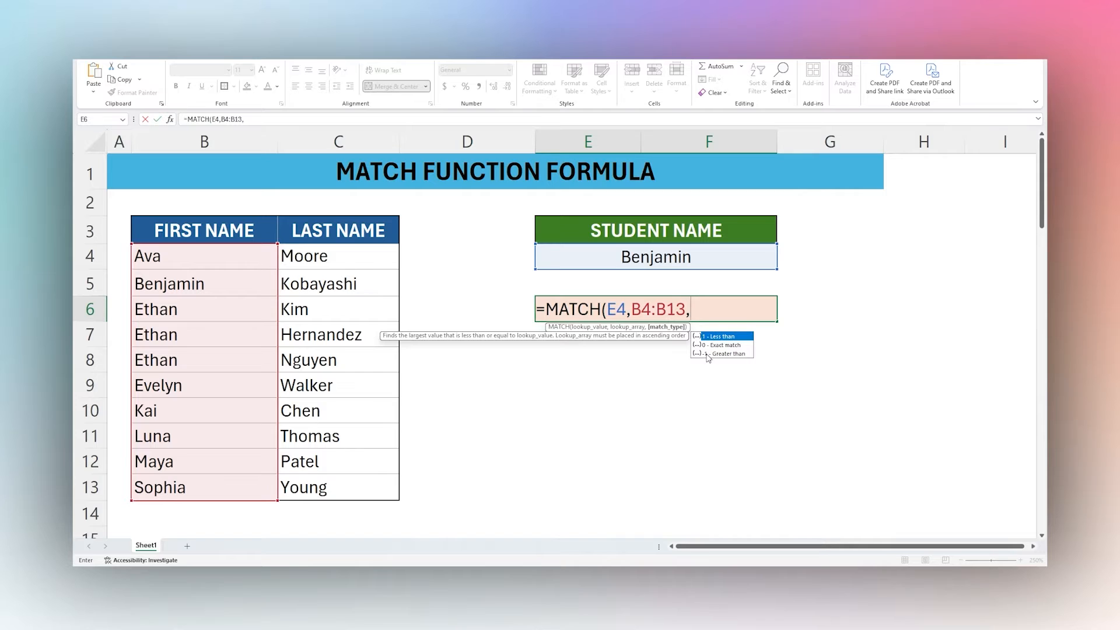
mouse_move(728, 360)
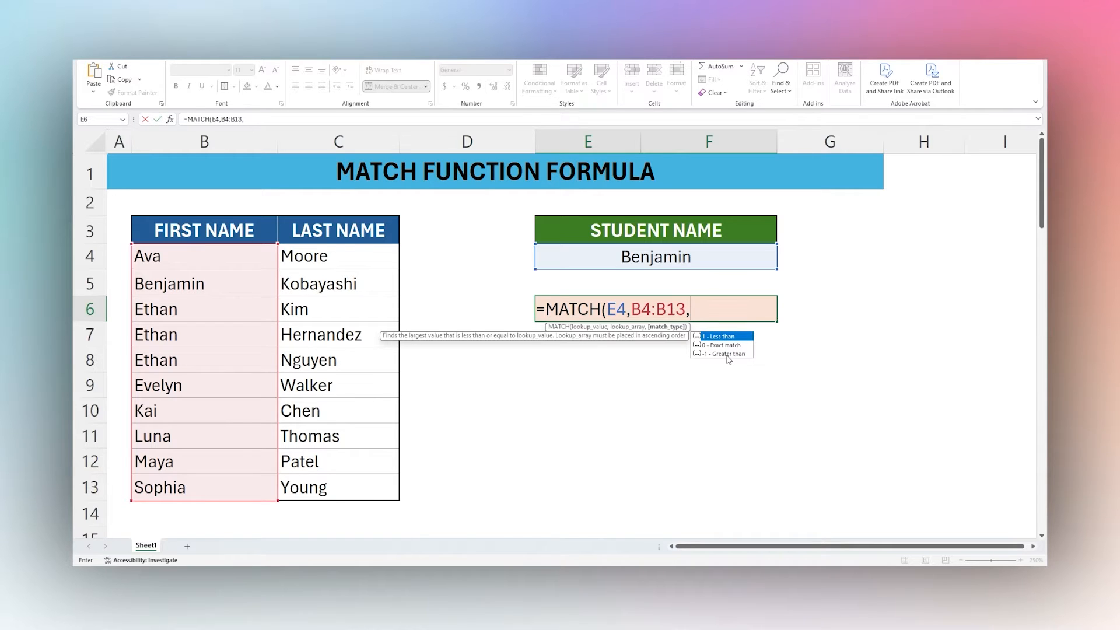
text(0_)
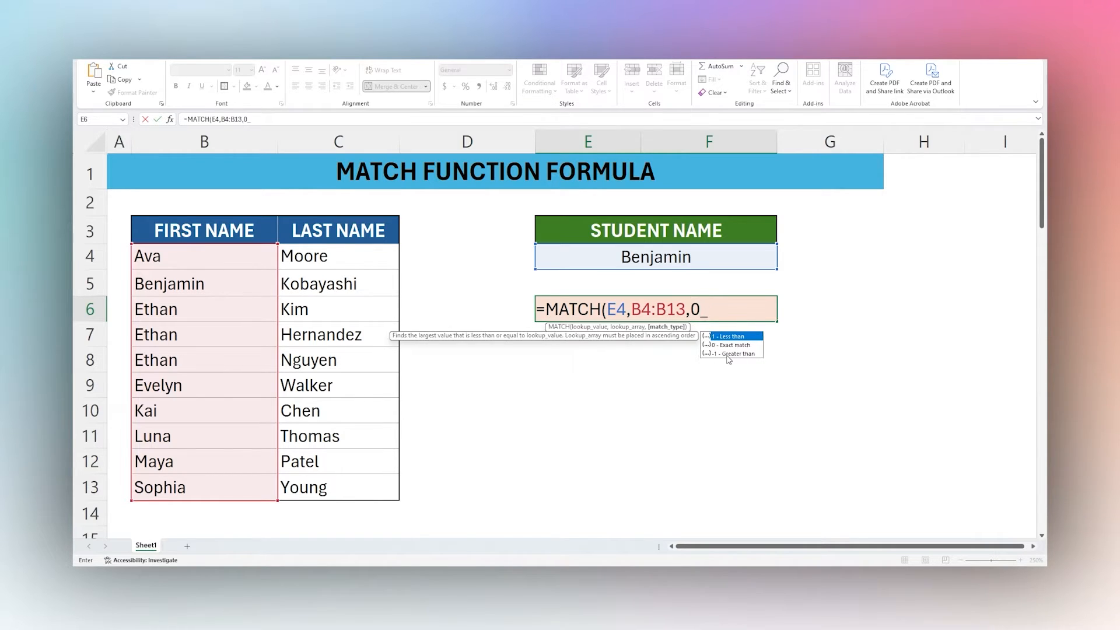
key(Return)
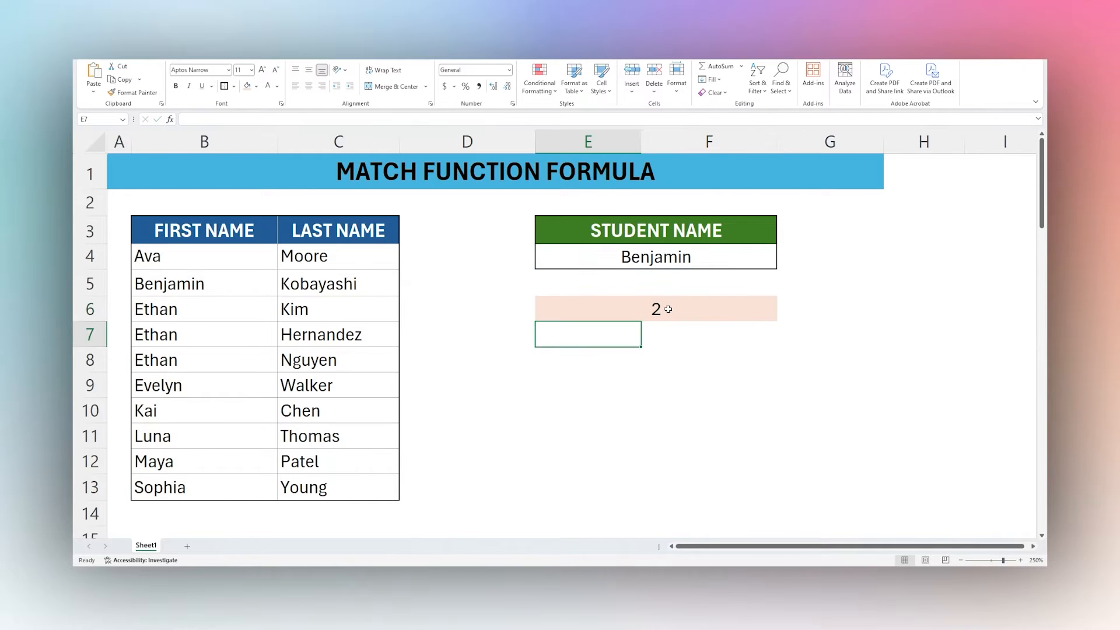
Step: Change the student name in E4 to Ethan so the MATCH result becomes 3
click(654, 308)
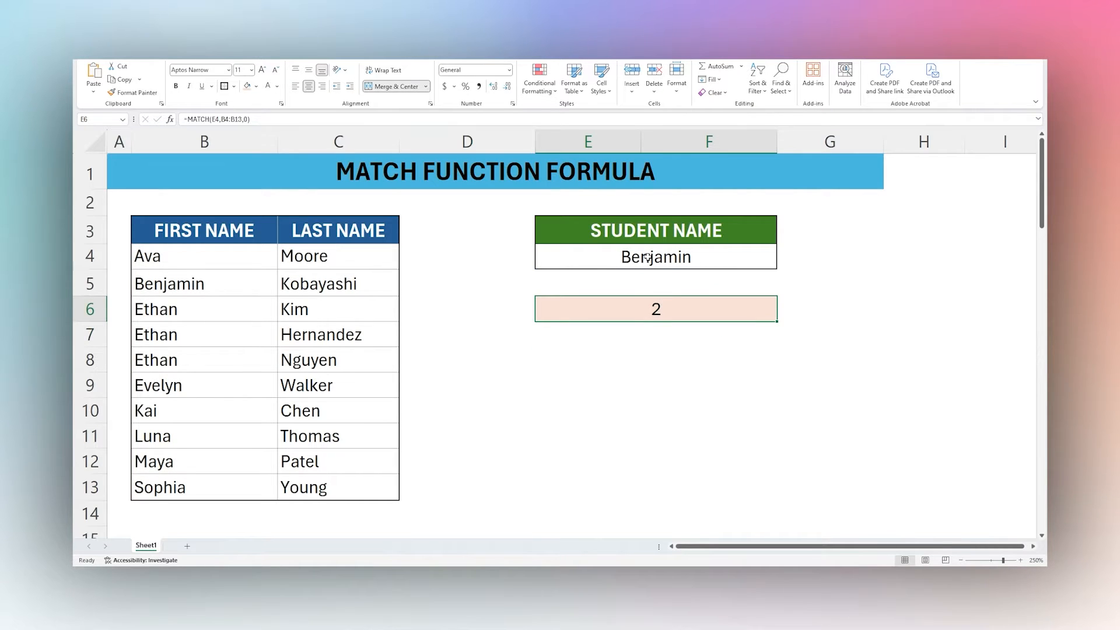
click(655, 257)
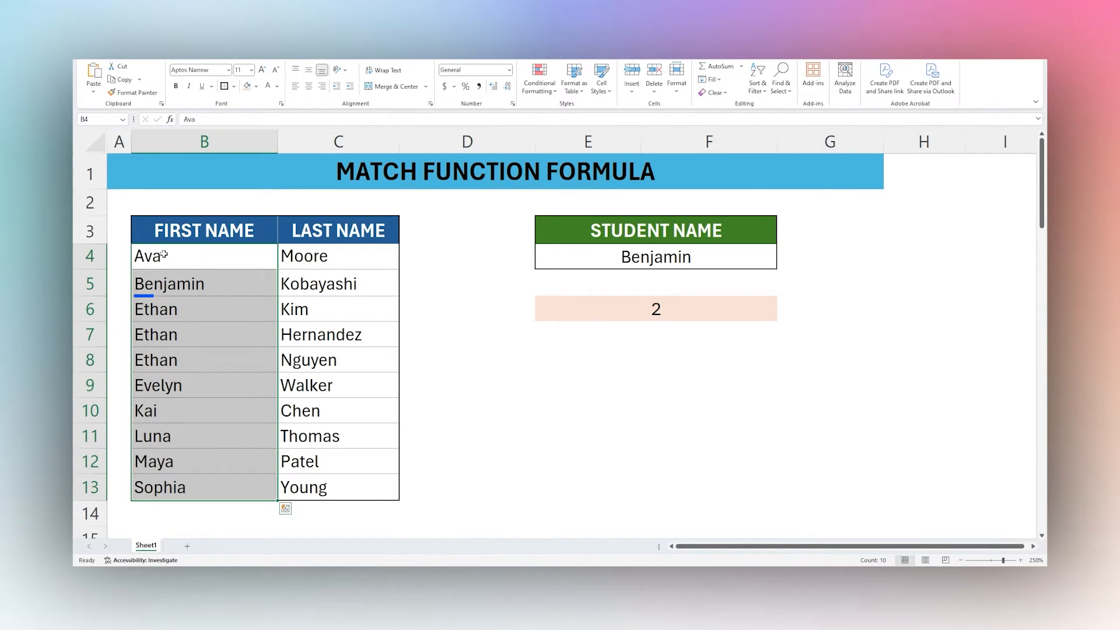
click(203, 283)
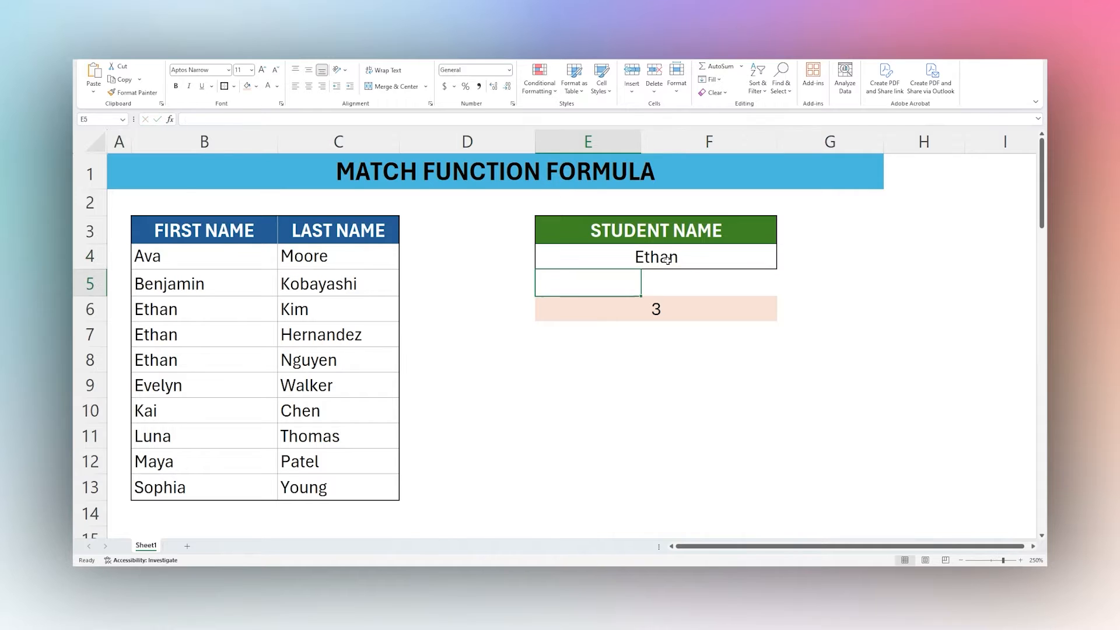
click(654, 308)
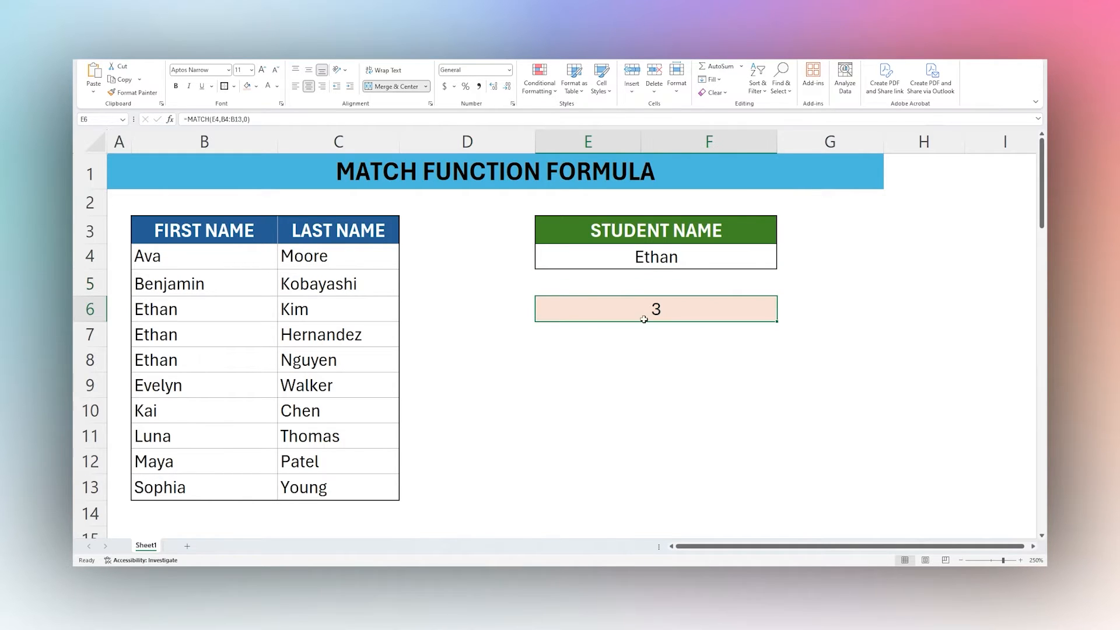
click(203, 308)
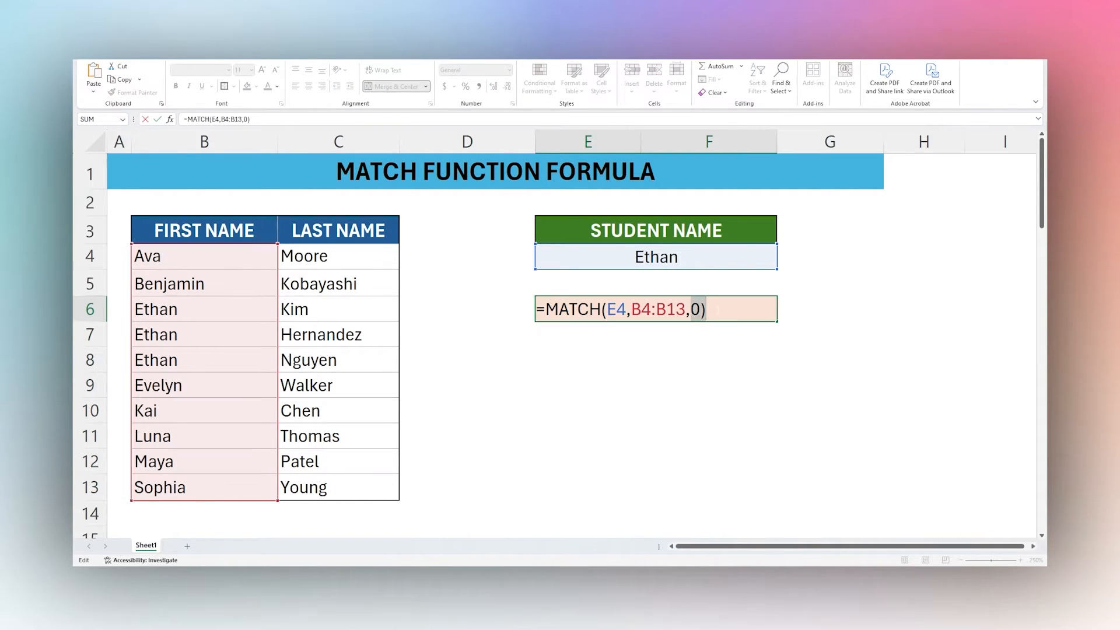
Step: Change the match type from 0 to 1 so Ethan returns 5, the last Ethan's row
key(Backspace)
text(1)
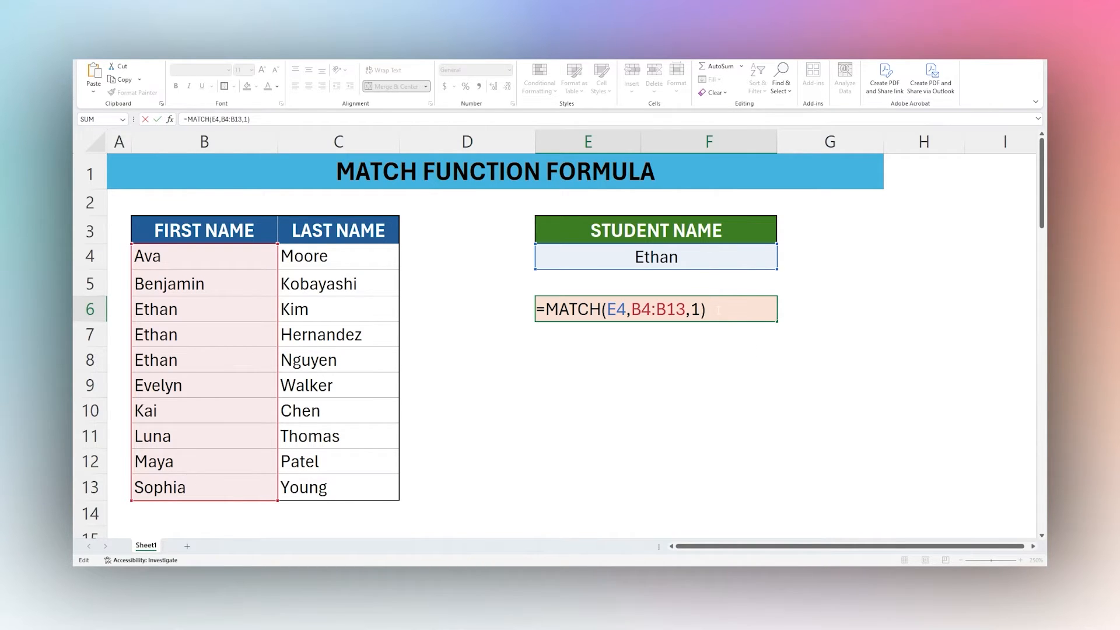
key(Return)
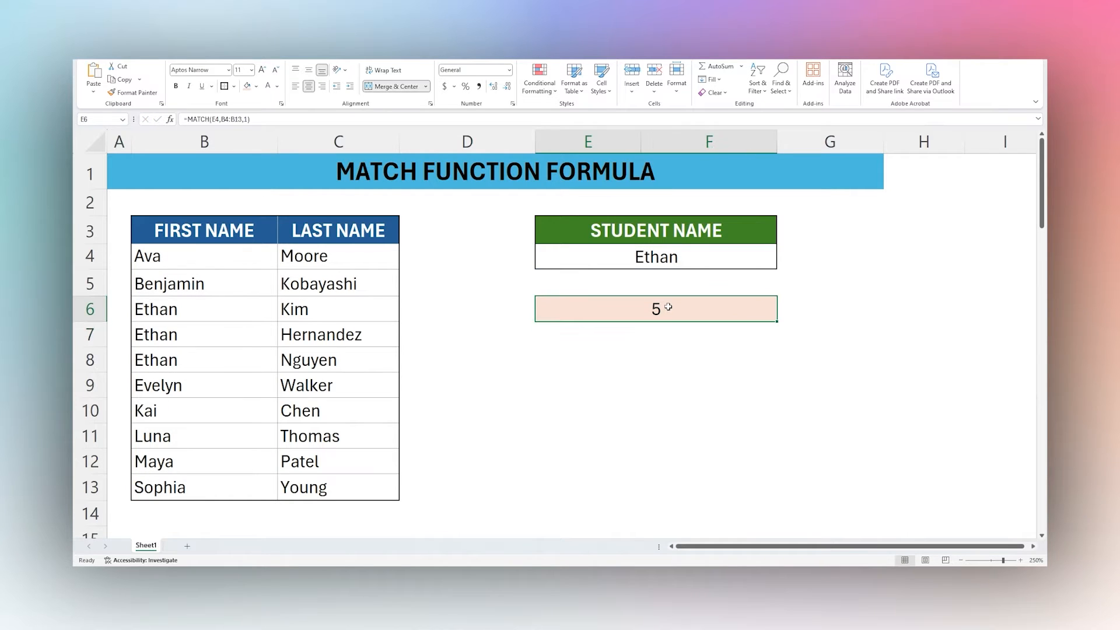
mouse_move(275, 303)
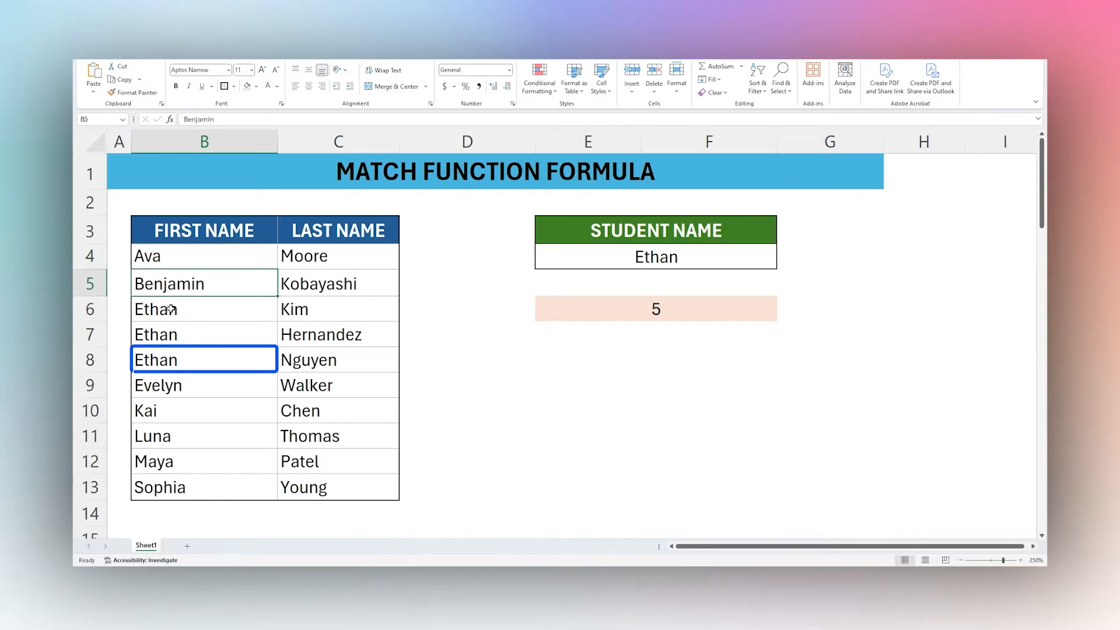
click(203, 359)
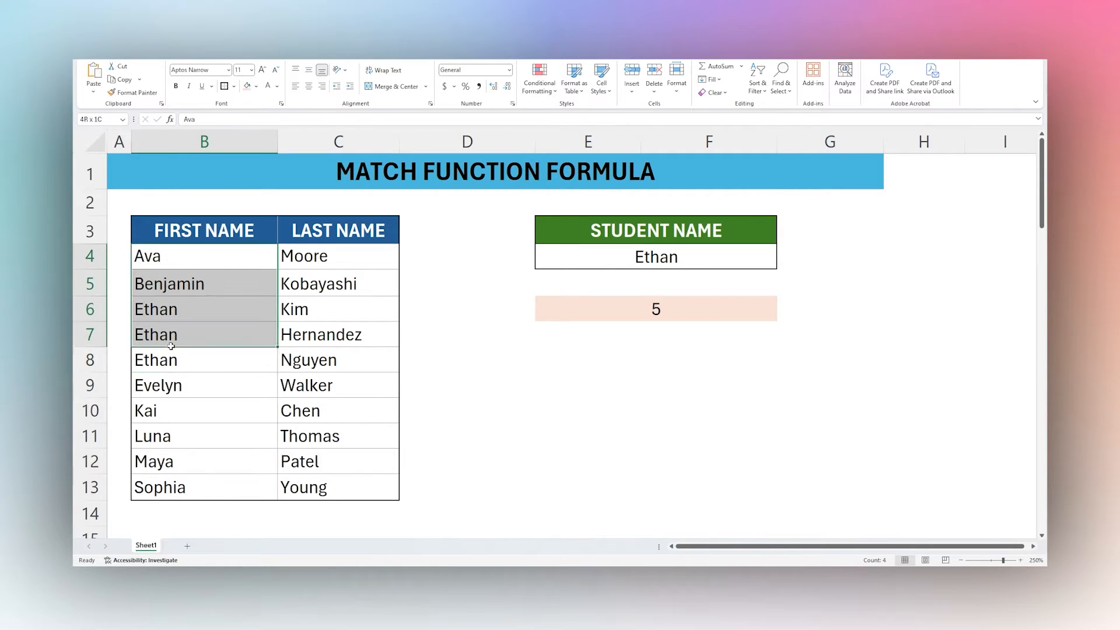
click(203, 360)
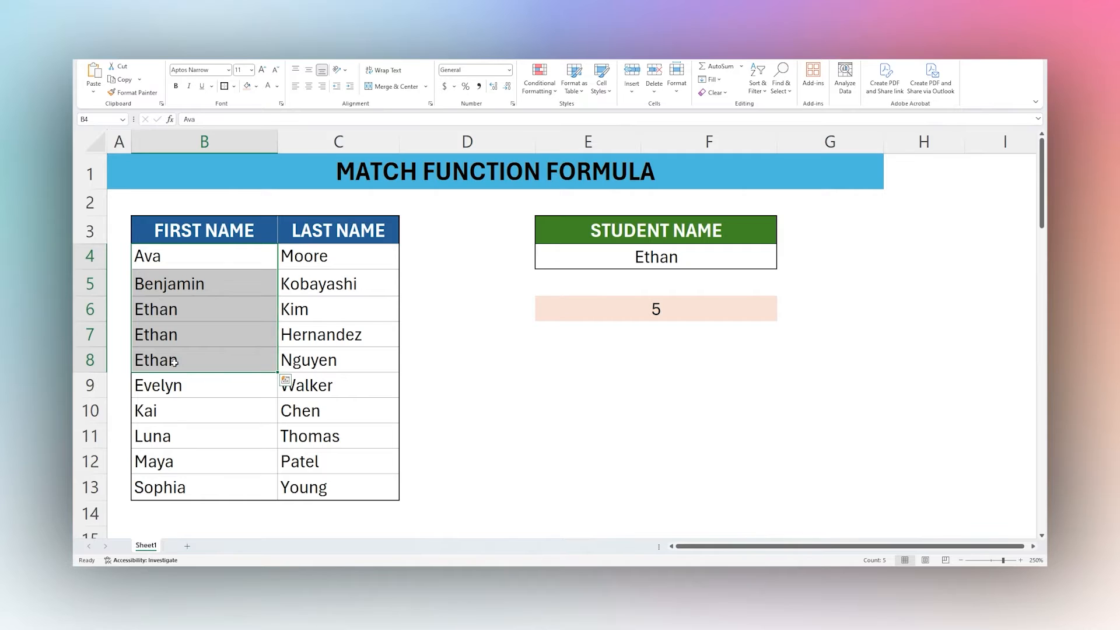
click(655, 308)
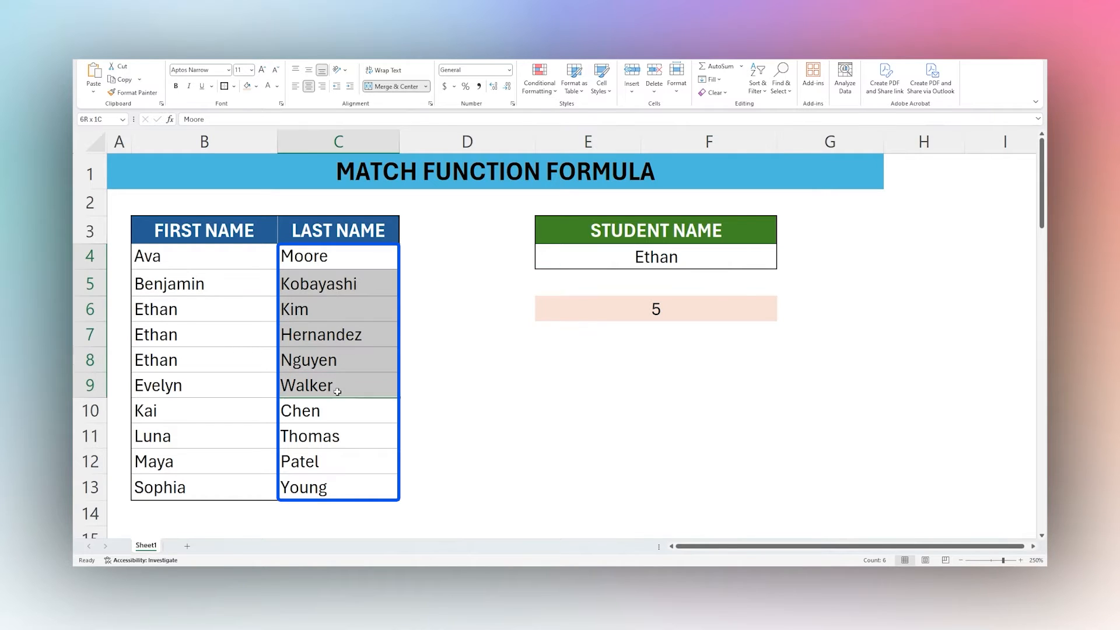
click(338, 256)
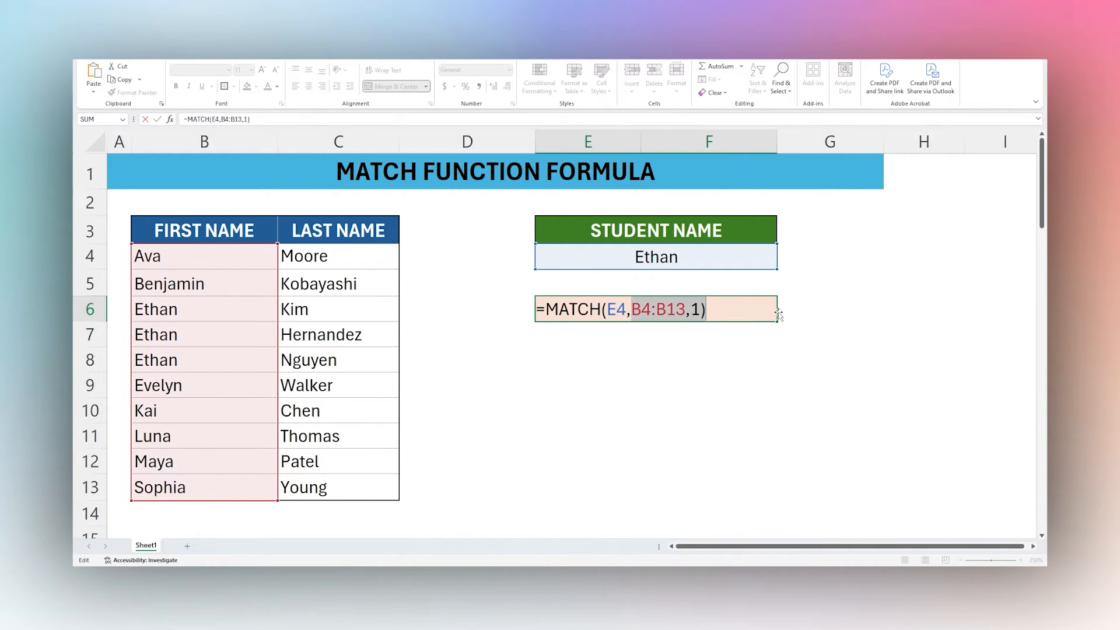
Step: Point the MATCH at the last-name range C4:C13 and look up Moore, returning 1
key(backspace)
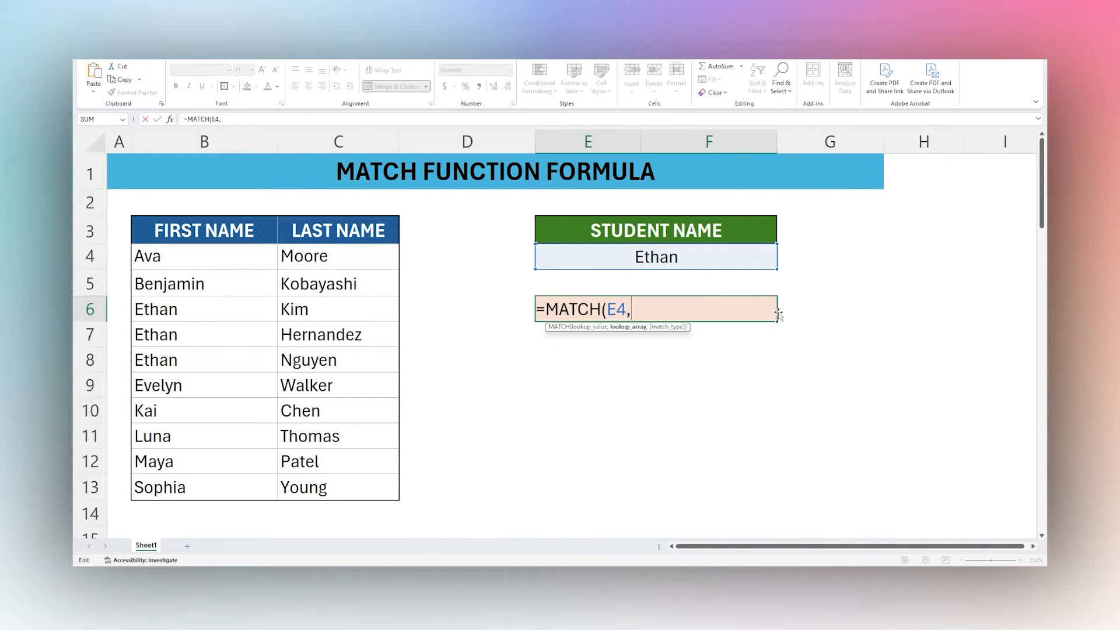
text(C4:C)
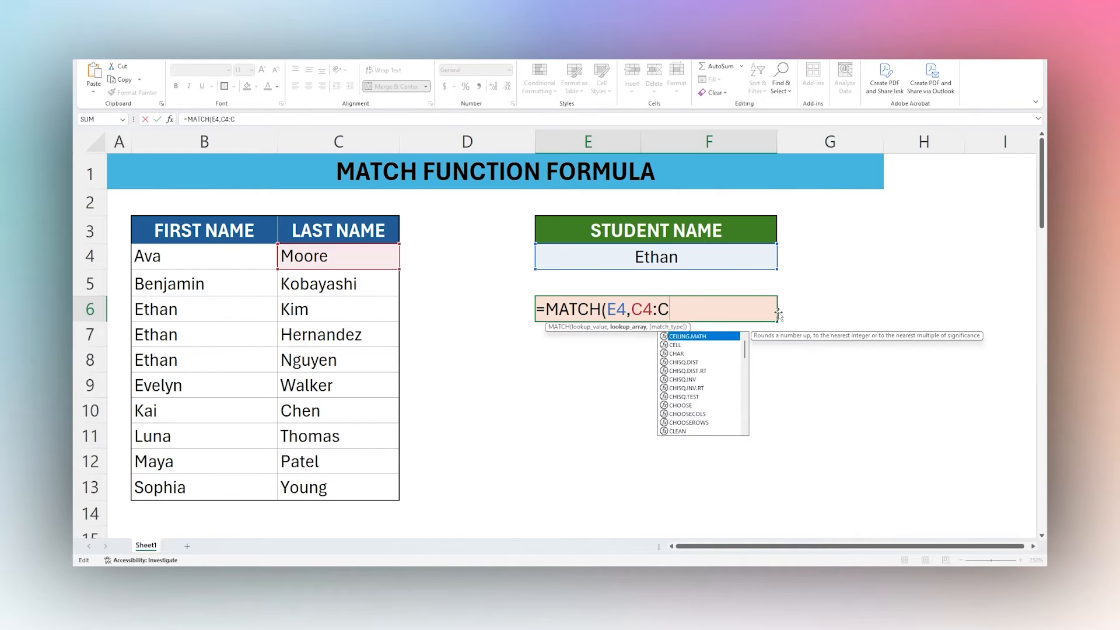
text(13,)
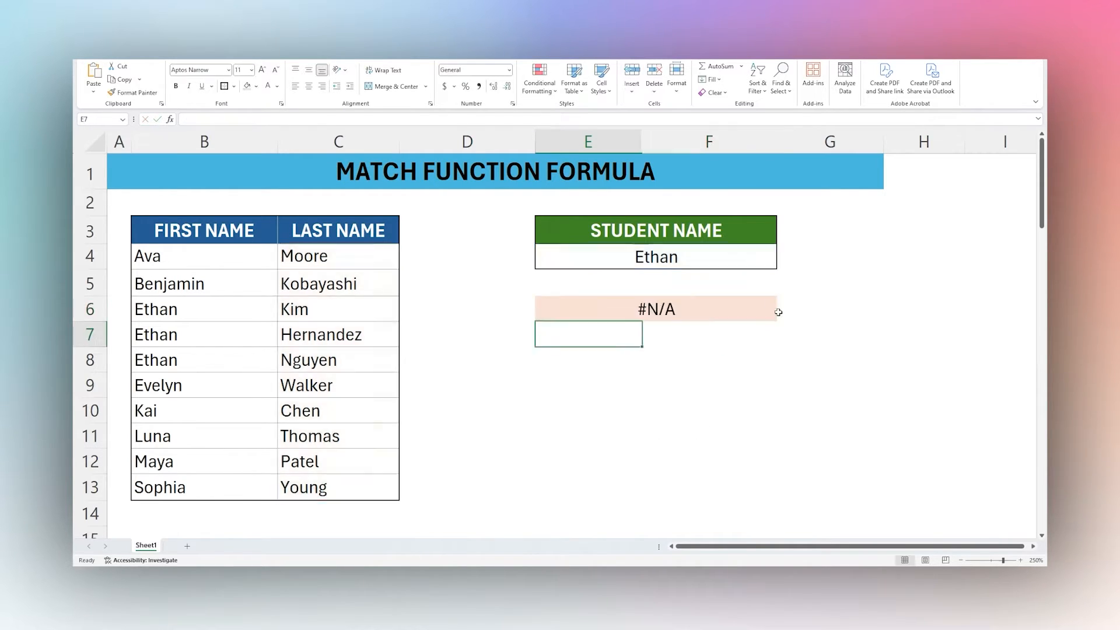
click(655, 257)
text(Moore)
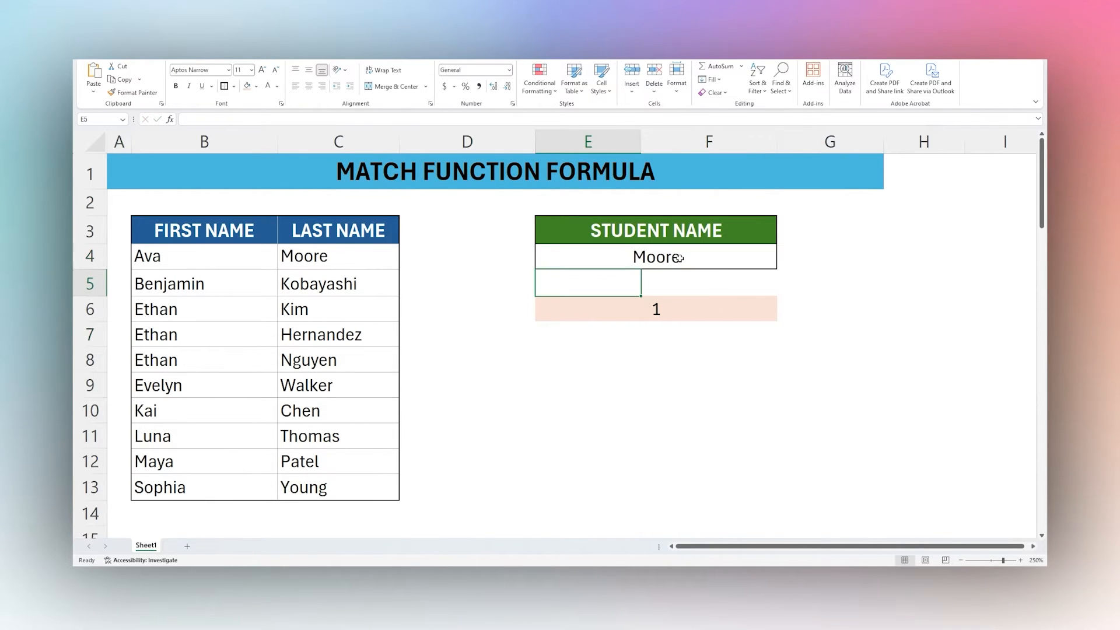
click(339, 255)
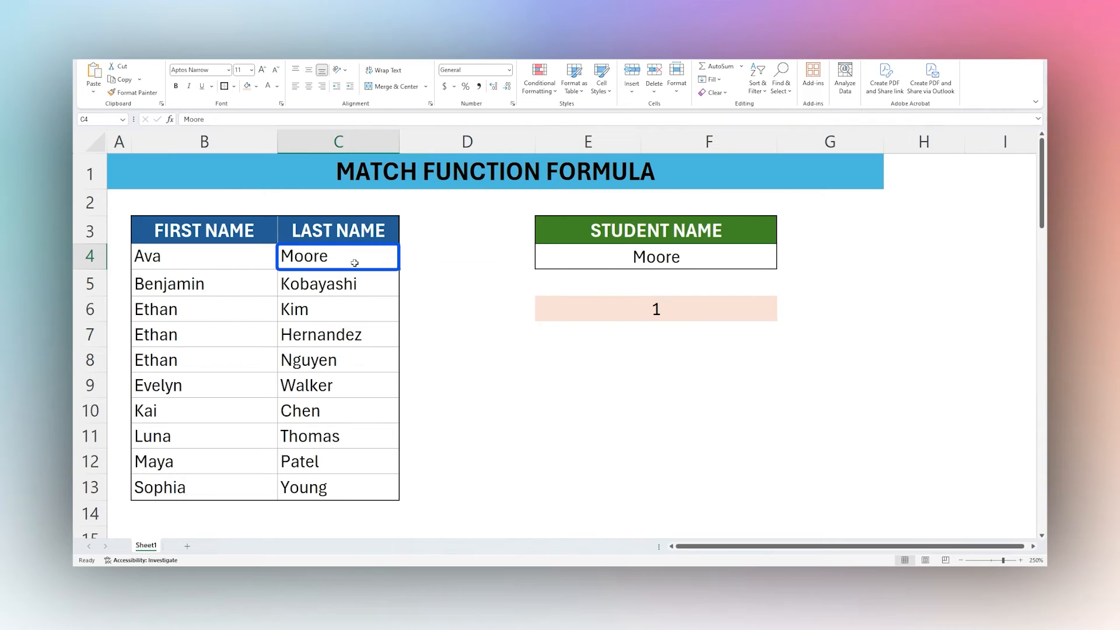
click(337, 284)
text(Ko)
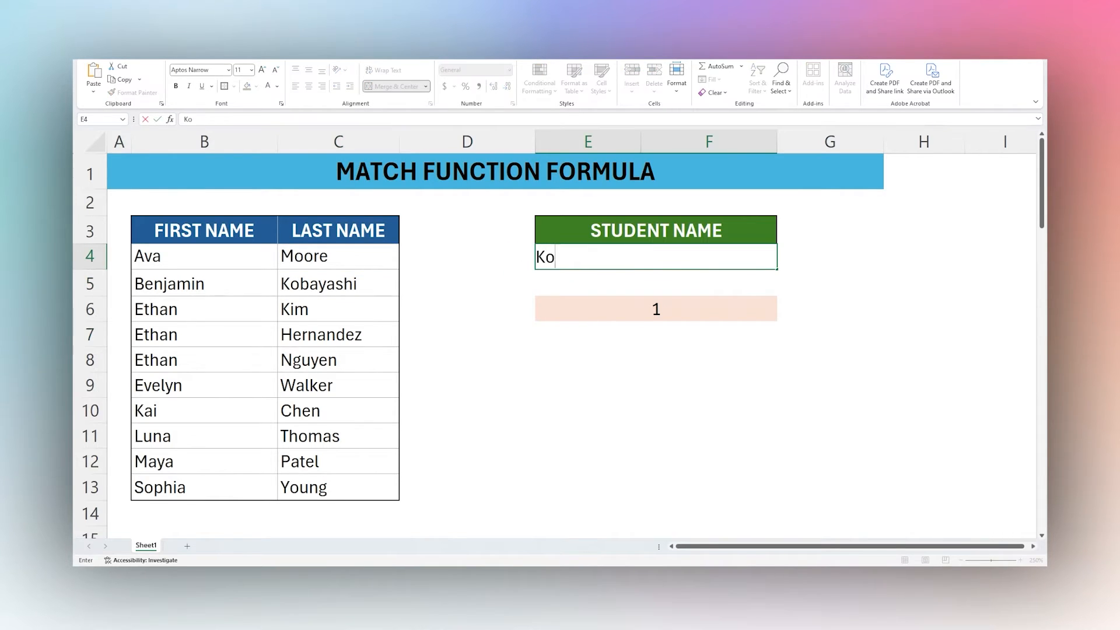
Step: Look up surnames with wildcards, Ko* returning 2 and He* returning 4
key(Return)
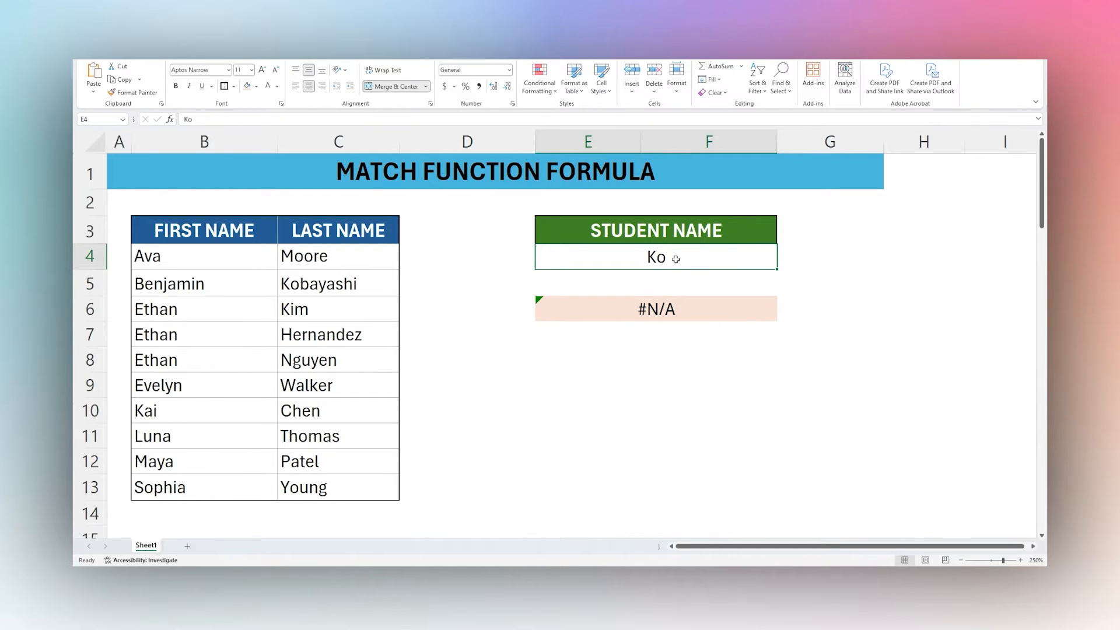
double_click(654, 256)
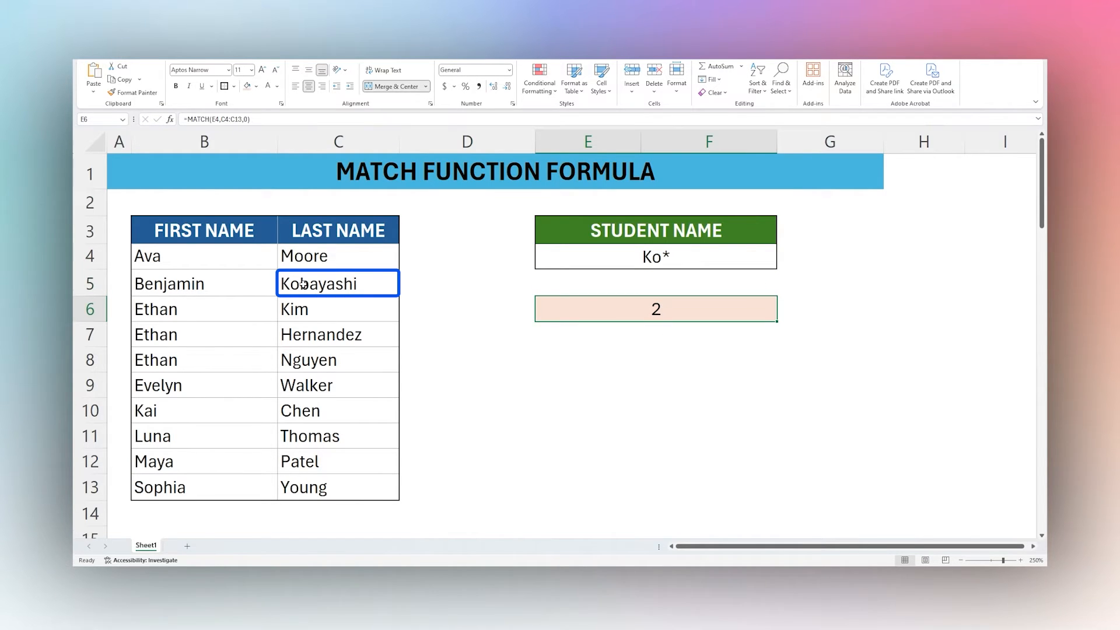
click(336, 283)
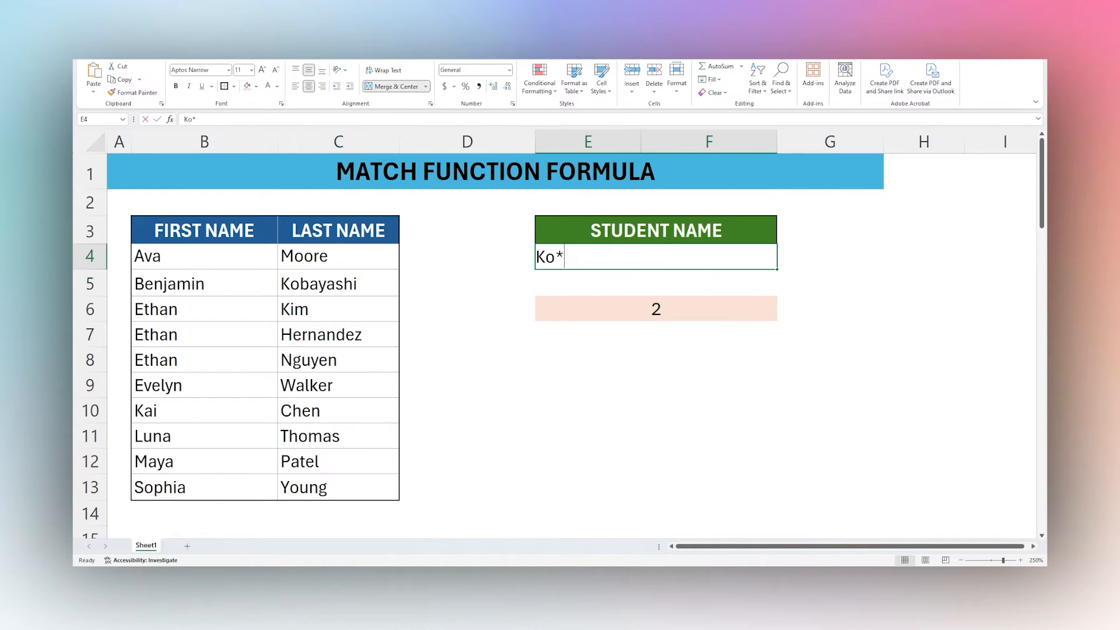
text(He*)
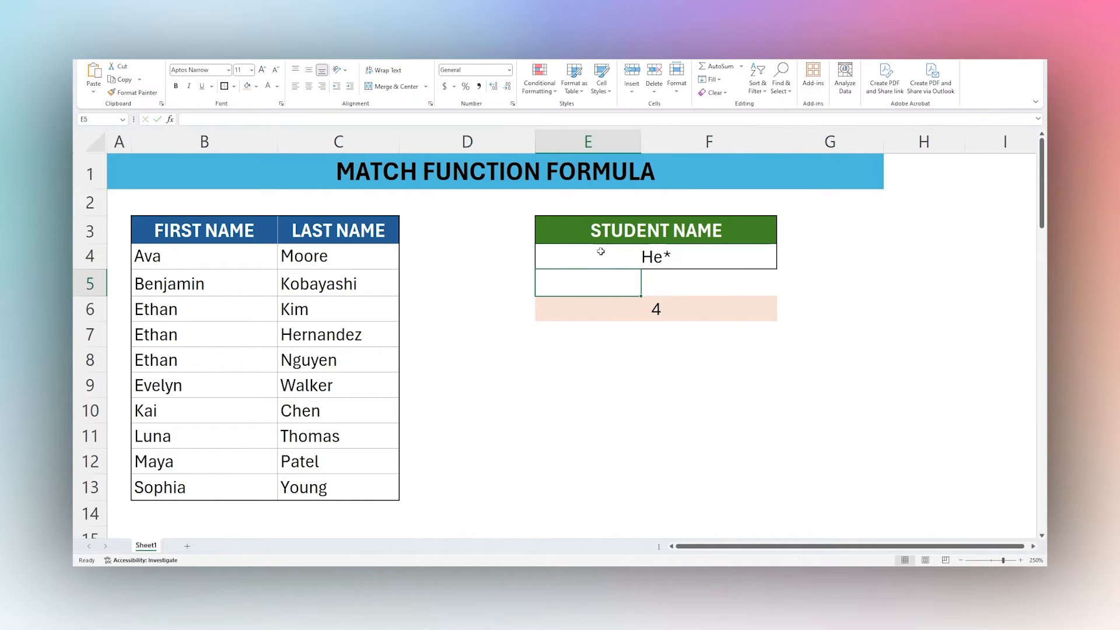
click(655, 308)
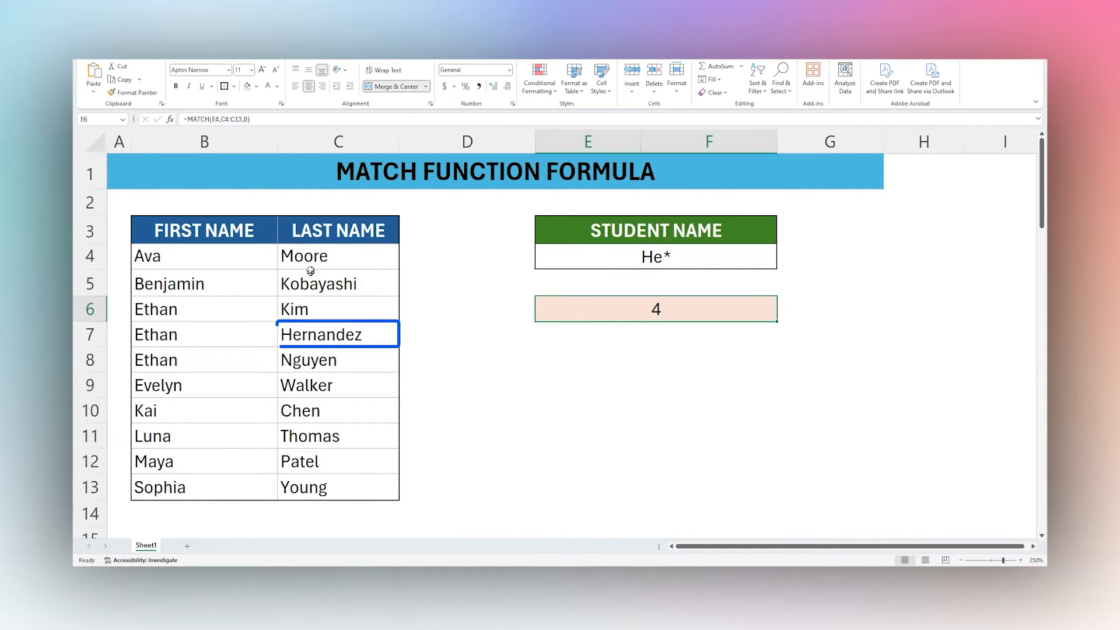
click(654, 256)
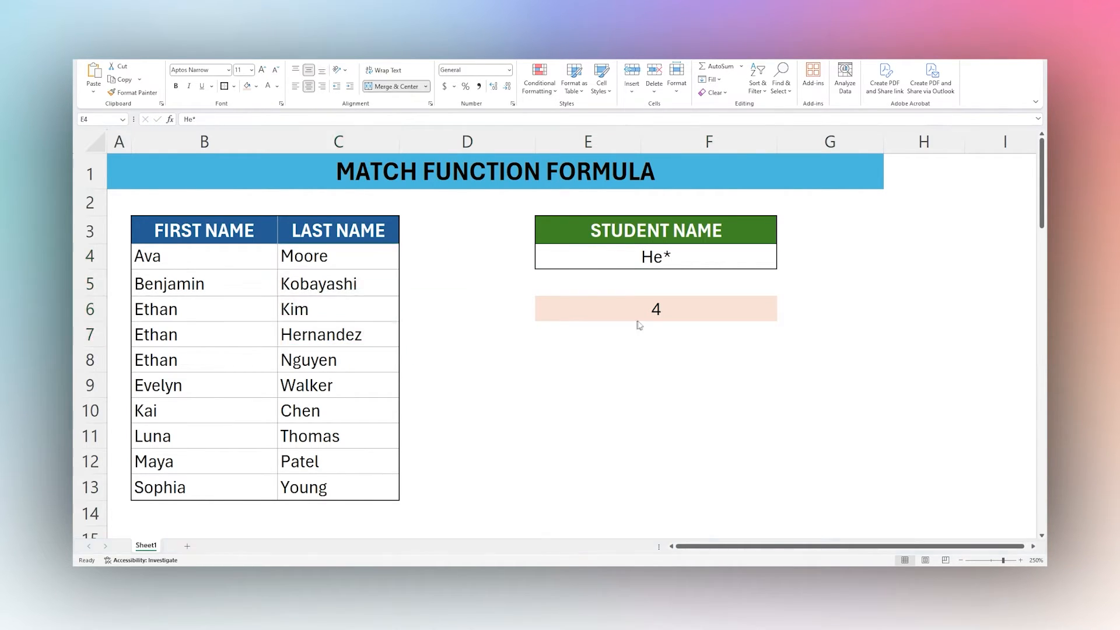
scroll(down, 3)
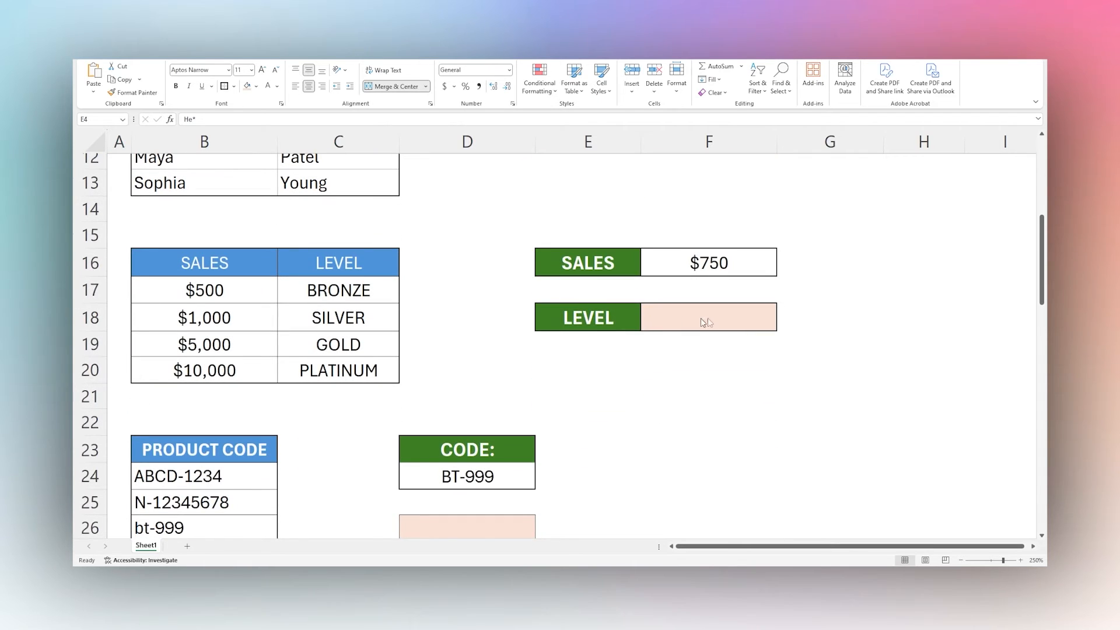
mouse_move(686, 322)
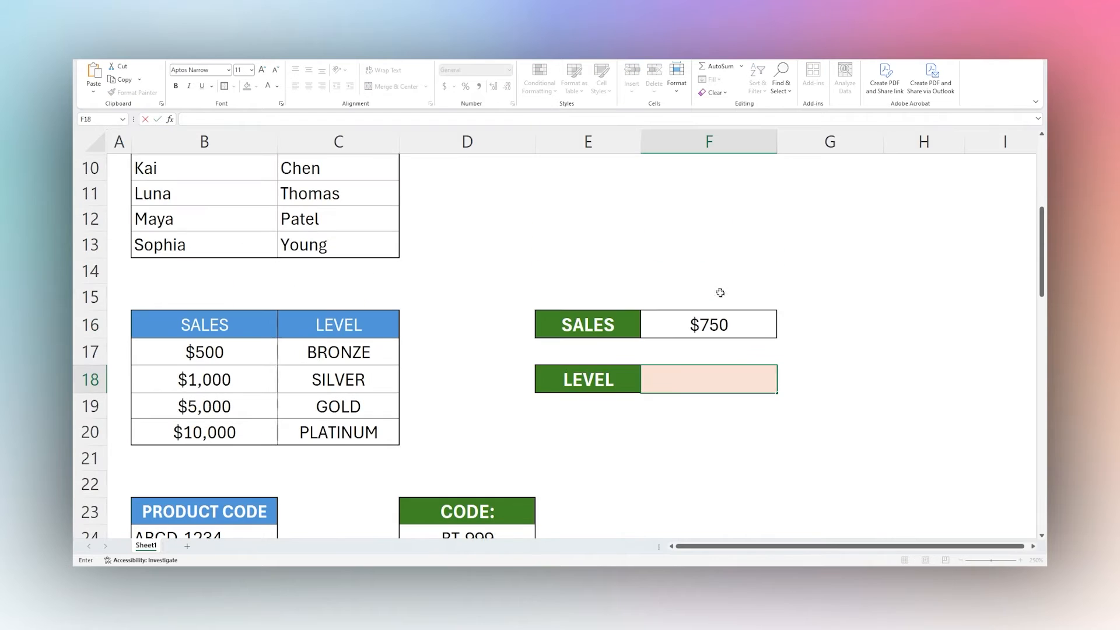
text(=match()
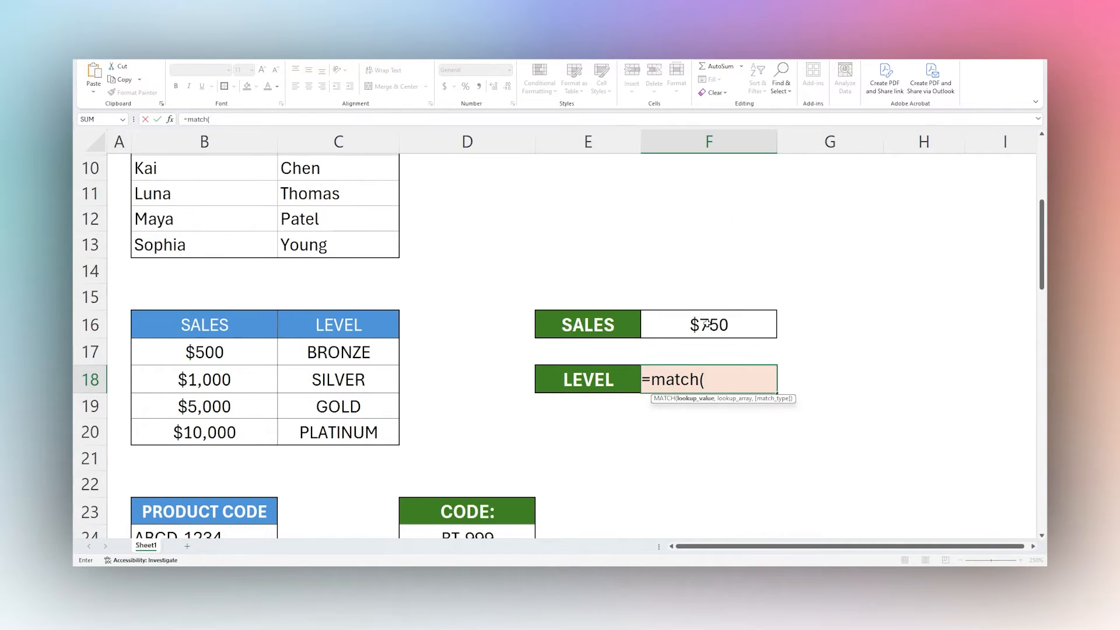
Step: Enter =MATCH(F16,B17:B20,1) in F18 so $750 sales returns level 1
click(708, 323)
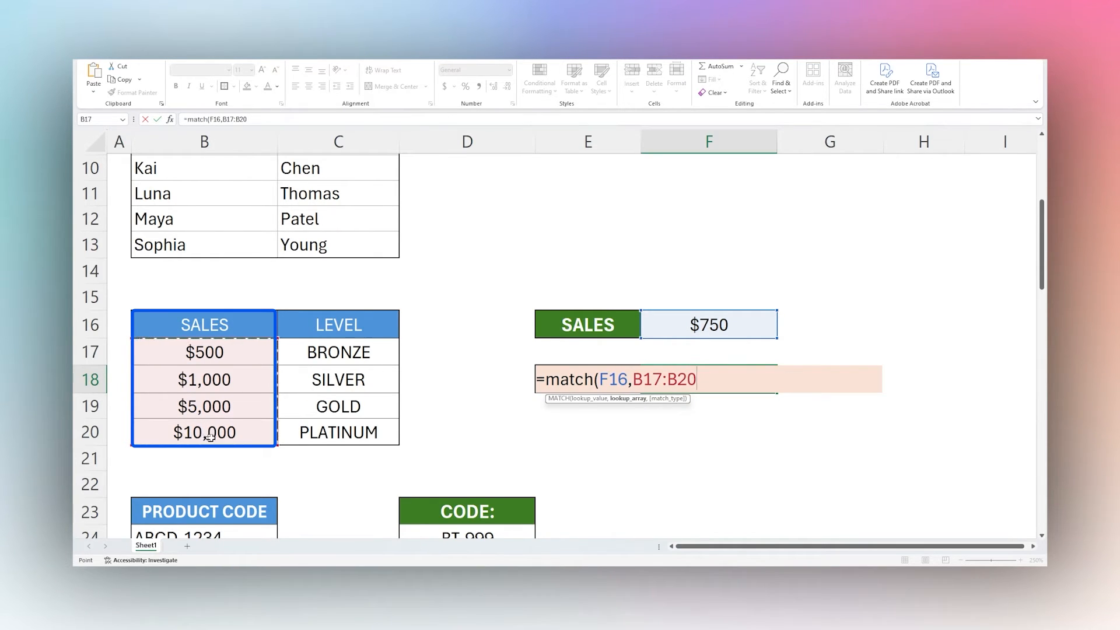
text(,)
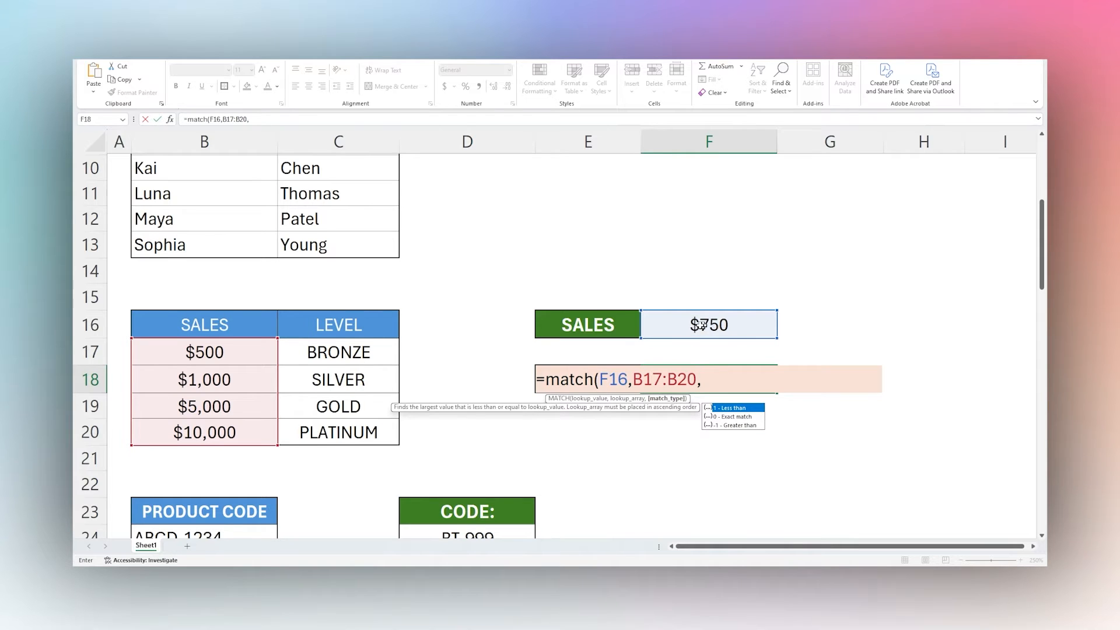
mouse_move(327, 351)
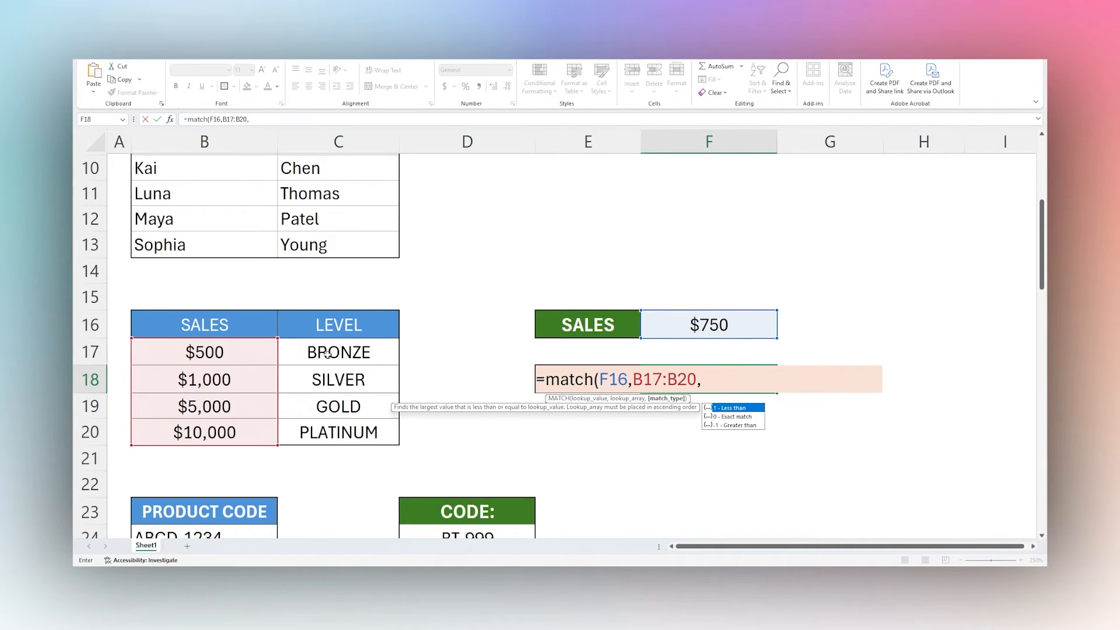
mouse_move(333, 435)
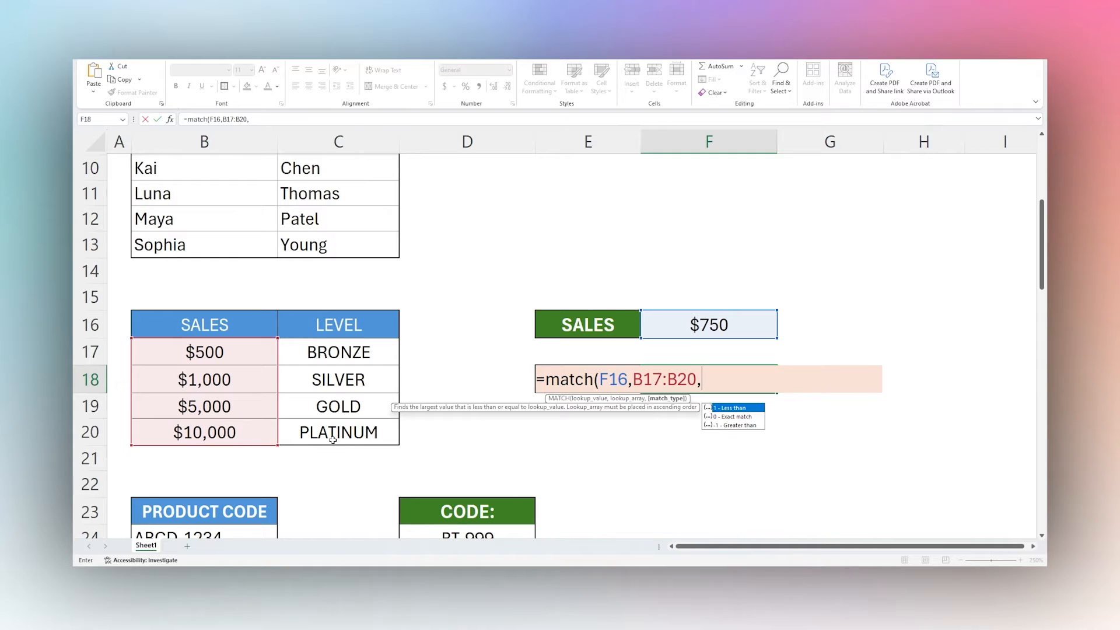
key(Return)
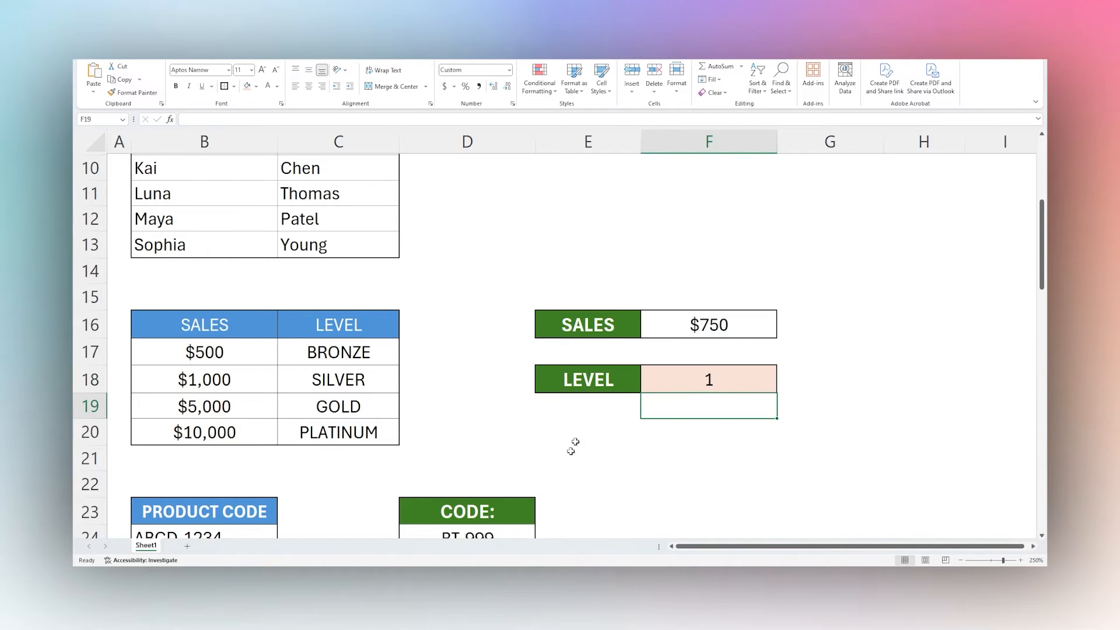
click(203, 351)
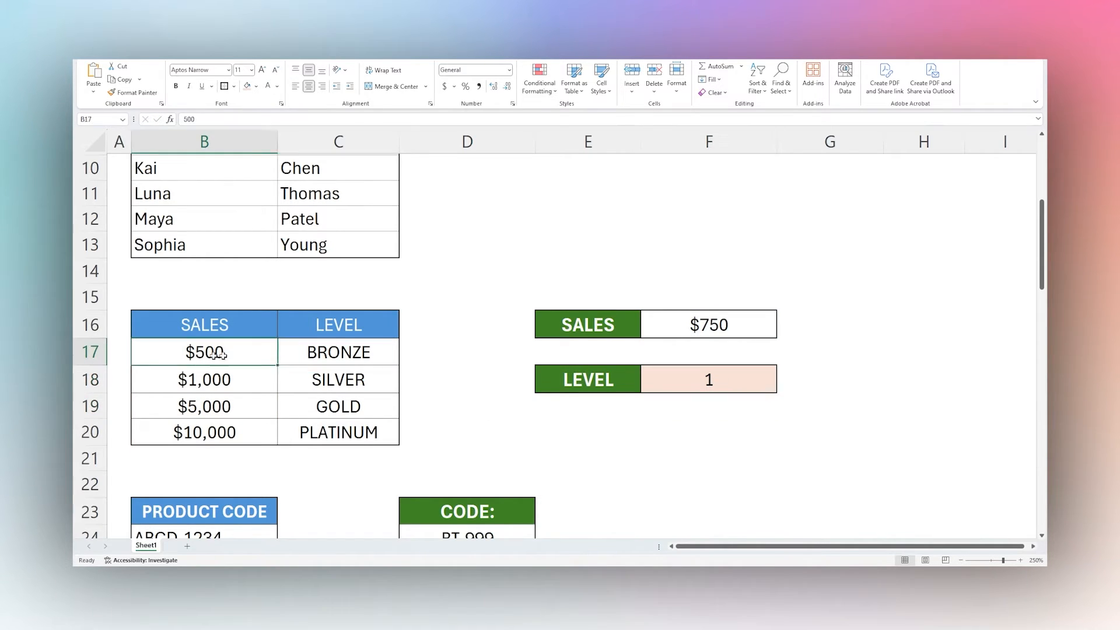
click(338, 351)
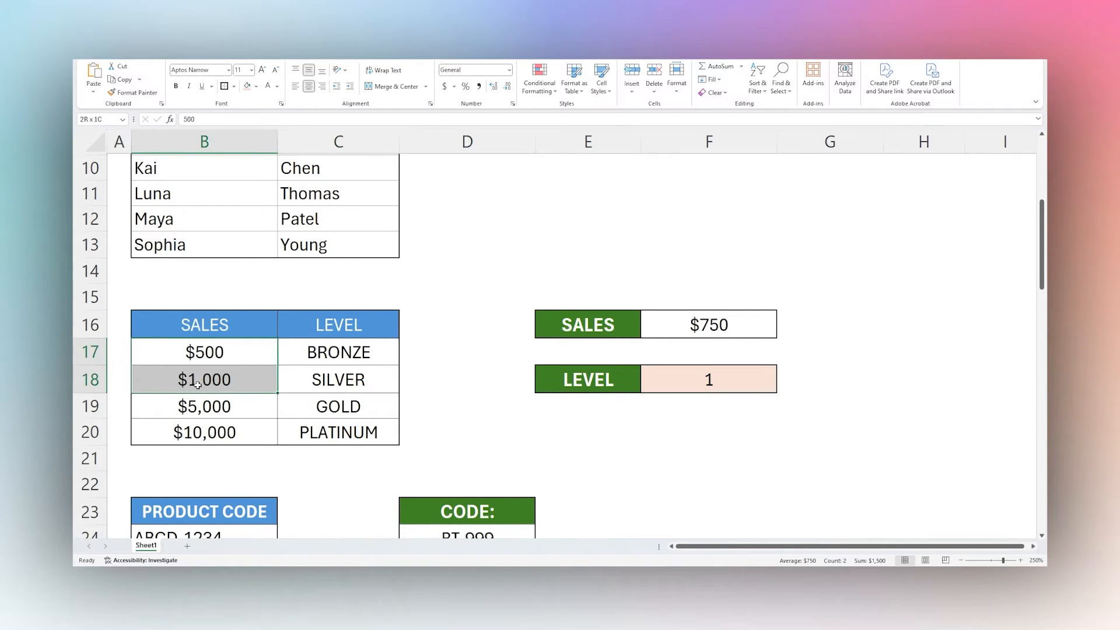
Step: Change the level formula's match type from 1 to -1 for greater-than matching
click(708, 378)
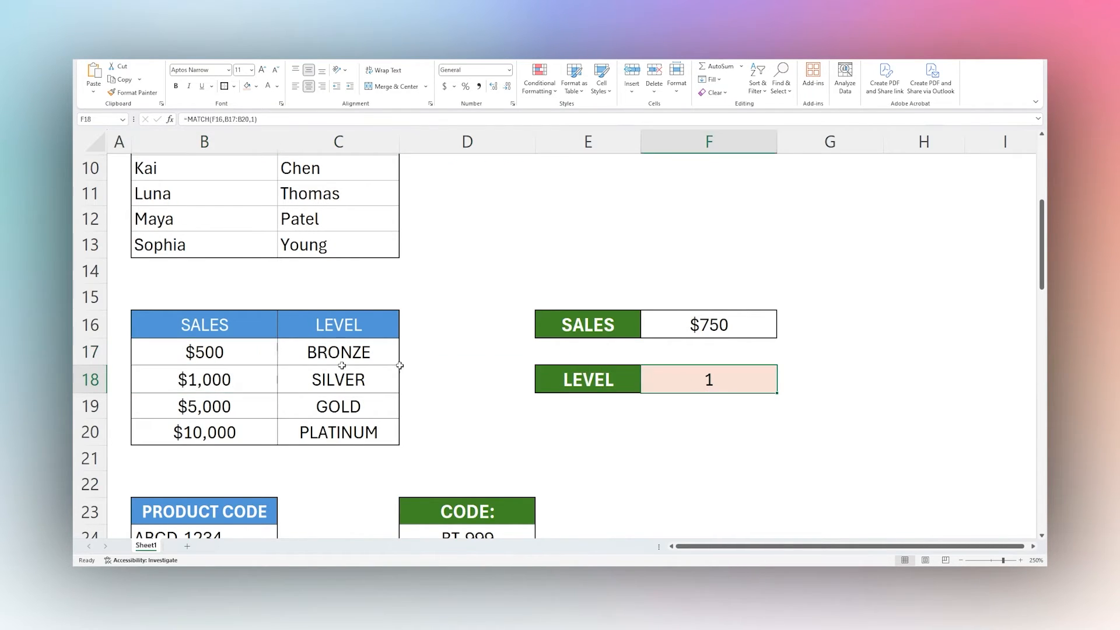
double_click(706, 379)
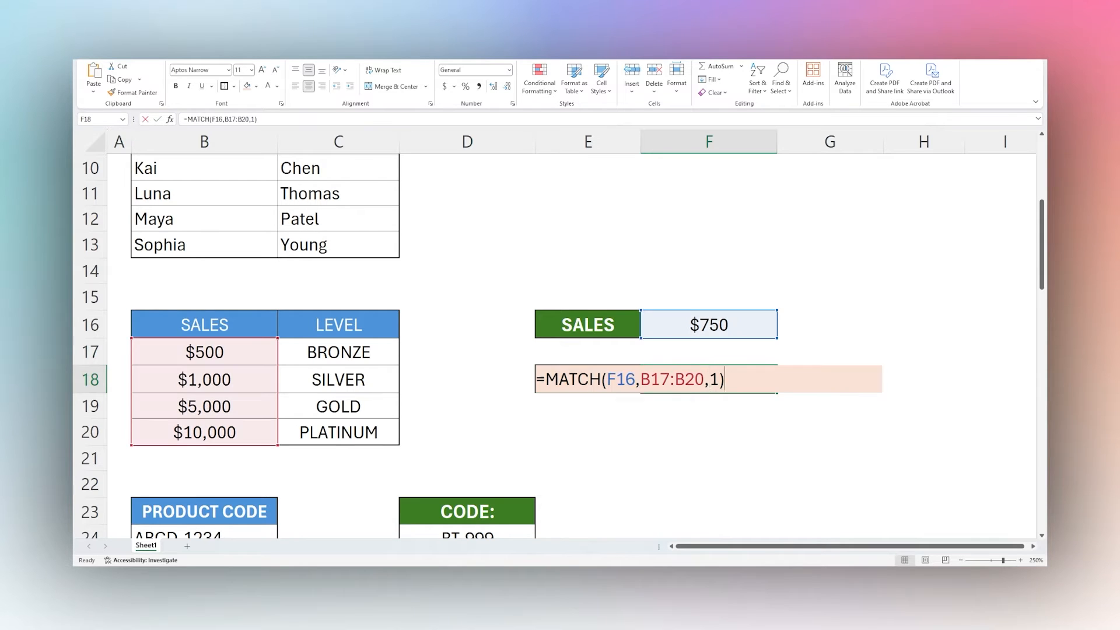
click(338, 378)
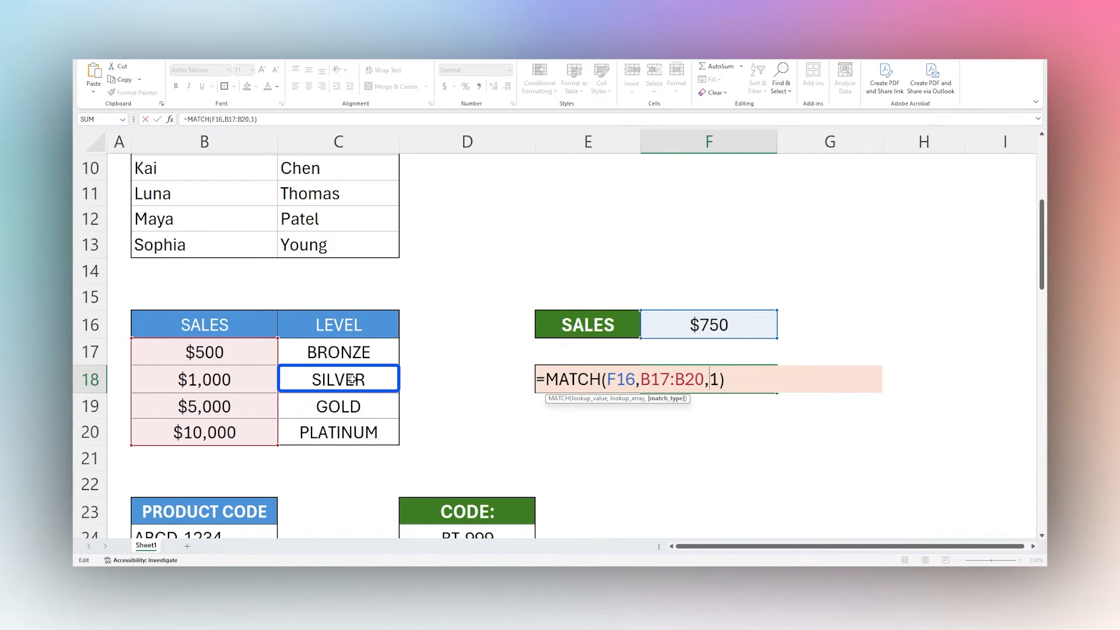
text(-1)
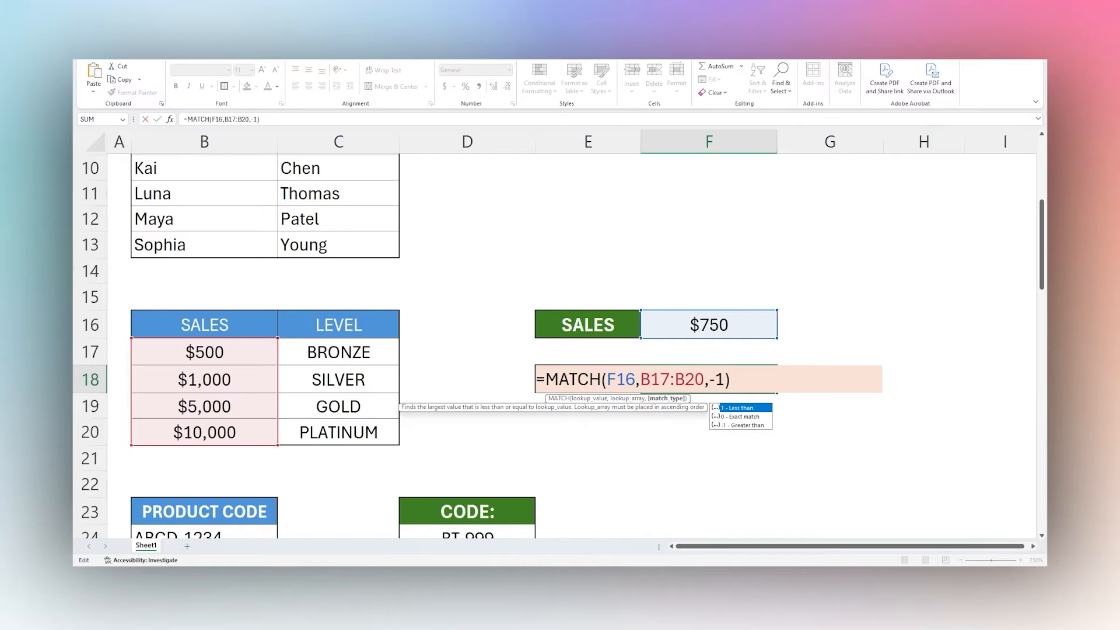
key(Return)
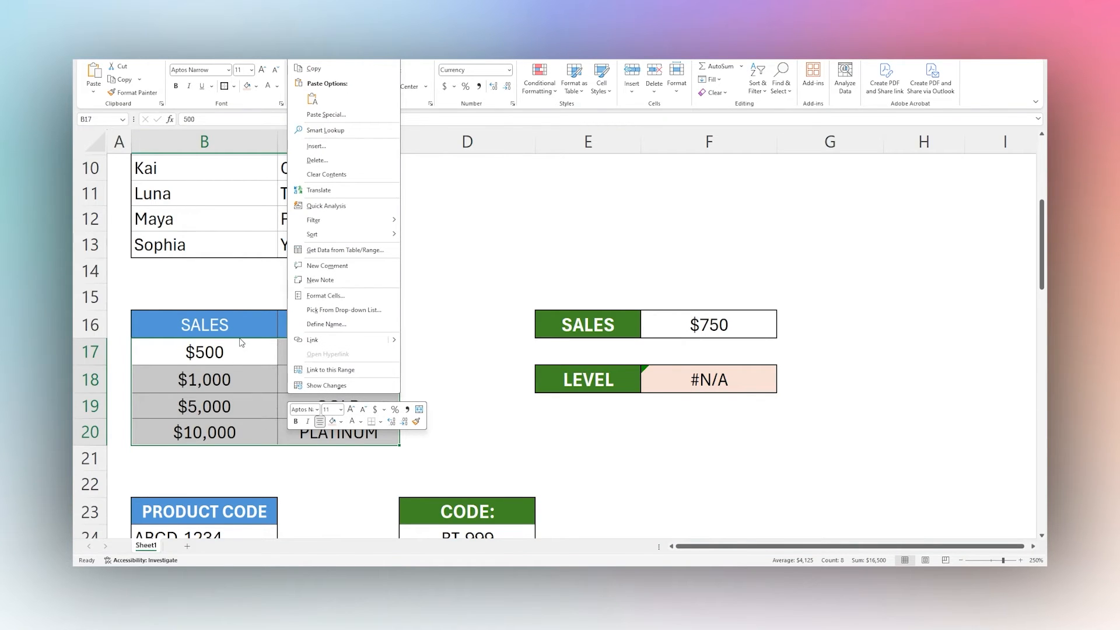
mouse_move(208, 398)
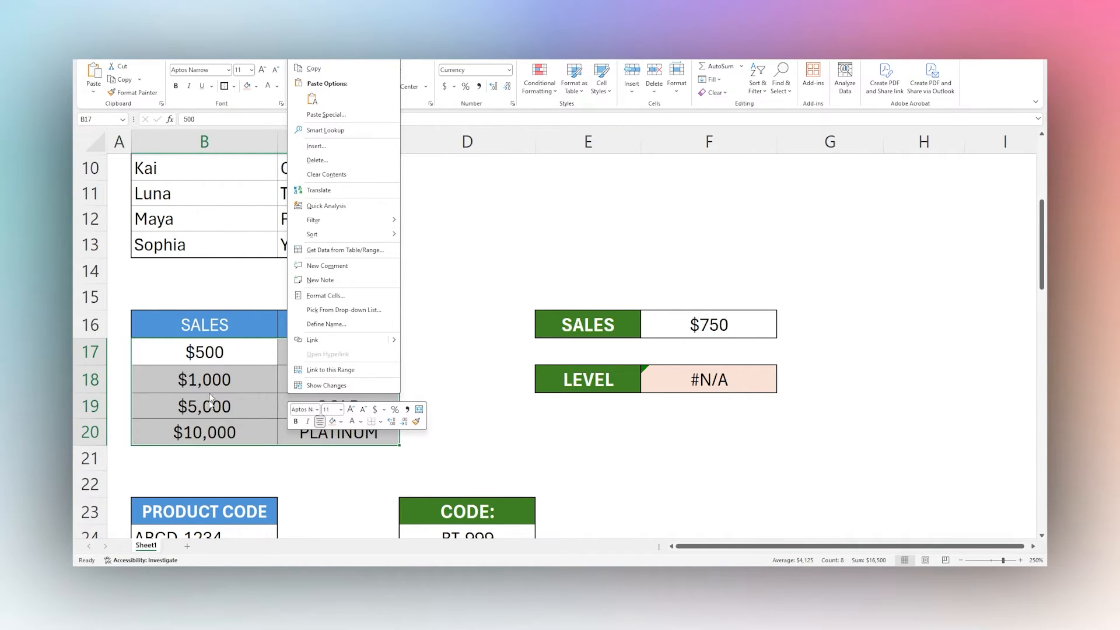
mouse_move(350, 234)
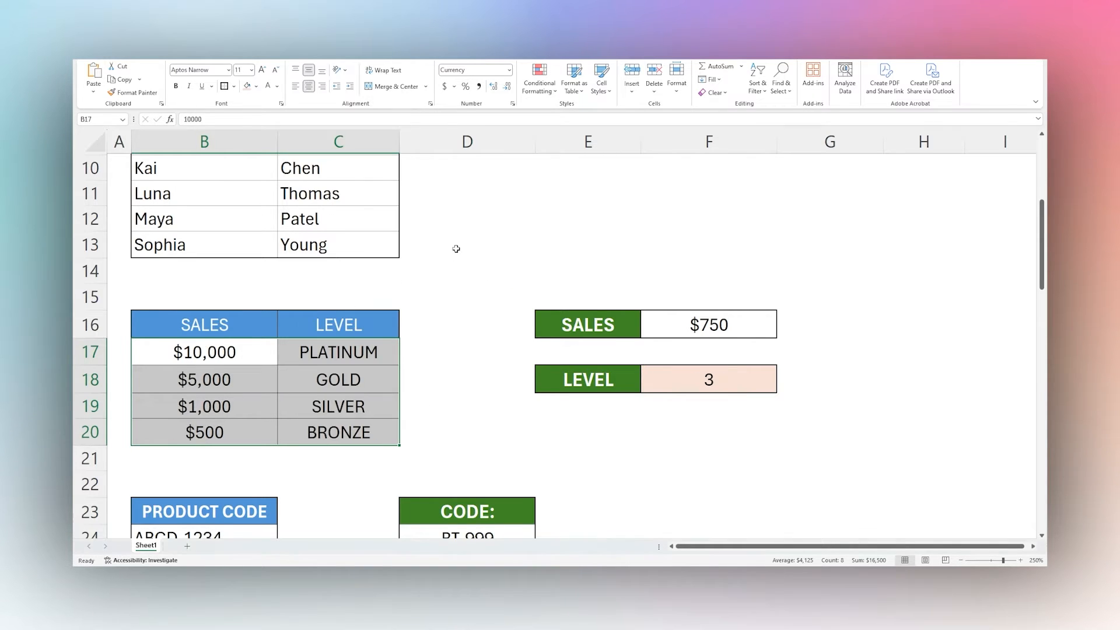
click(708, 378)
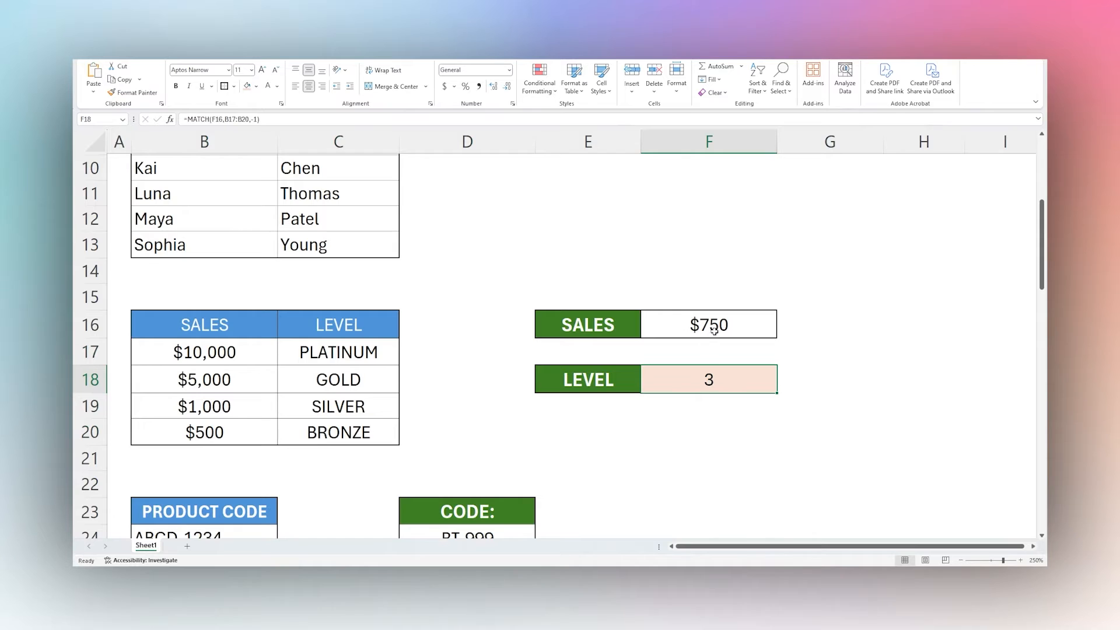
click(203, 405)
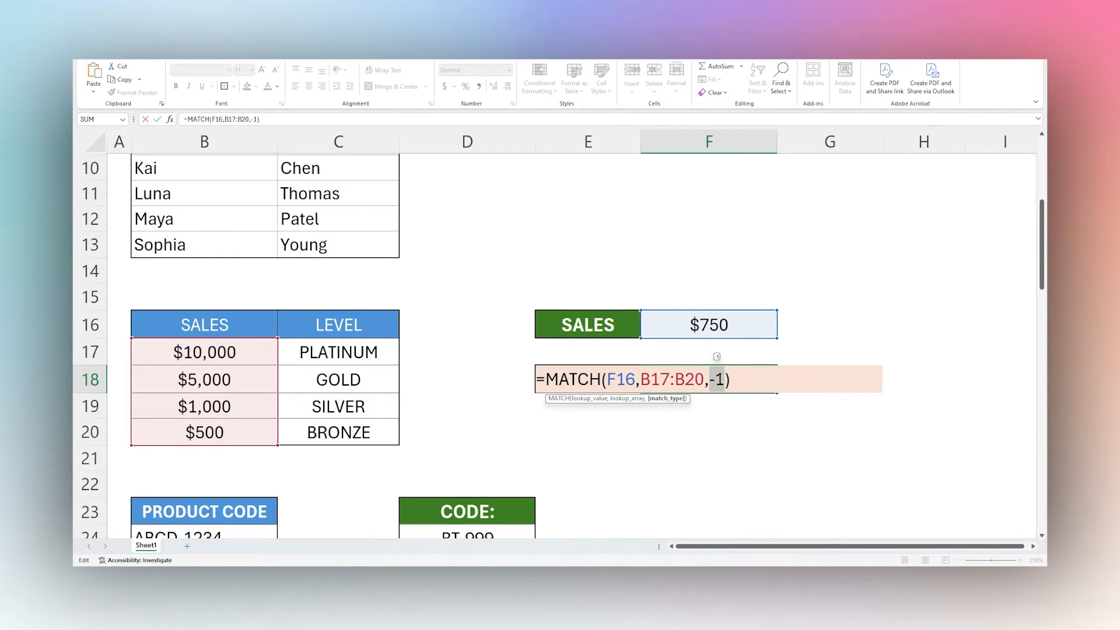
key(Backspace)
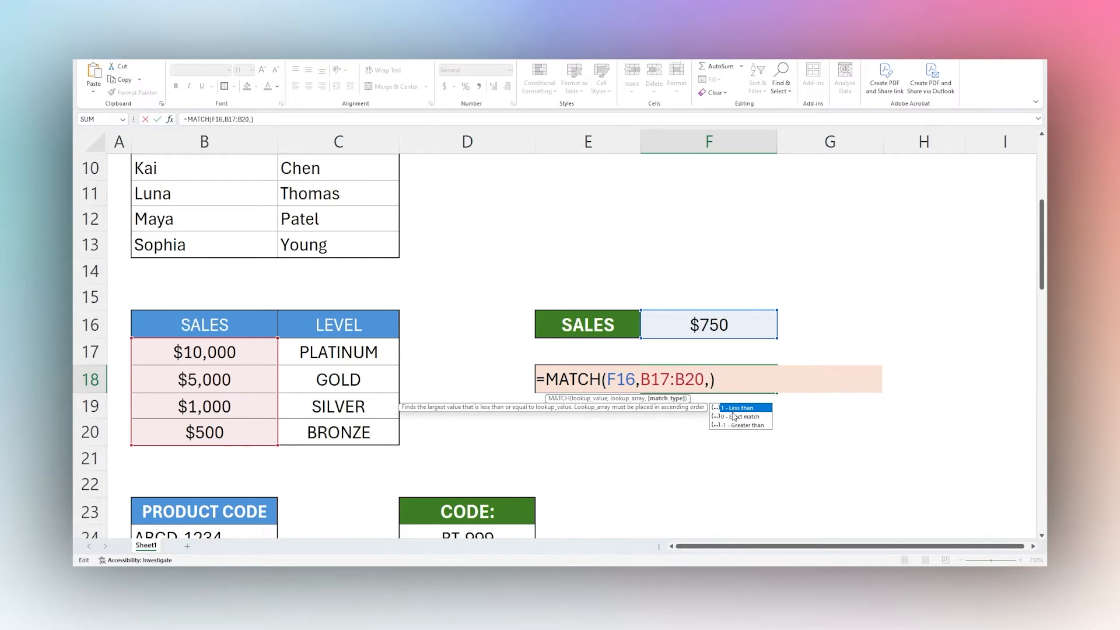
mouse_move(743, 422)
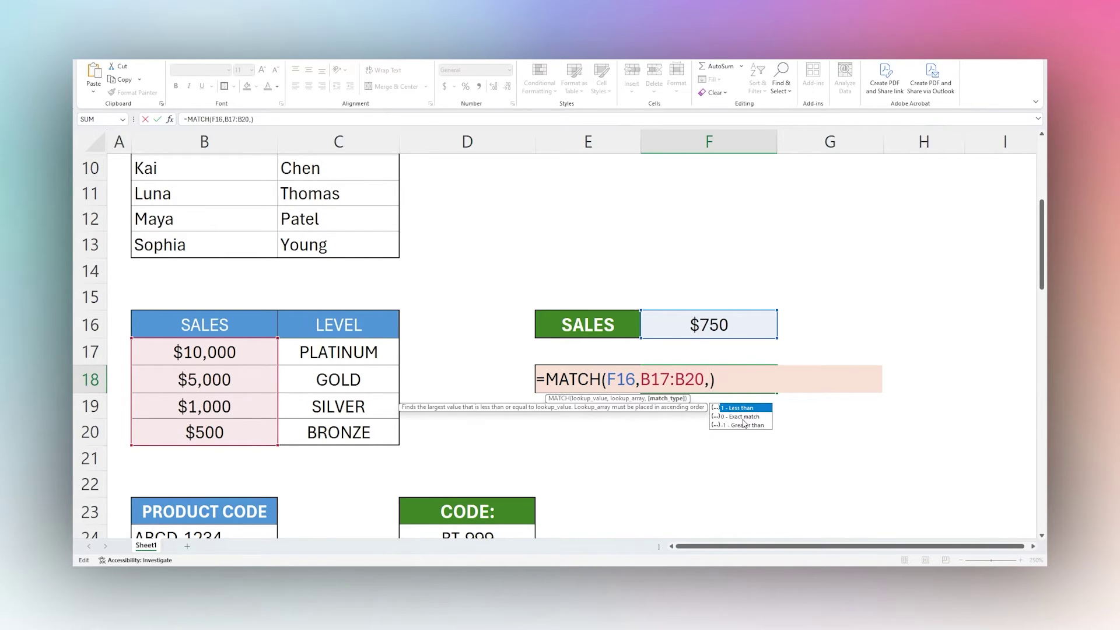
mouse_move(748, 432)
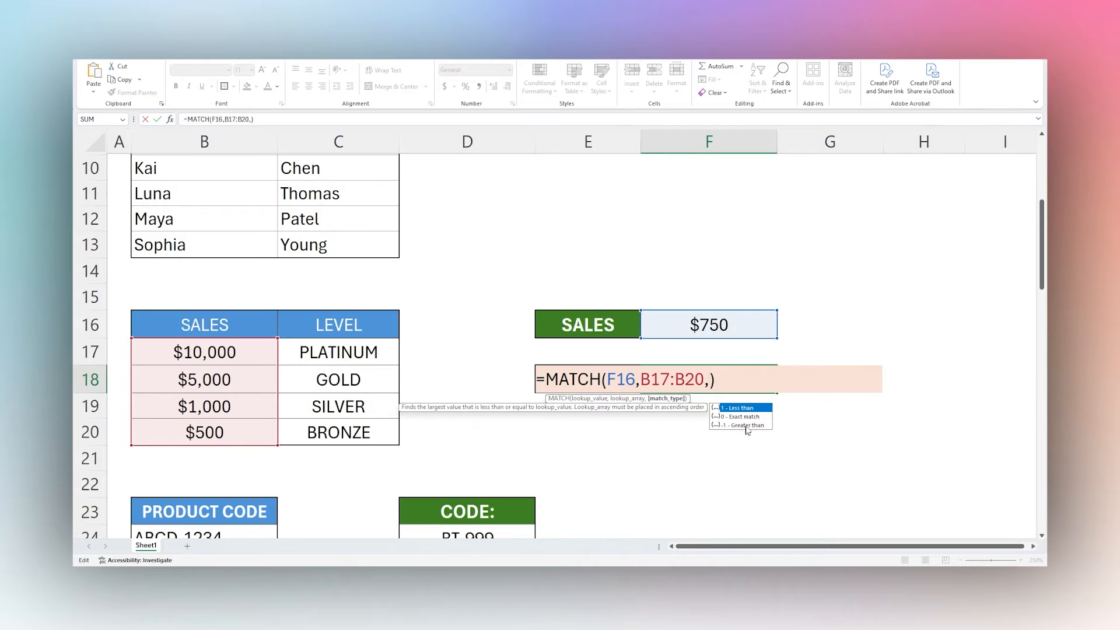
key(Return)
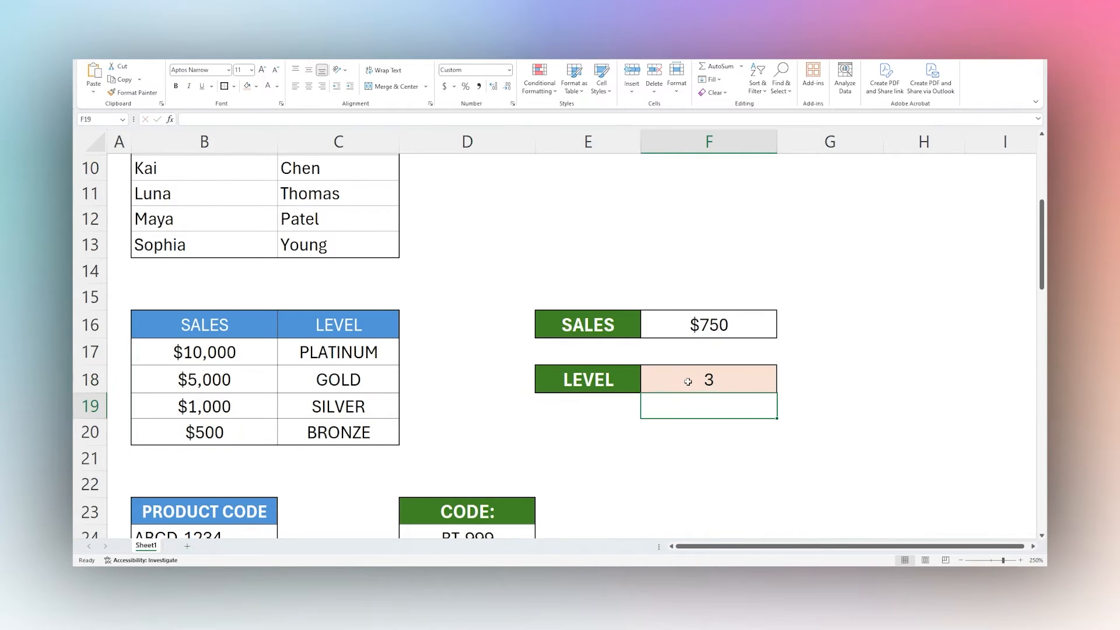
click(708, 378)
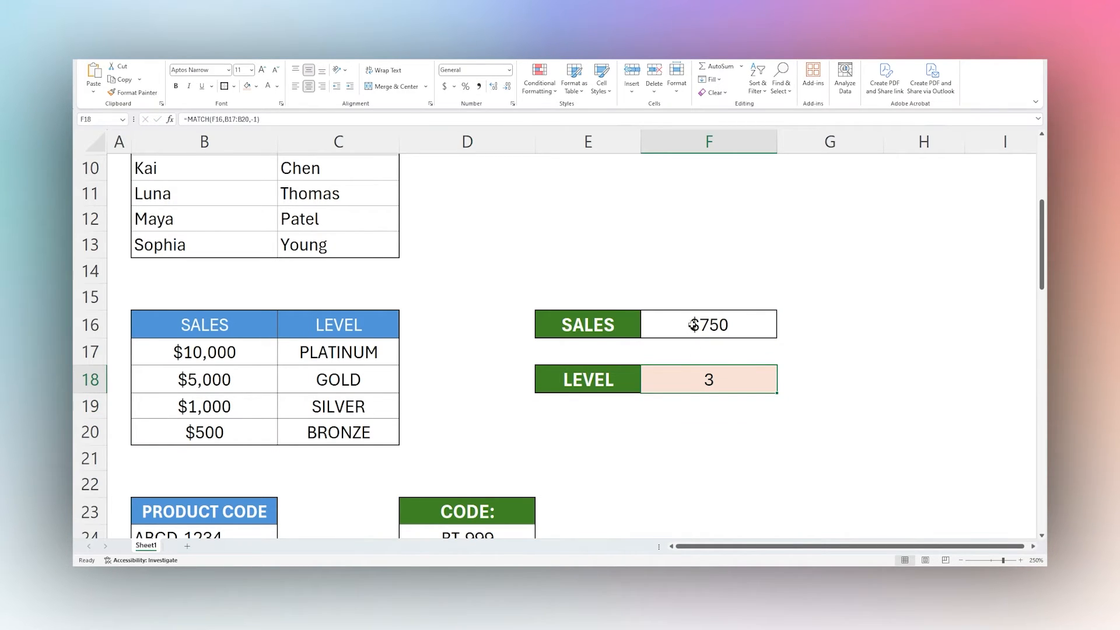
click(708, 325)
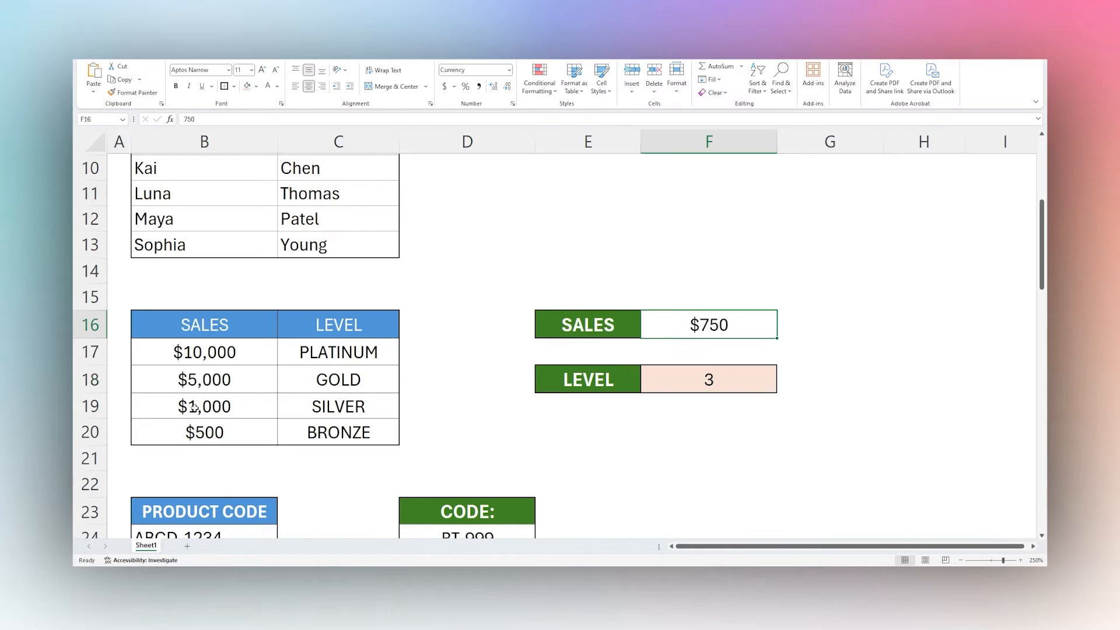
click(337, 405)
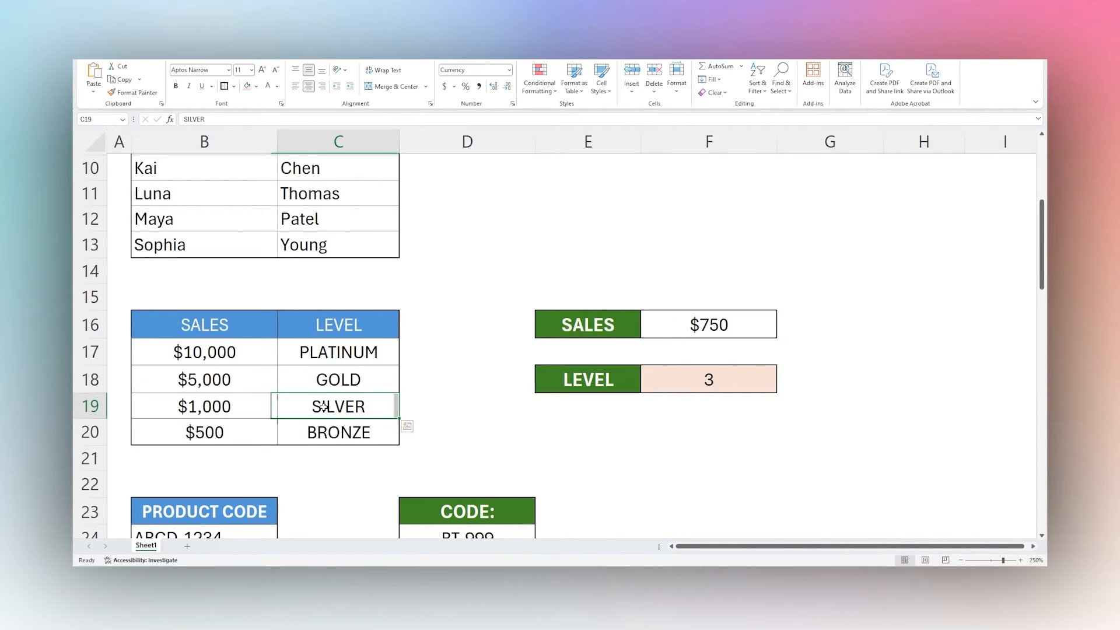
scroll(down, 3)
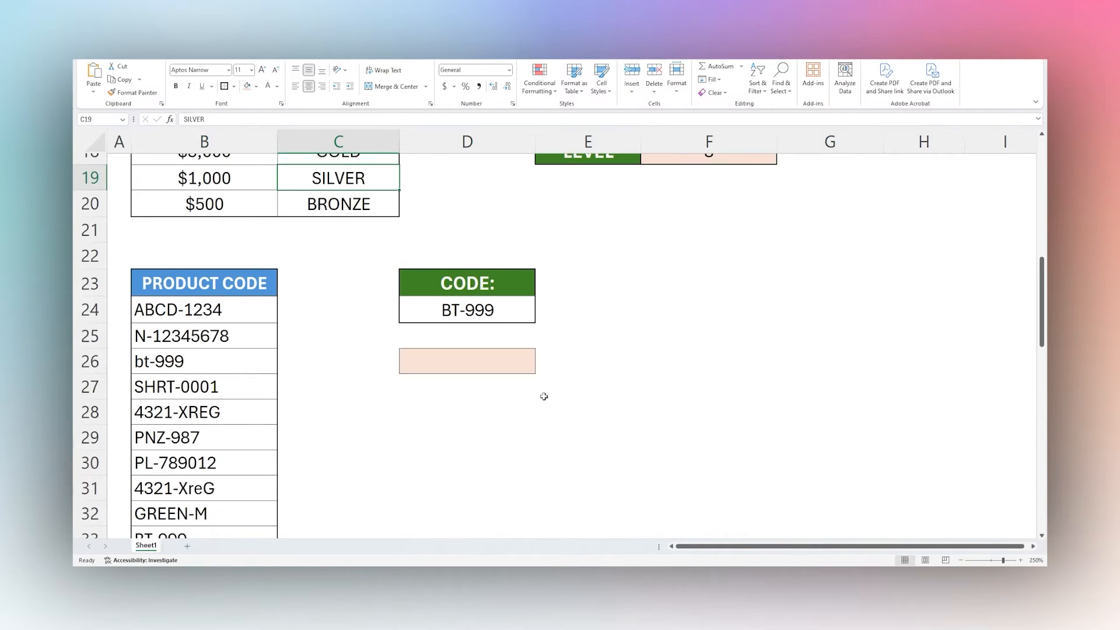
scroll(down, 3)
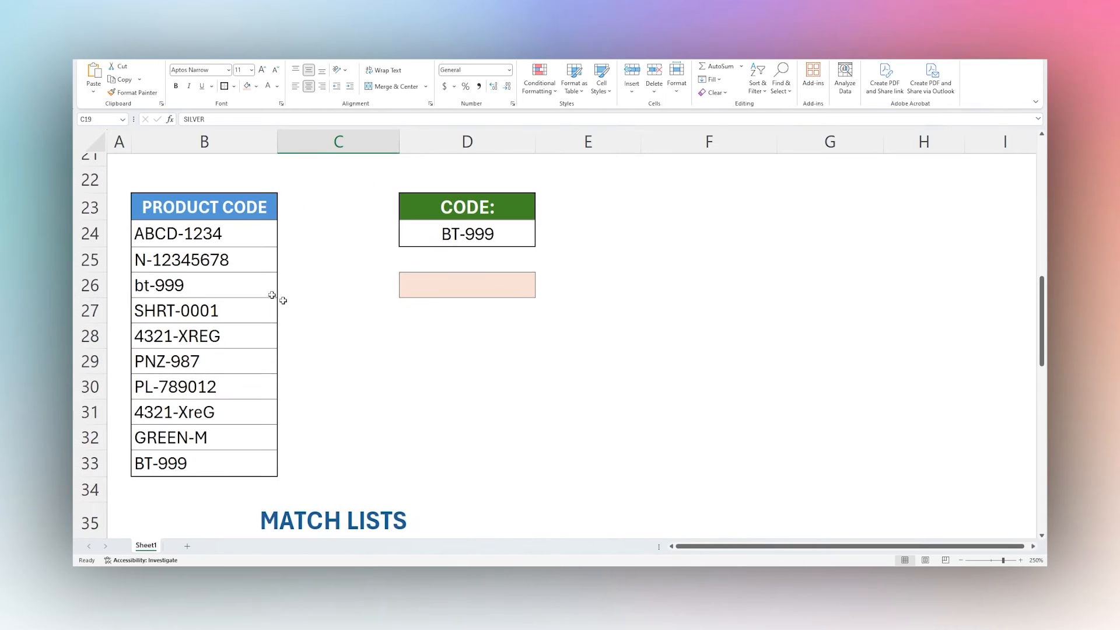
click(467, 234)
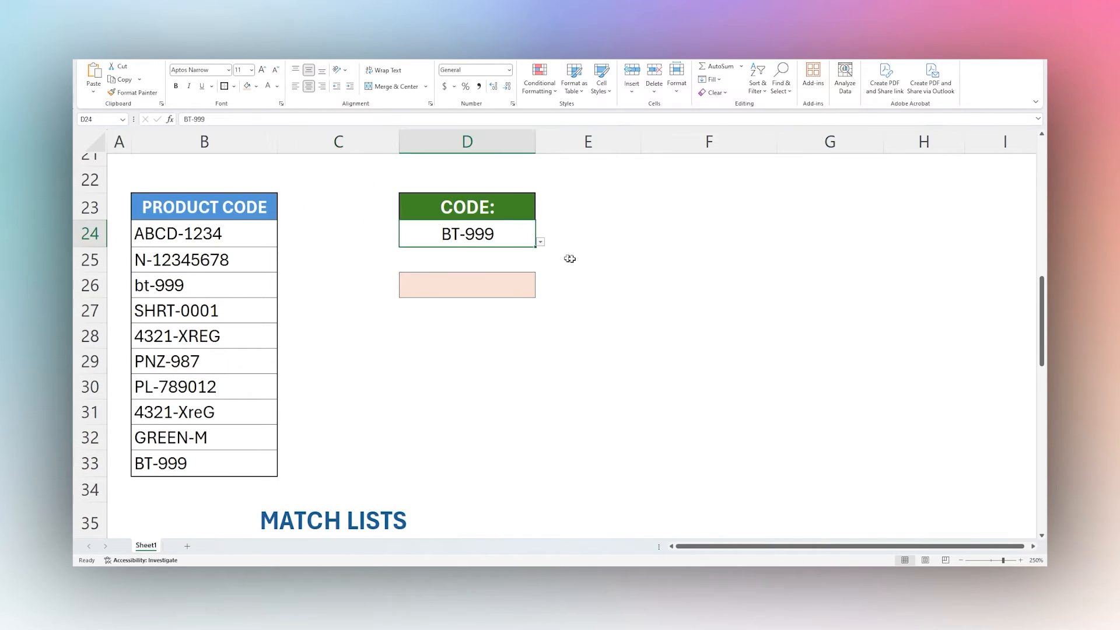
click(466, 233)
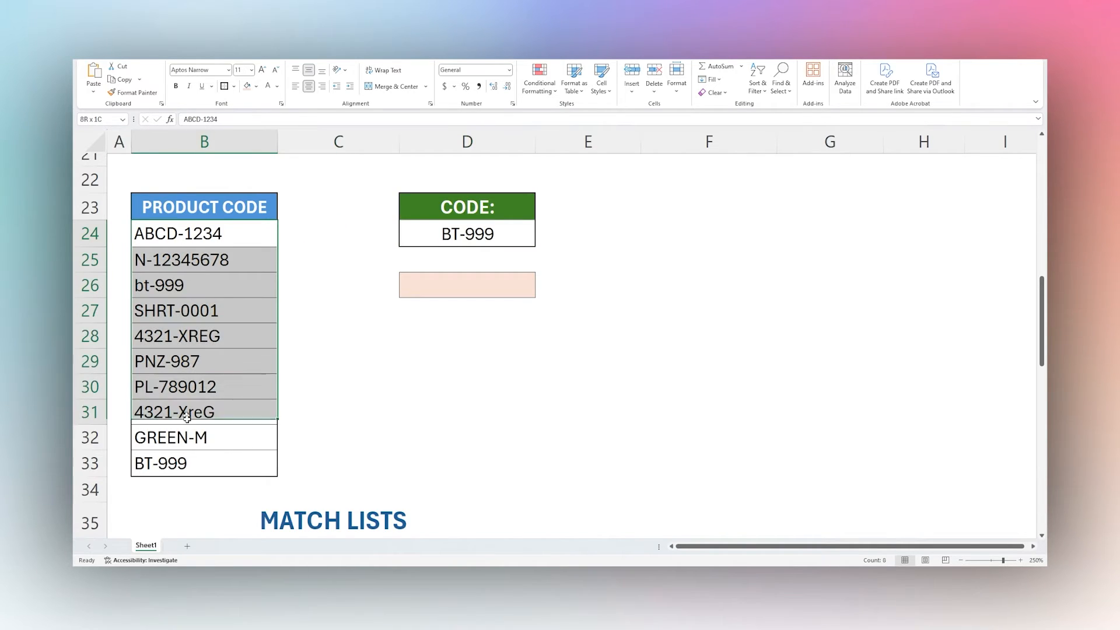
click(203, 284)
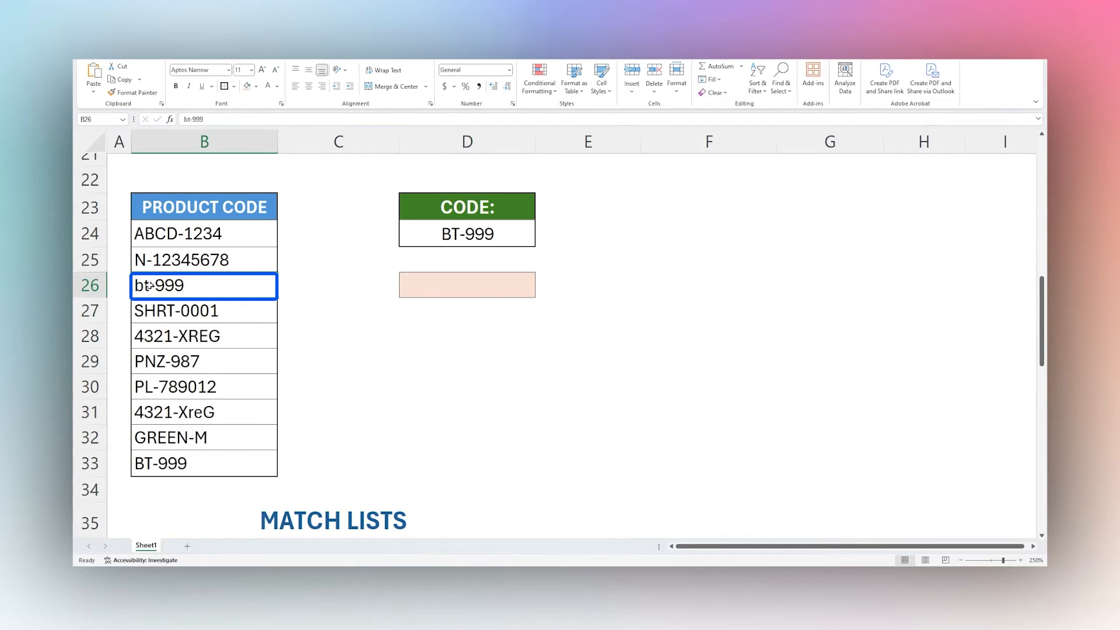
click(203, 463)
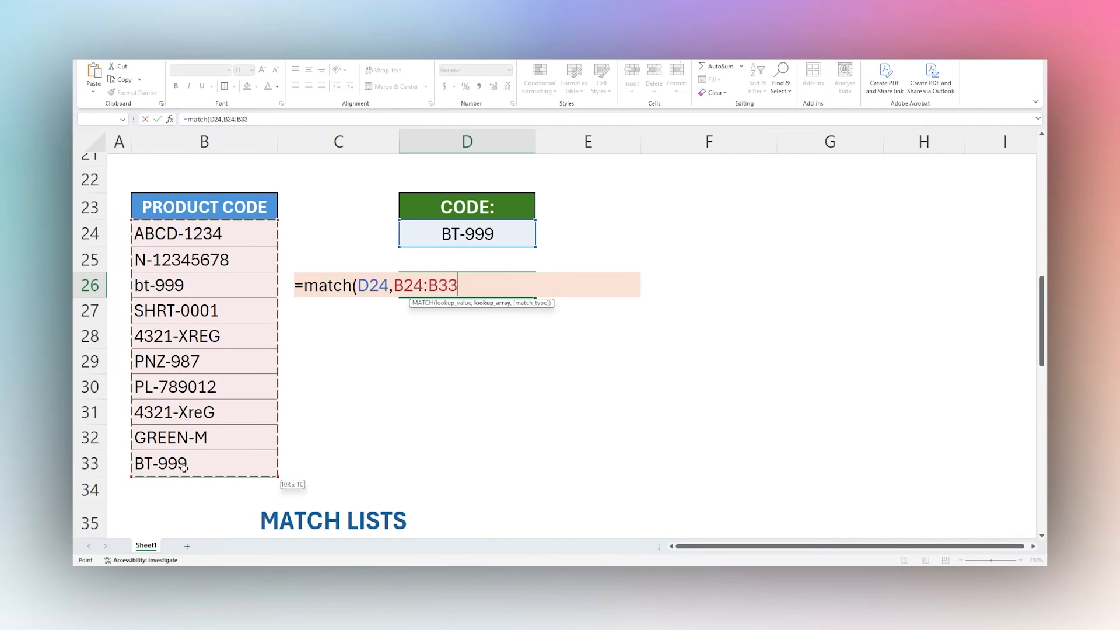
Step: Commit =MATCH(D24,B24:B33,0) in D26, returning 3 for lowercase bt-999
key(Return)
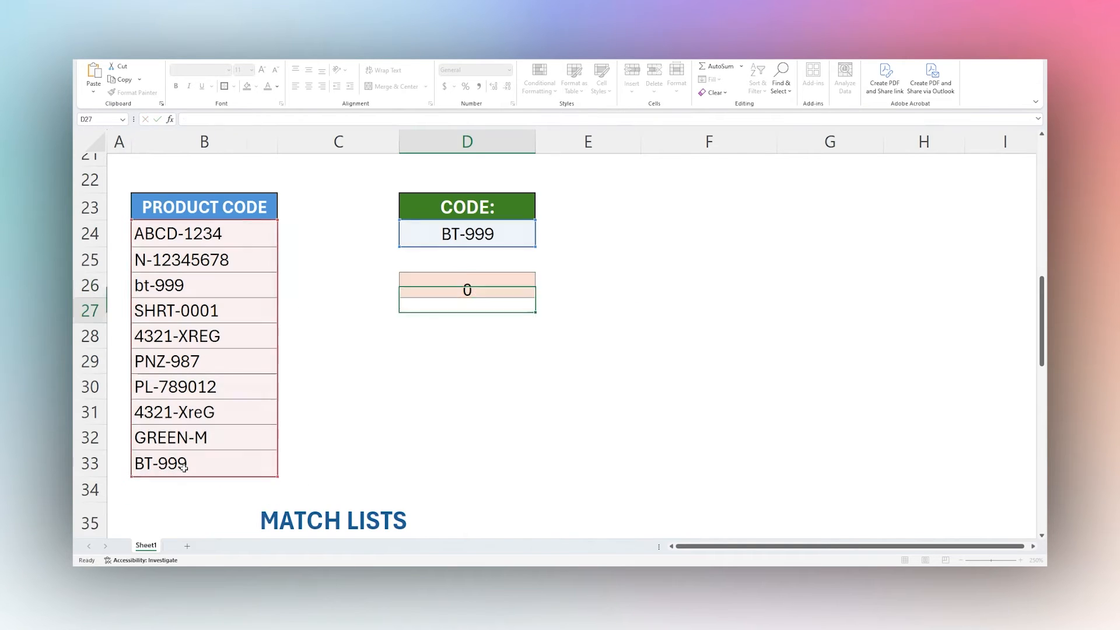
click(467, 284)
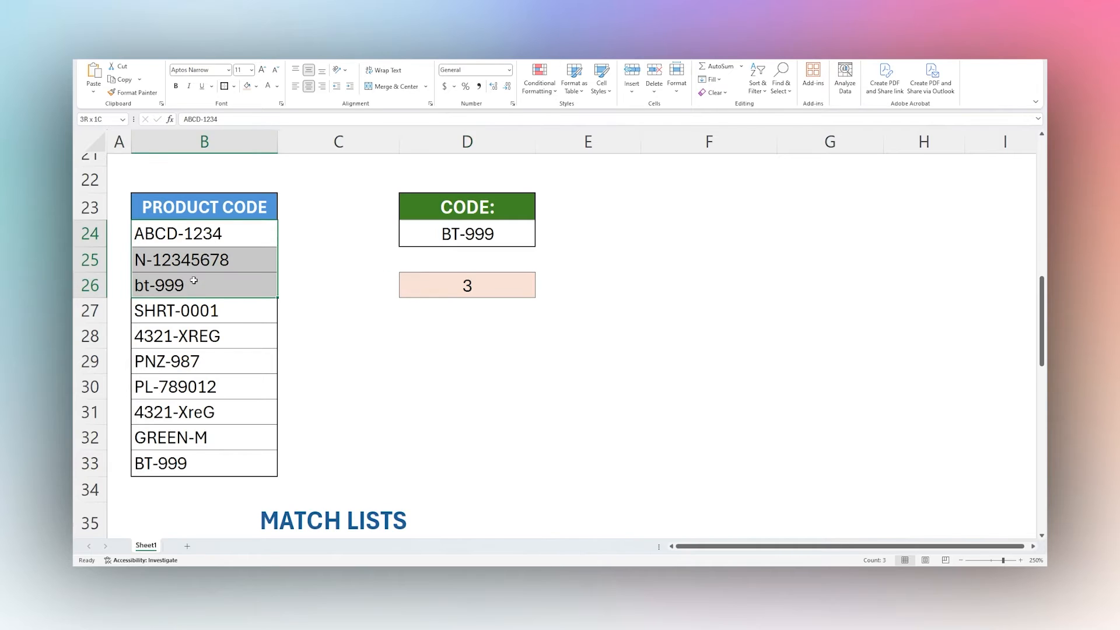
click(203, 284)
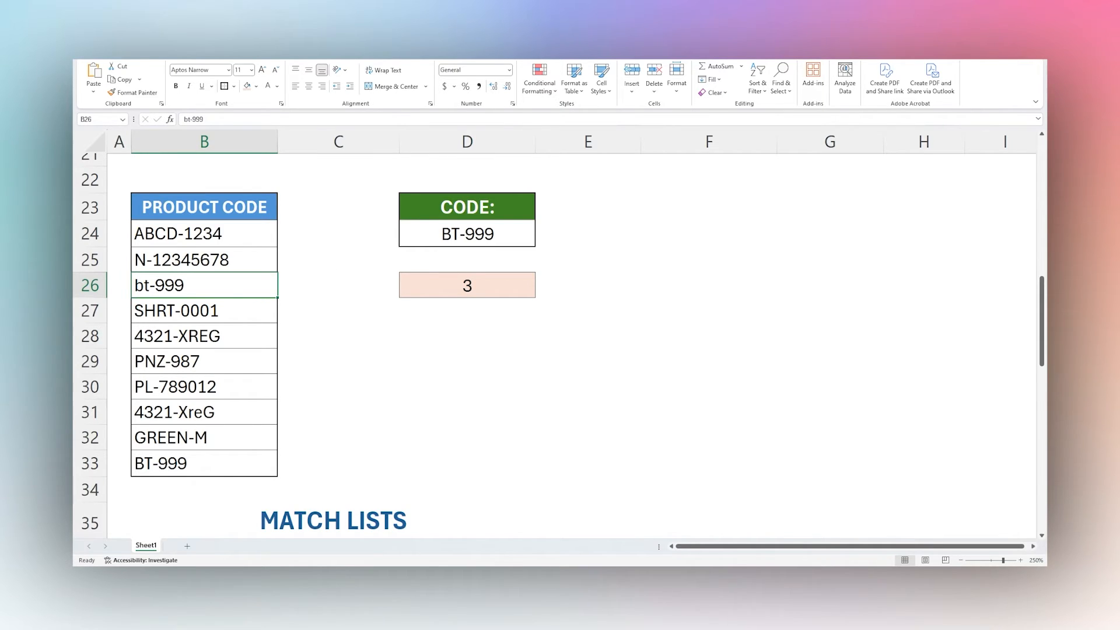
mouse_move(481, 291)
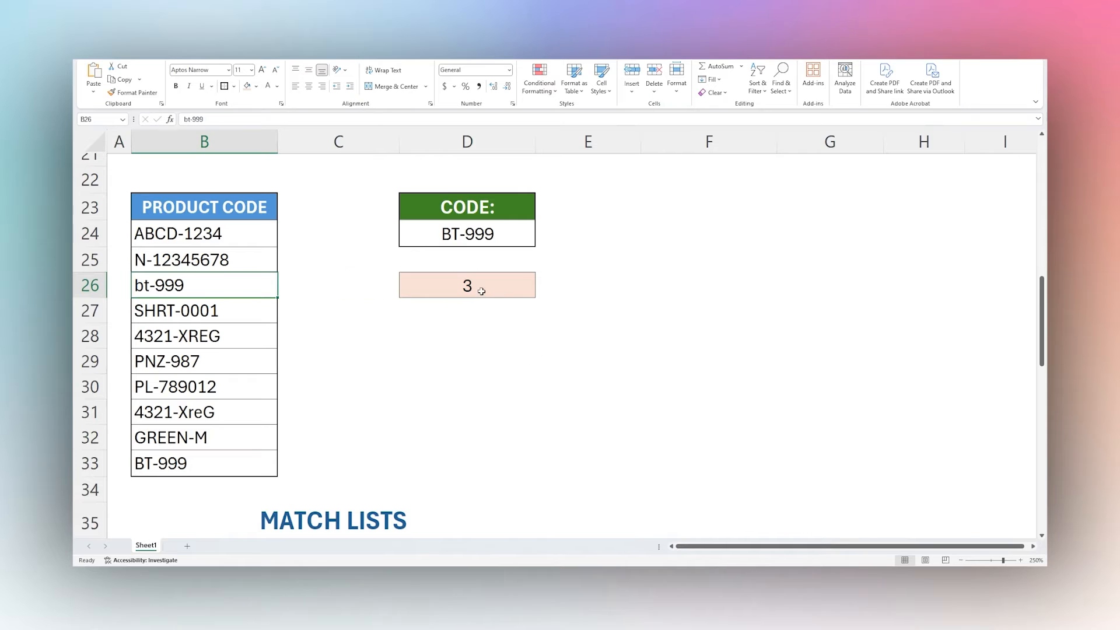
Step: Rewrite D26 as =MATCH(TRUE,EXACT(B24:B33,D24),0), returning 10 for uppercase BT-999 in B33
click(466, 284)
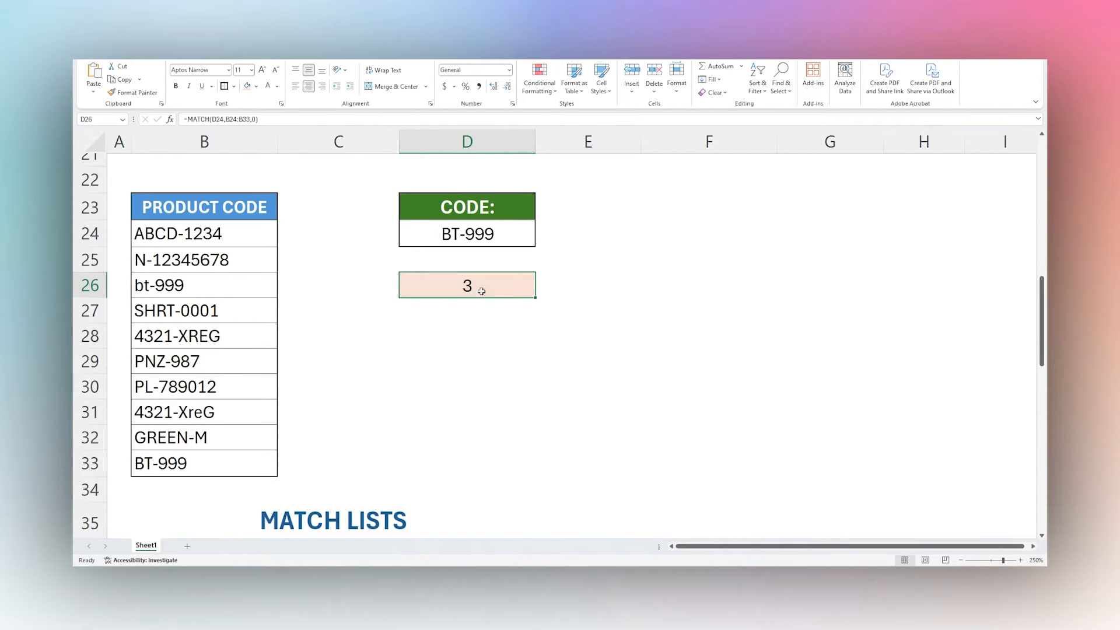
double_click(466, 285)
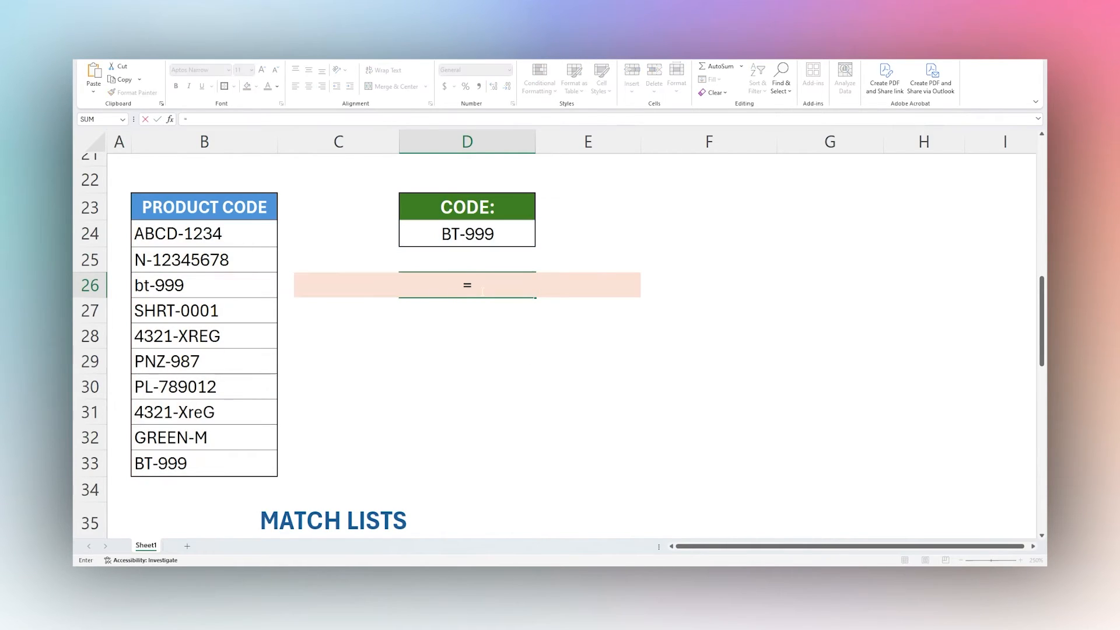
text(MATCH)
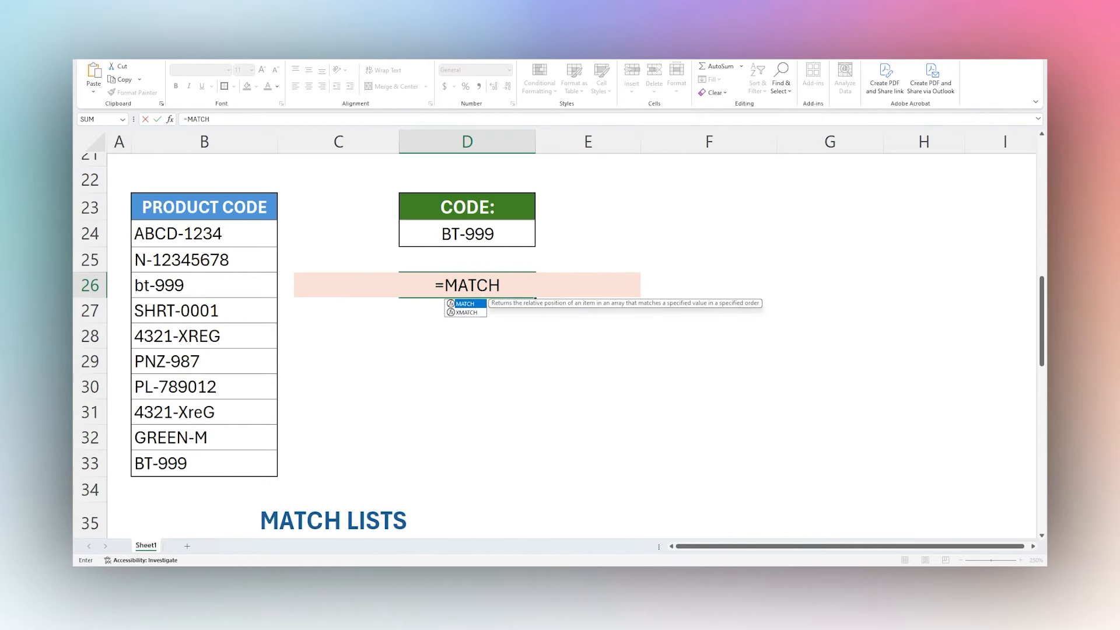
text((t)
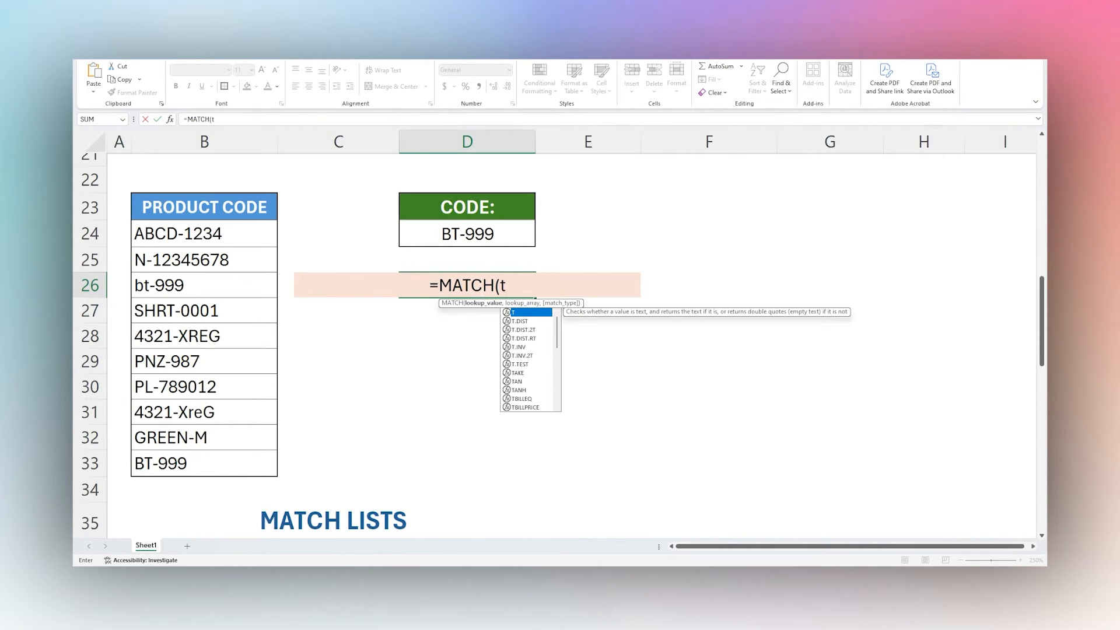
text(rue)
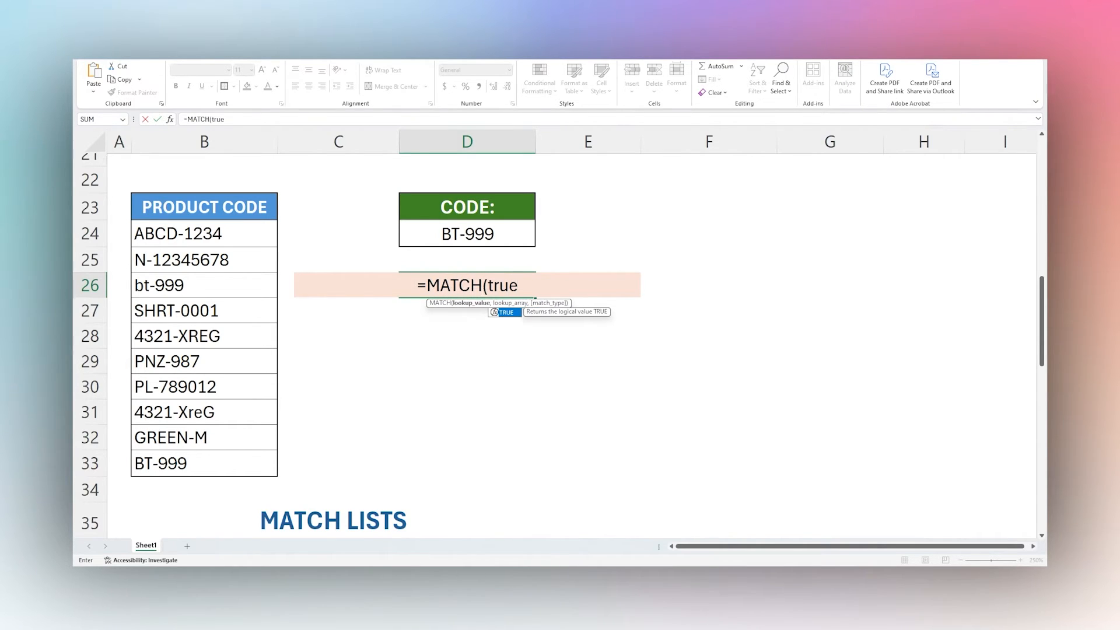
text(,e)
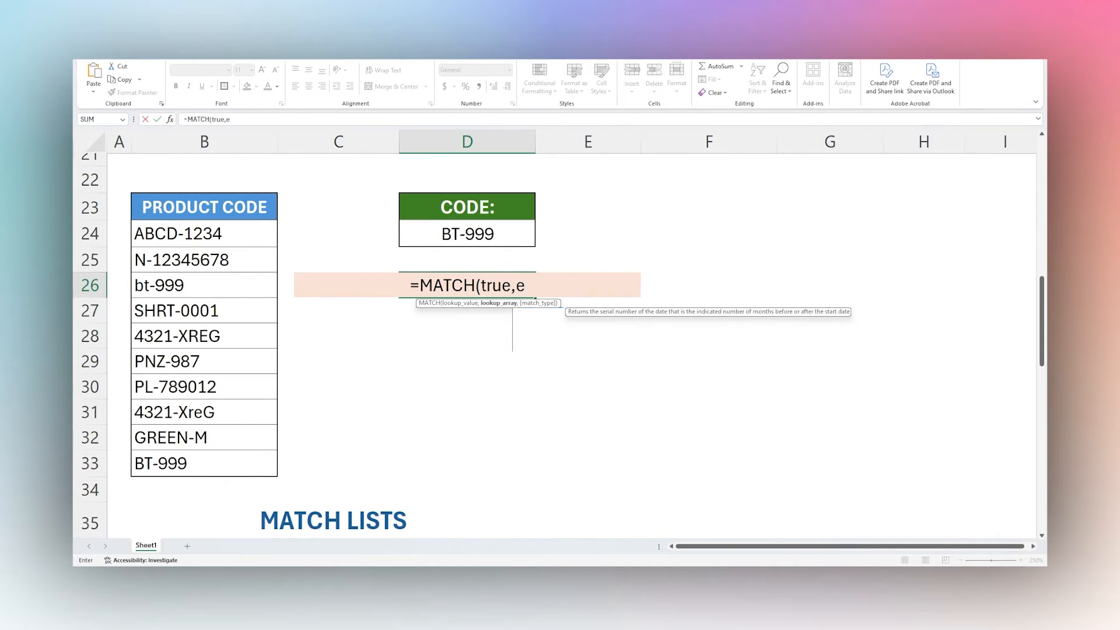
text(xact(B24:B33)
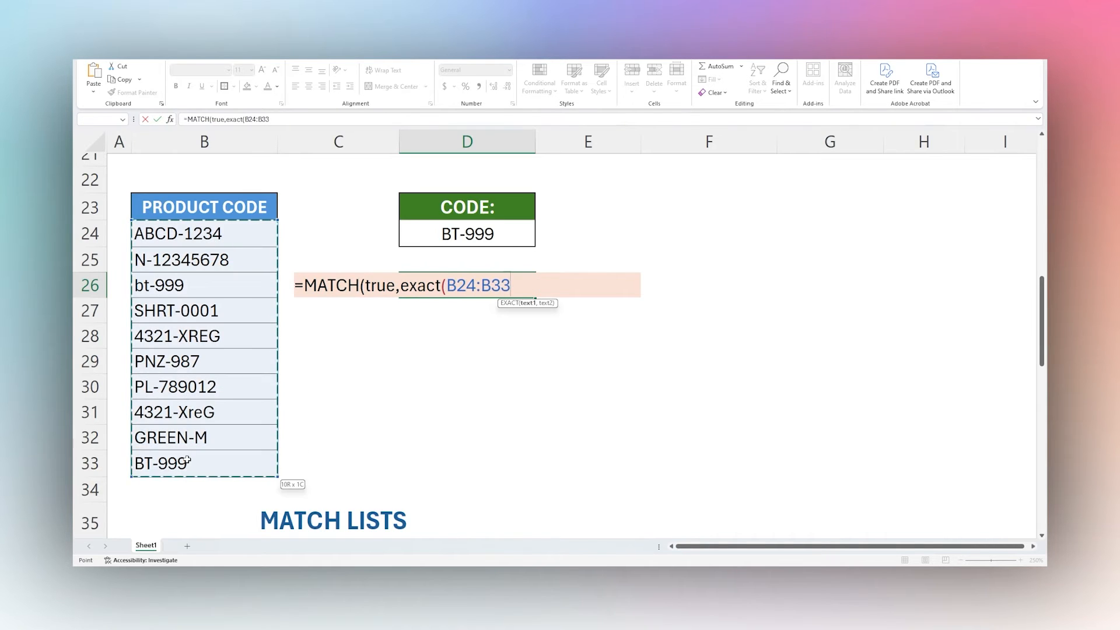
text(,)
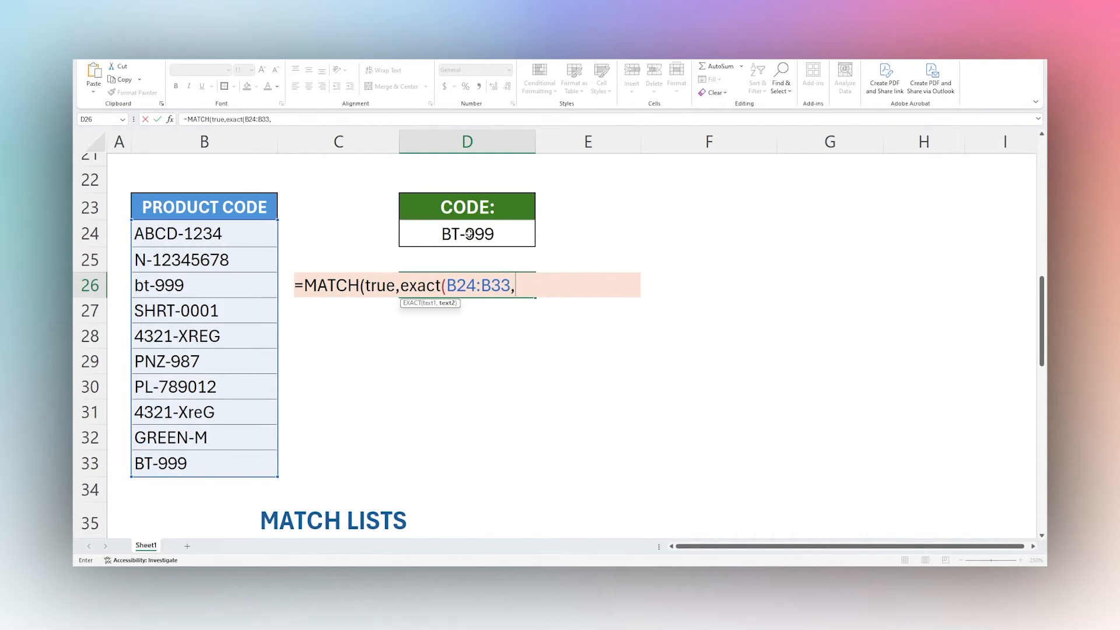
click(466, 234)
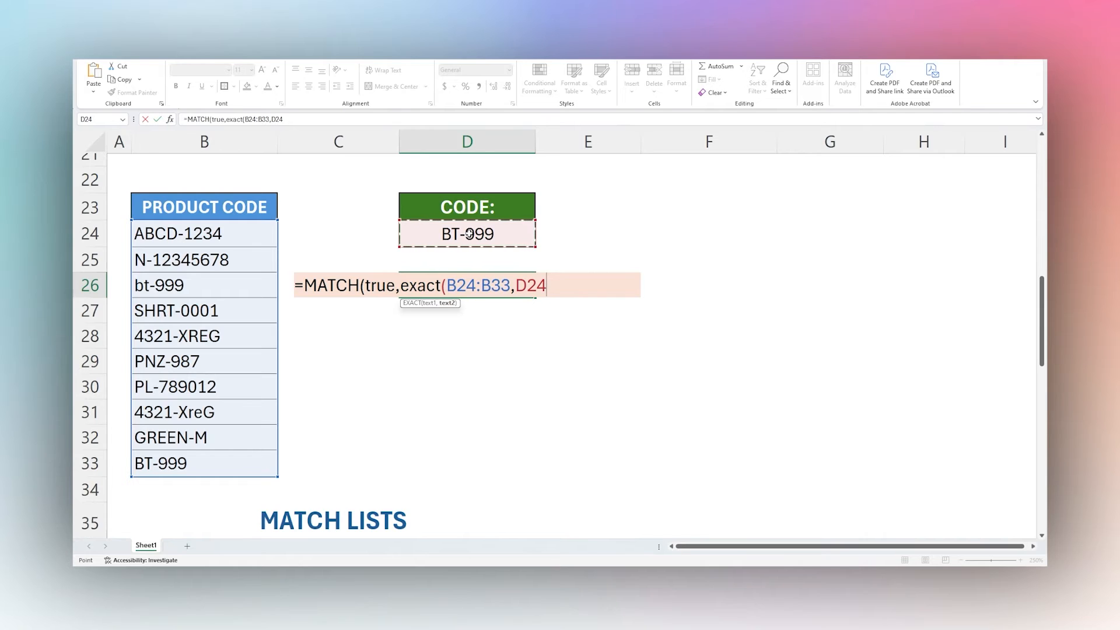
text(,0))
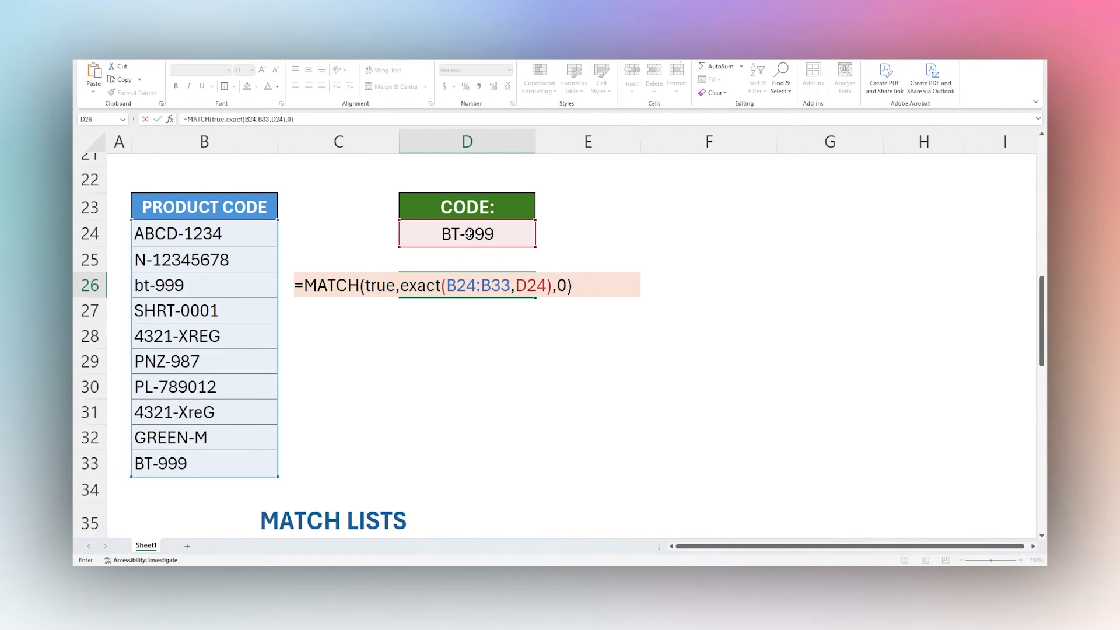
key(Return)
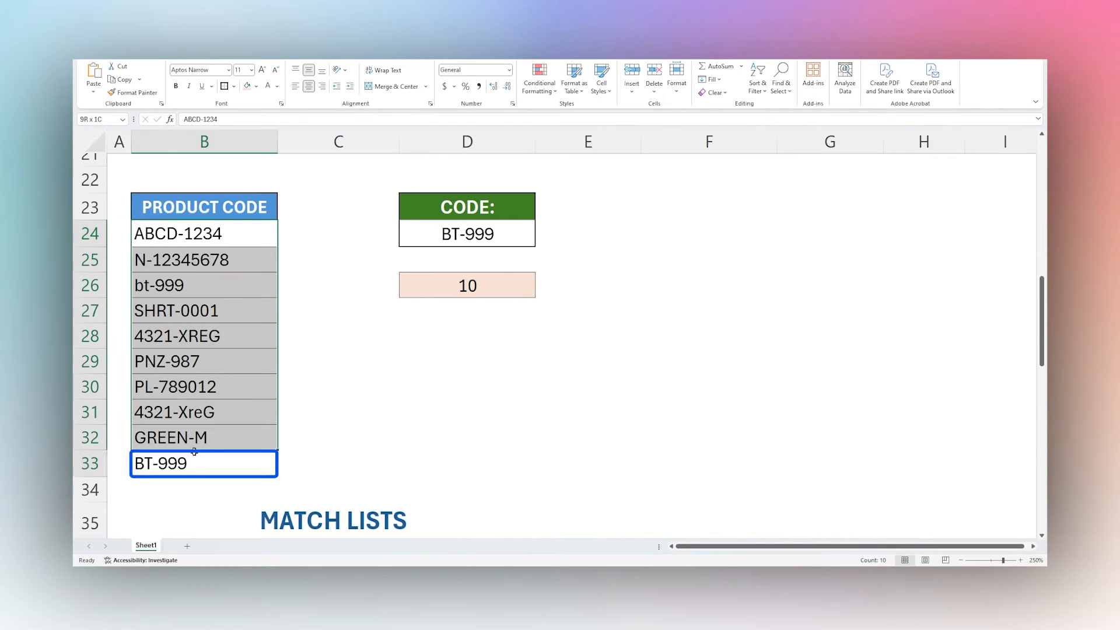
click(203, 463)
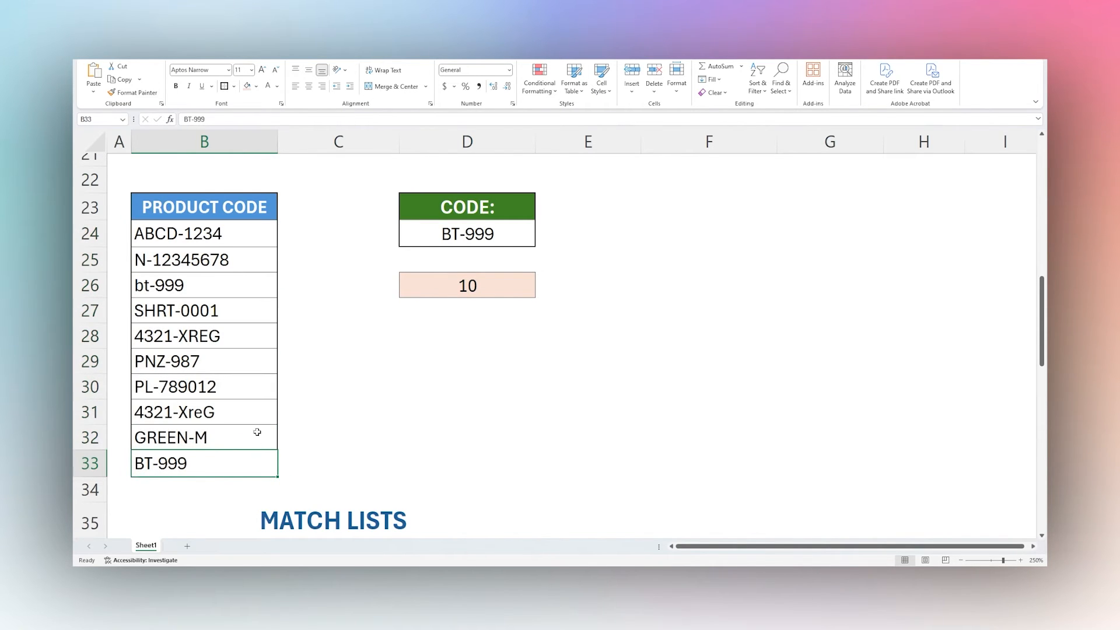
mouse_move(160, 287)
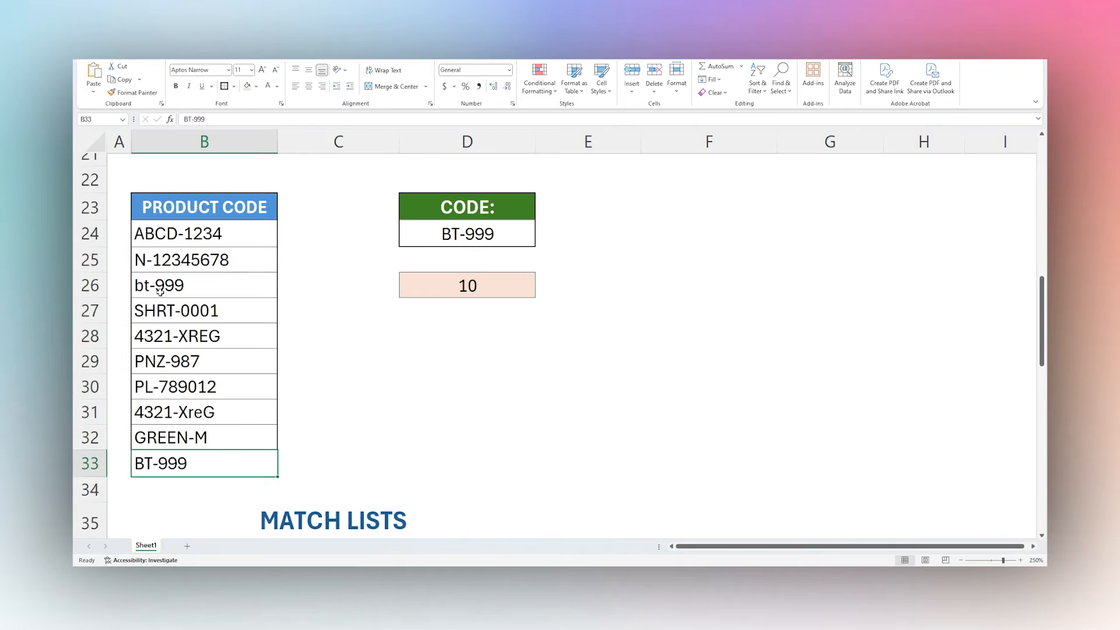
click(467, 285)
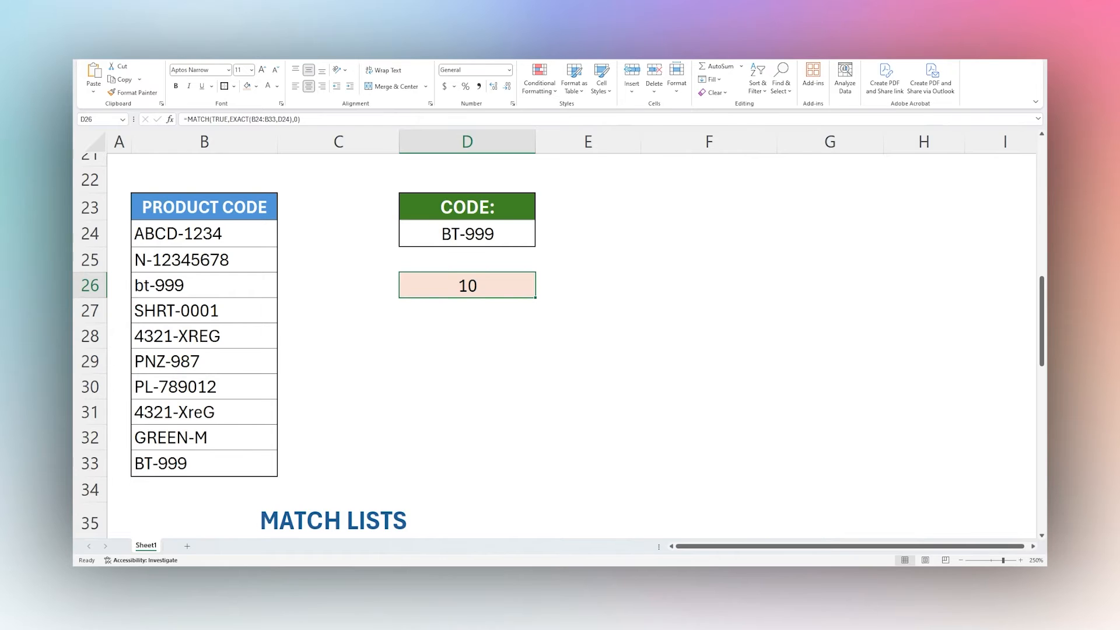
Step: Compare List 1 against List 2 and start a MATCH for Maya in List Match cell D37
scroll(down, 3)
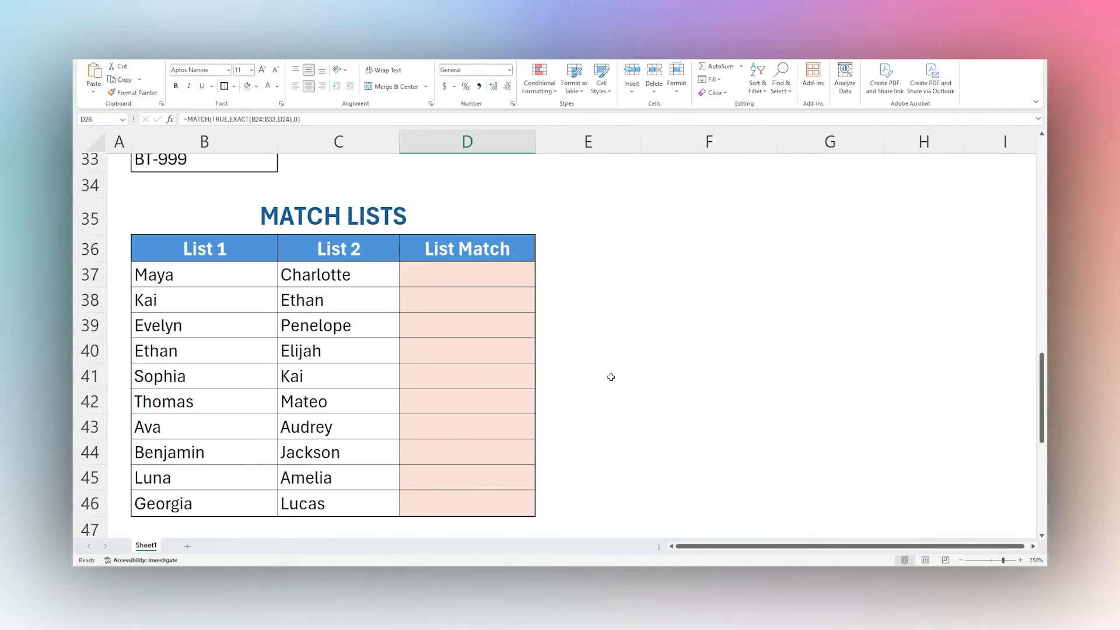
mouse_move(603, 360)
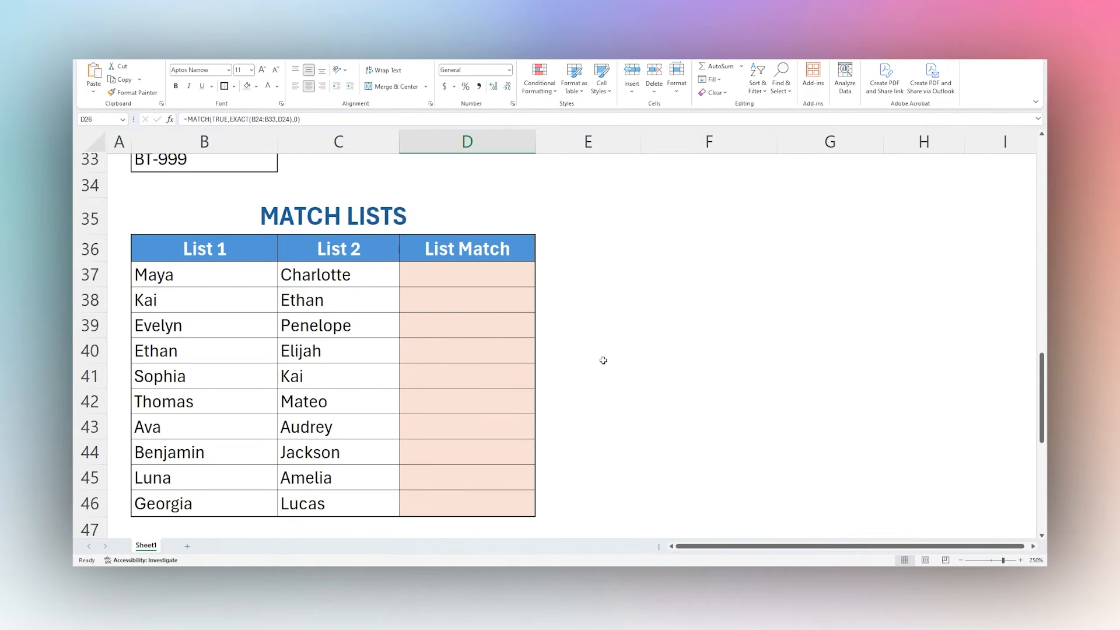
mouse_move(588, 338)
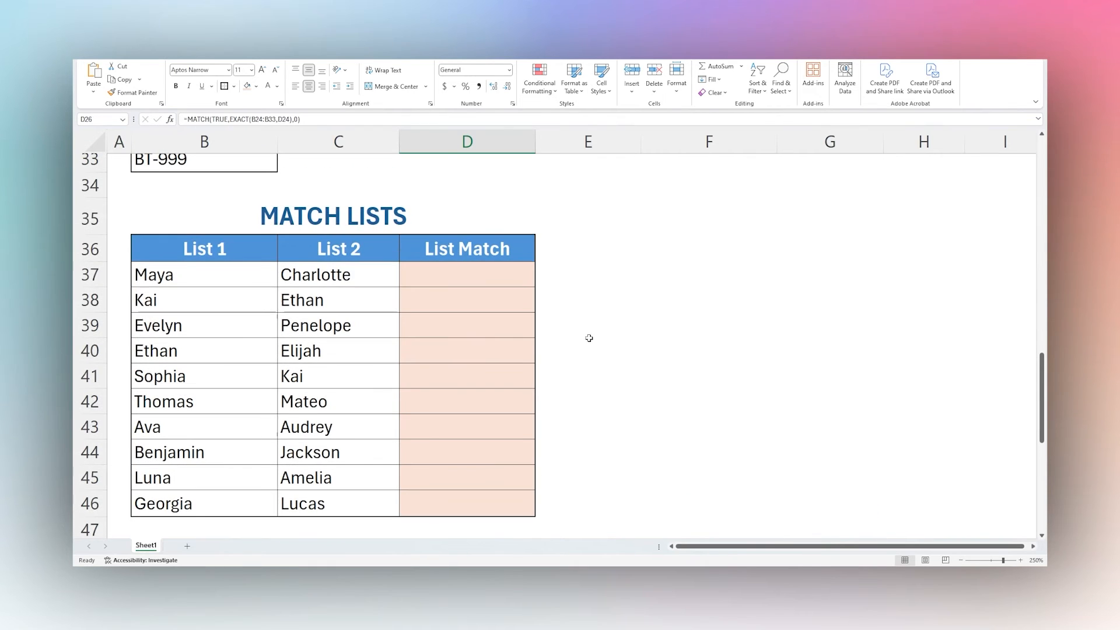
click(337, 274)
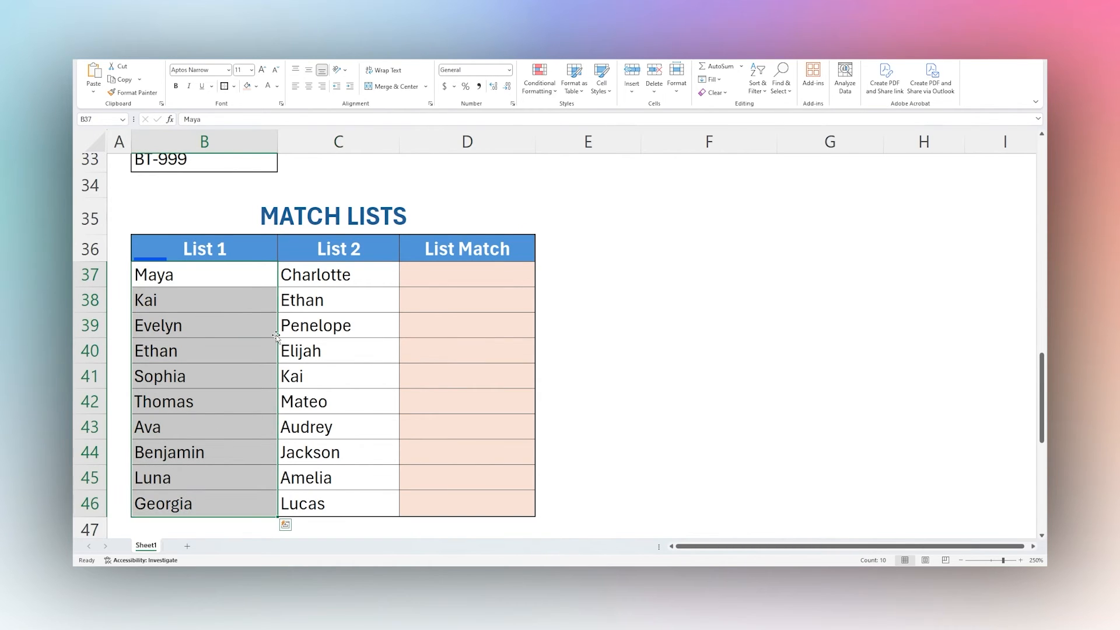
click(339, 249)
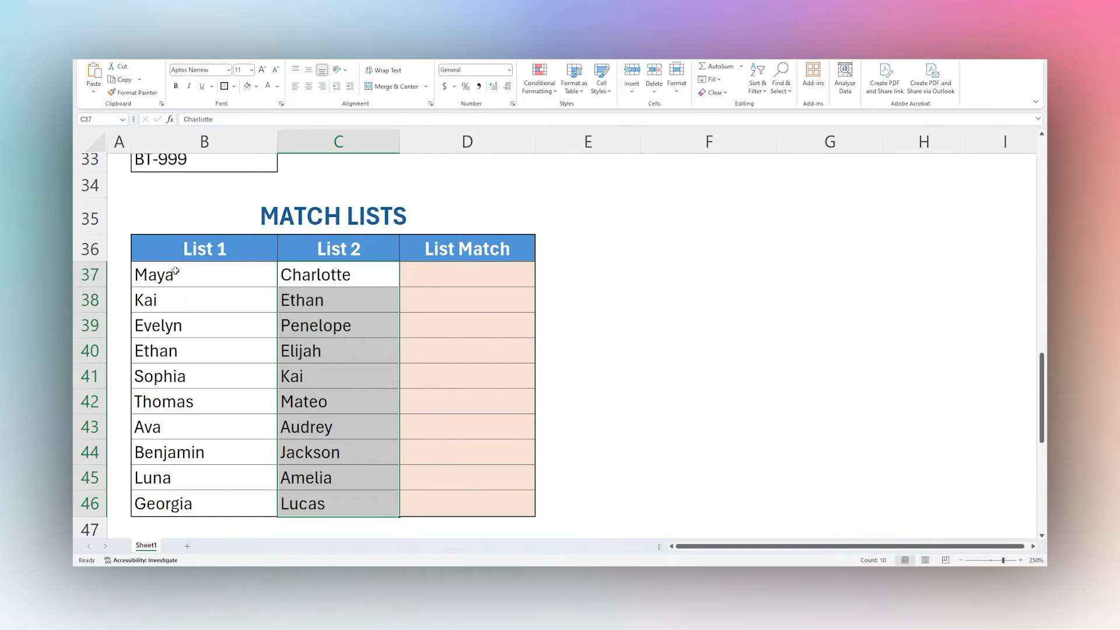
click(203, 274)
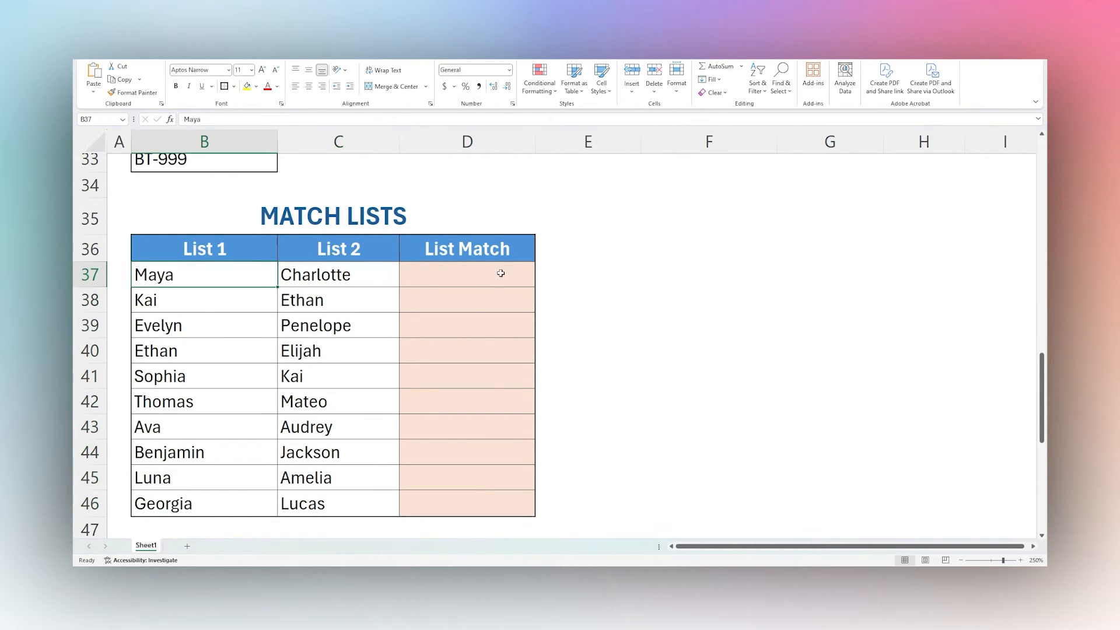
click(467, 273)
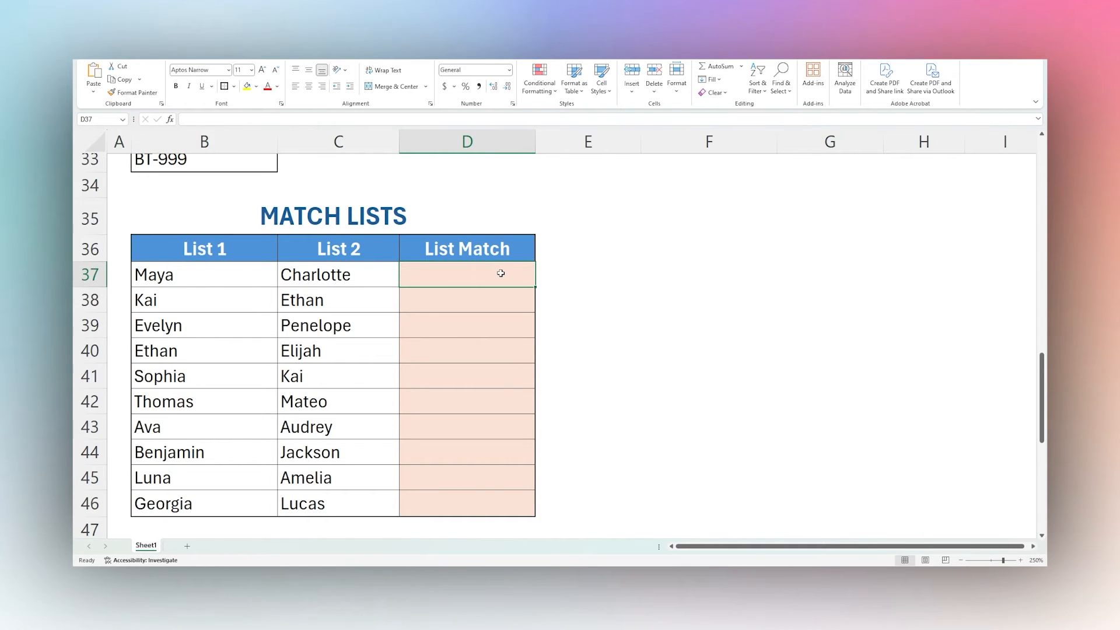
text(=mat)
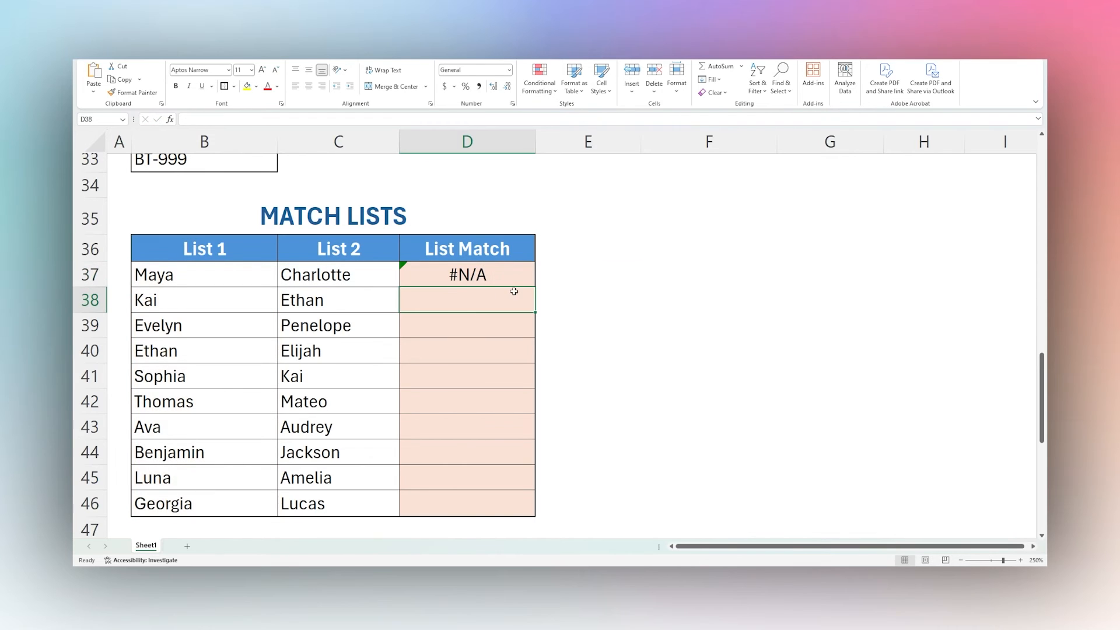
Step: Wrap D37's MATCH in ISNA so it reads =ISNA(MATCH(C37,$B$37:$B$46,0))
click(466, 274)
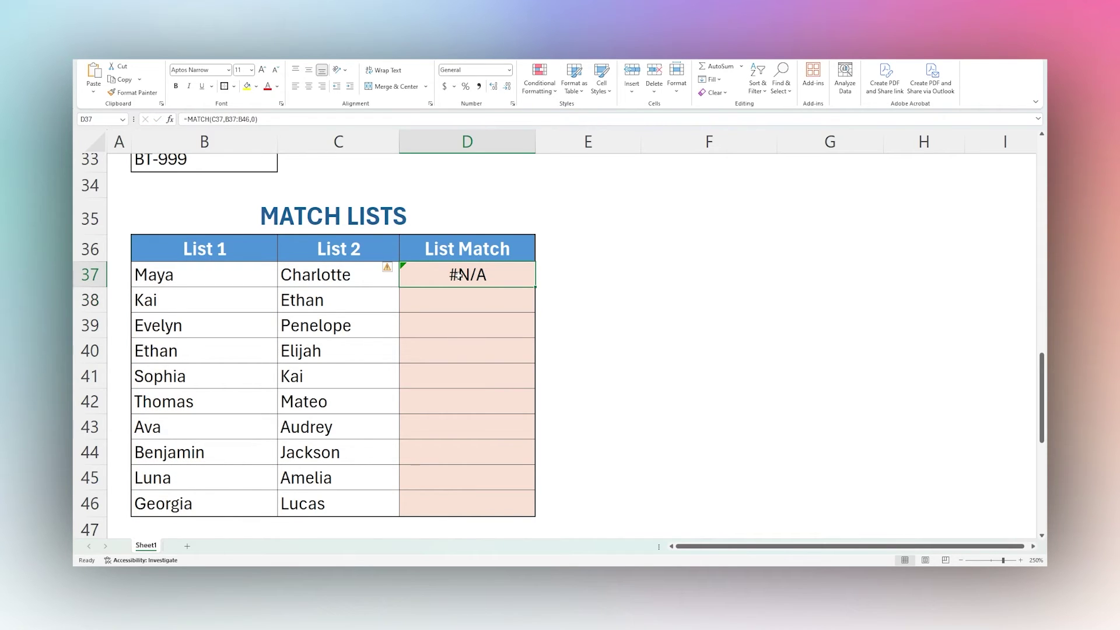
double_click(467, 274)
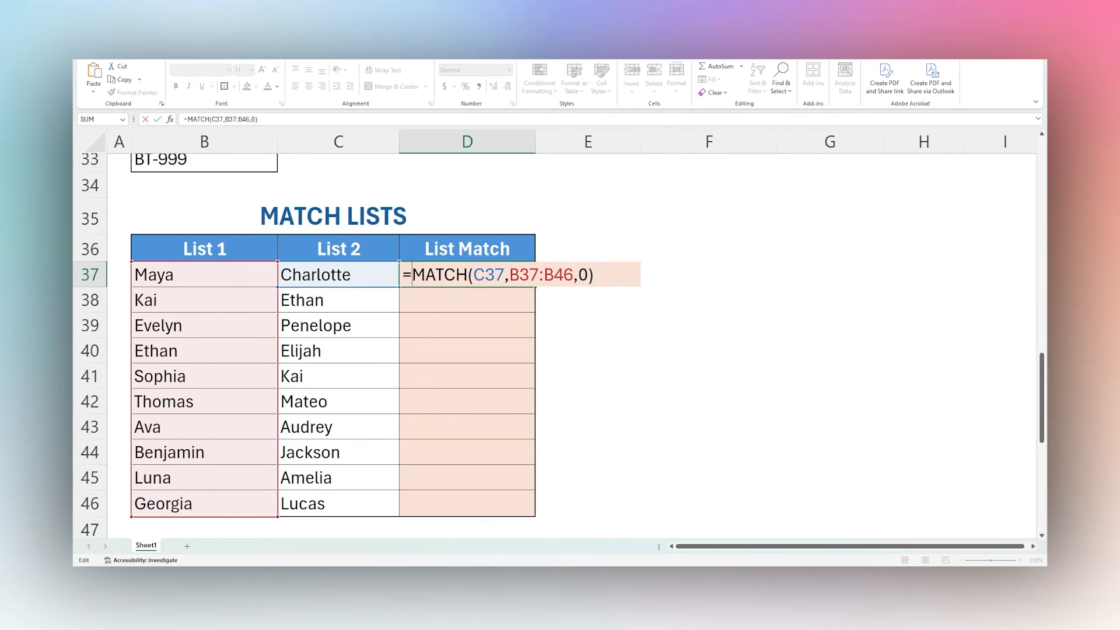
text(IS)
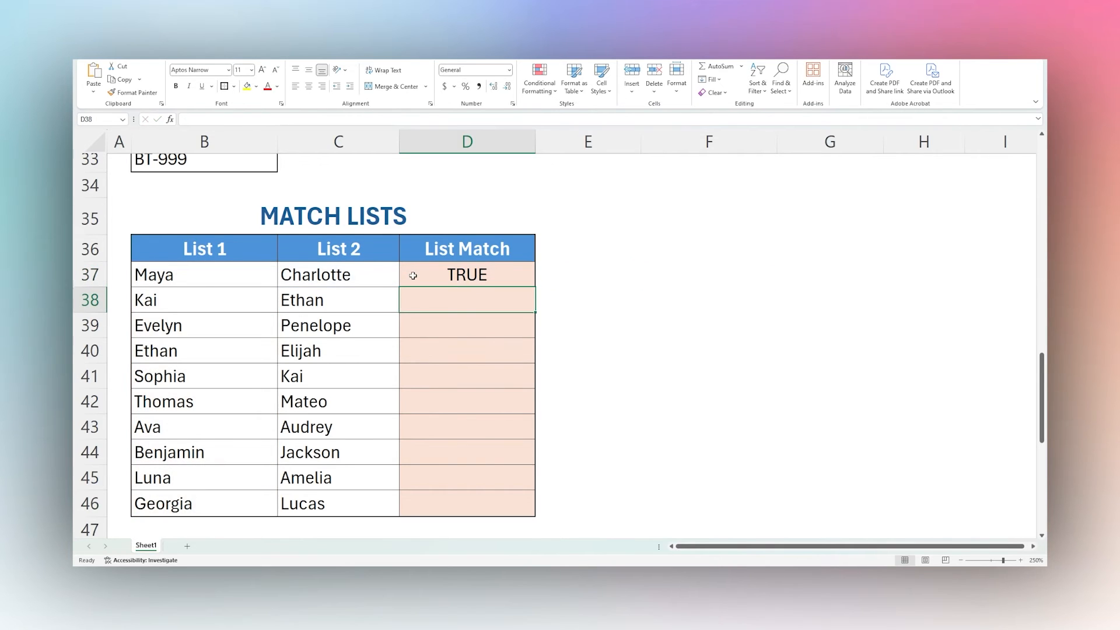
click(467, 274)
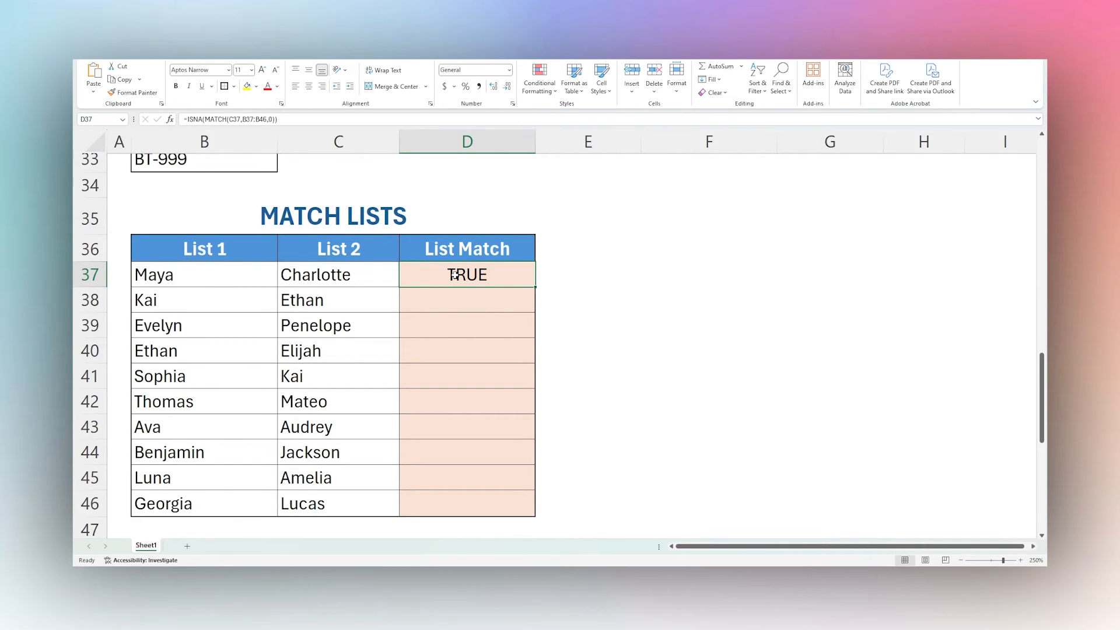
Step: Fill the ISNA formula down to D46, giving FALSE only for Ethan and Kai
double_click(466, 274)
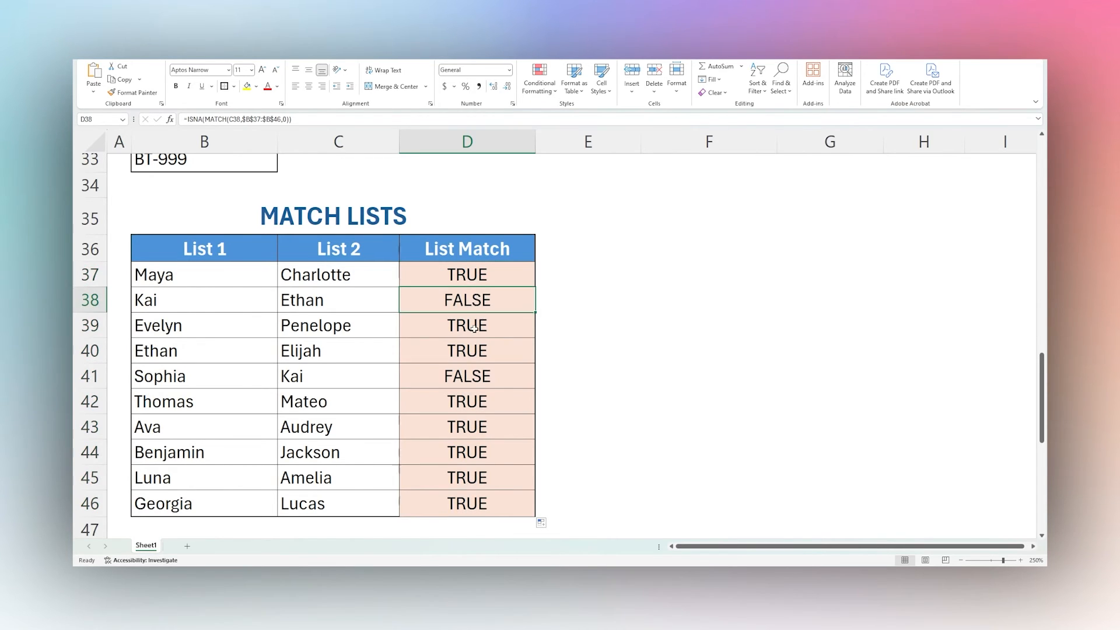
click(467, 375)
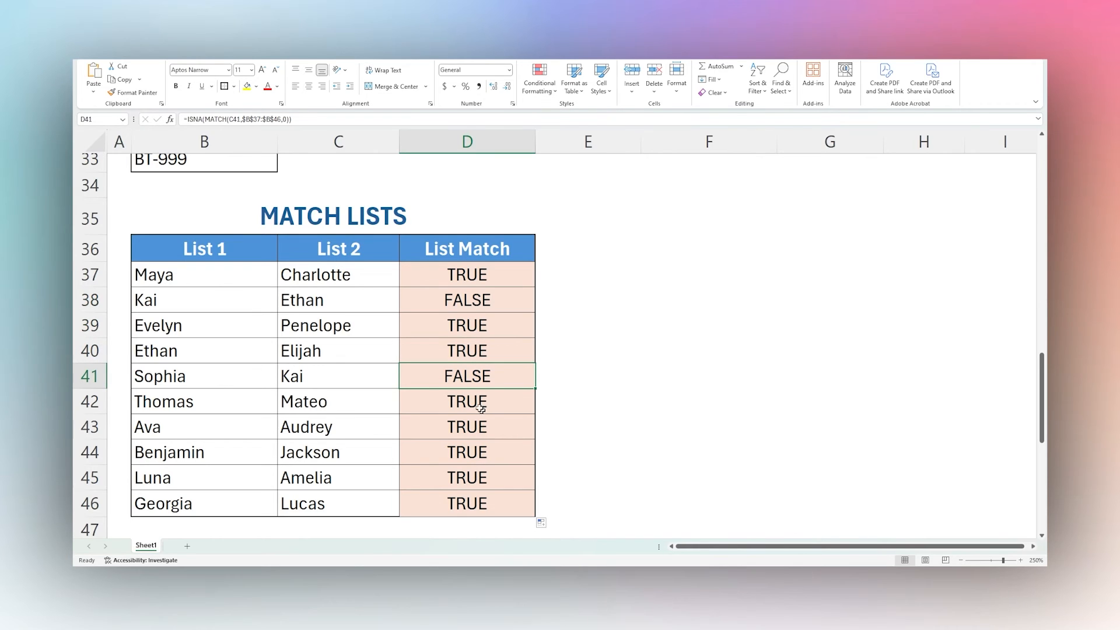
click(202, 300)
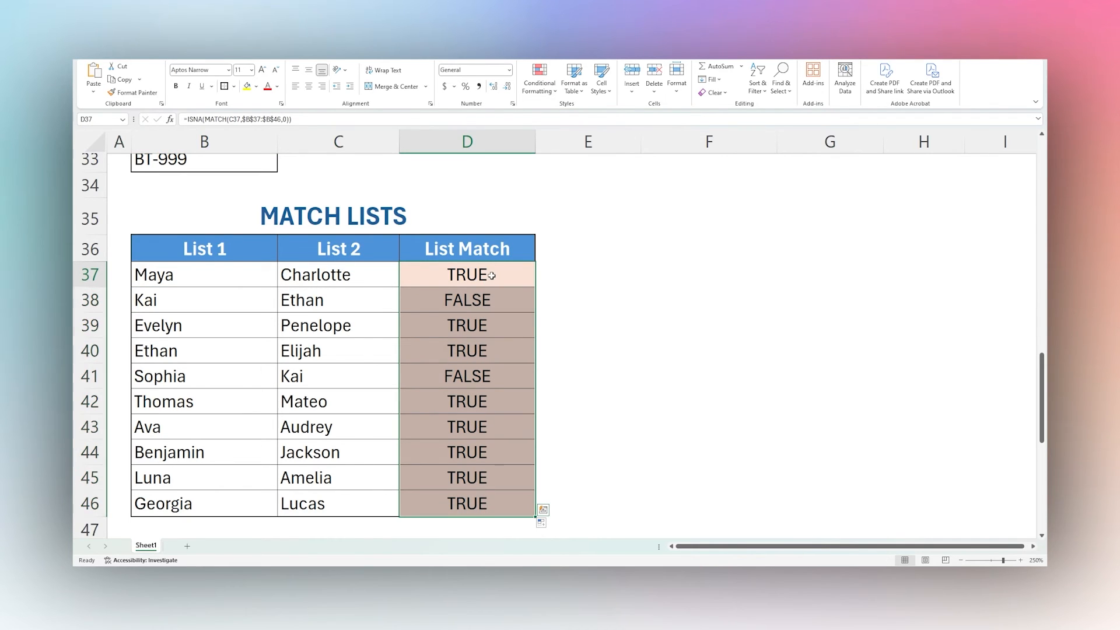
Step: Wrap D37 in IF(..., "Not In List 1", "In List 1") and enter it across D37:D46
double_click(467, 274)
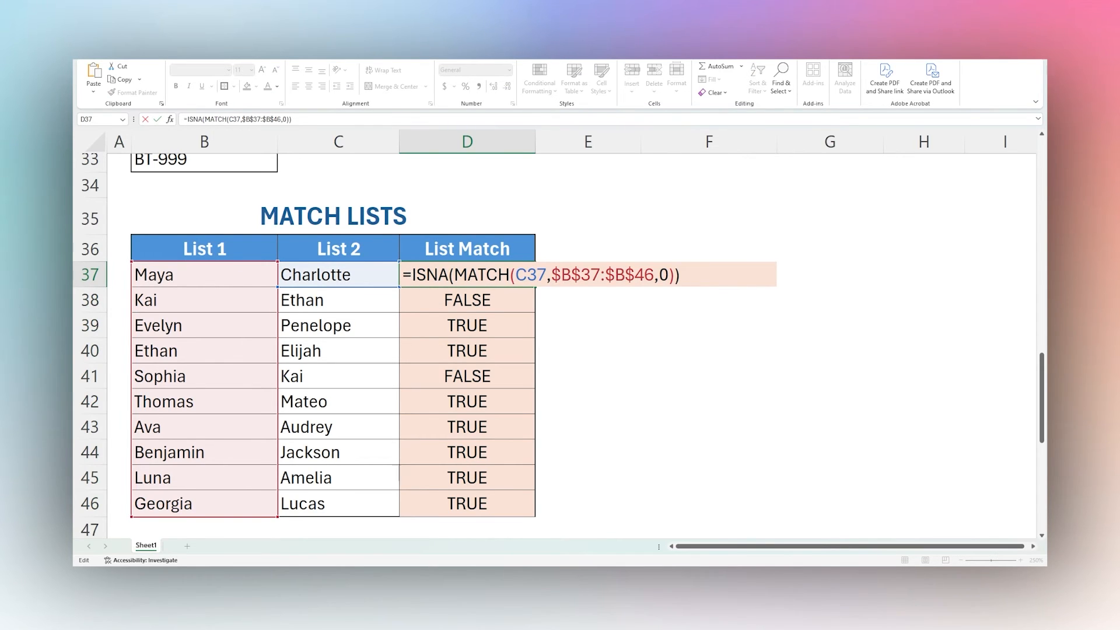
text(IF()
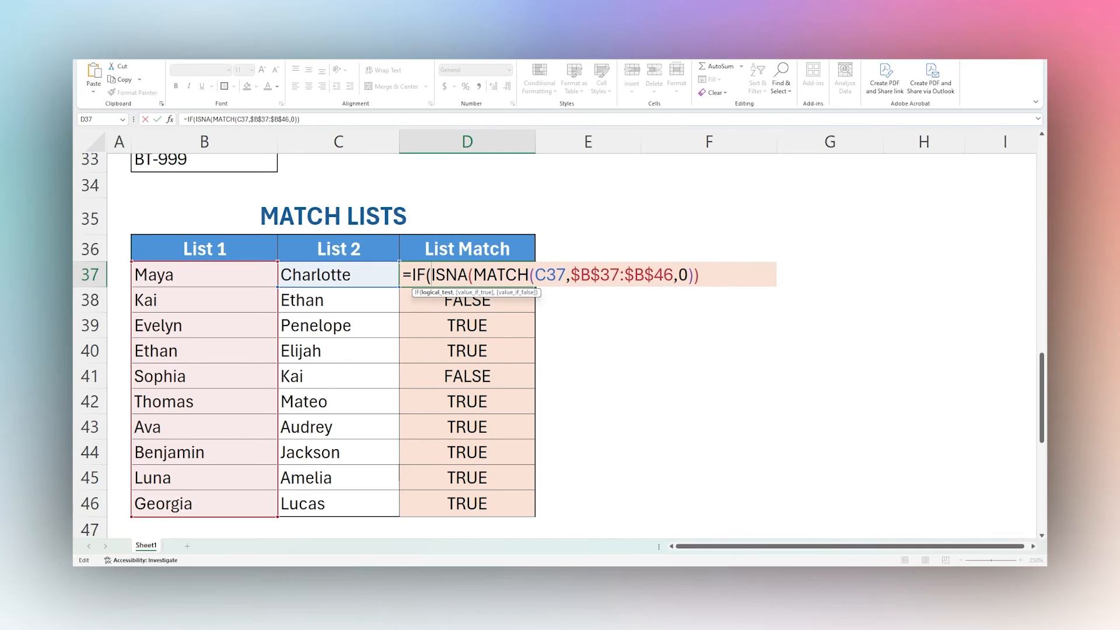
text(,)
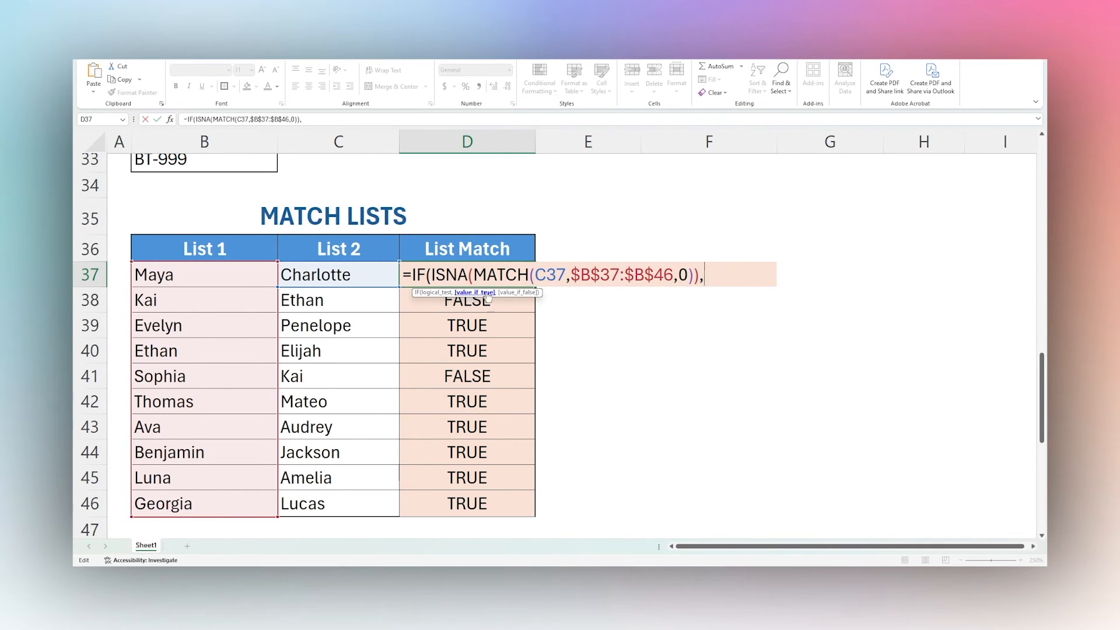
mouse_move(506, 292)
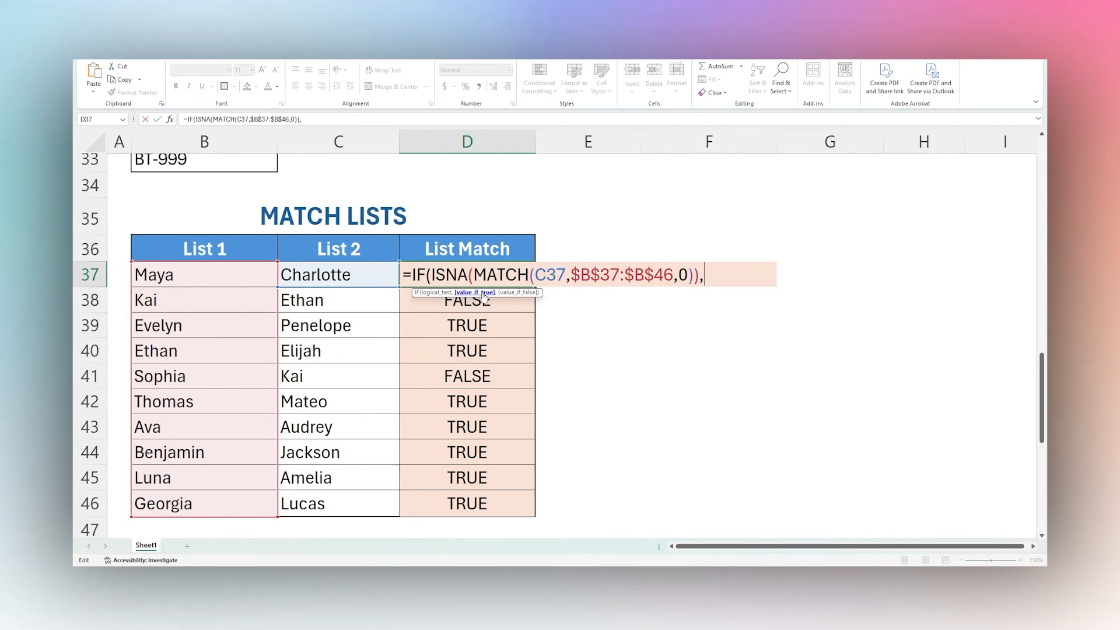
text(")
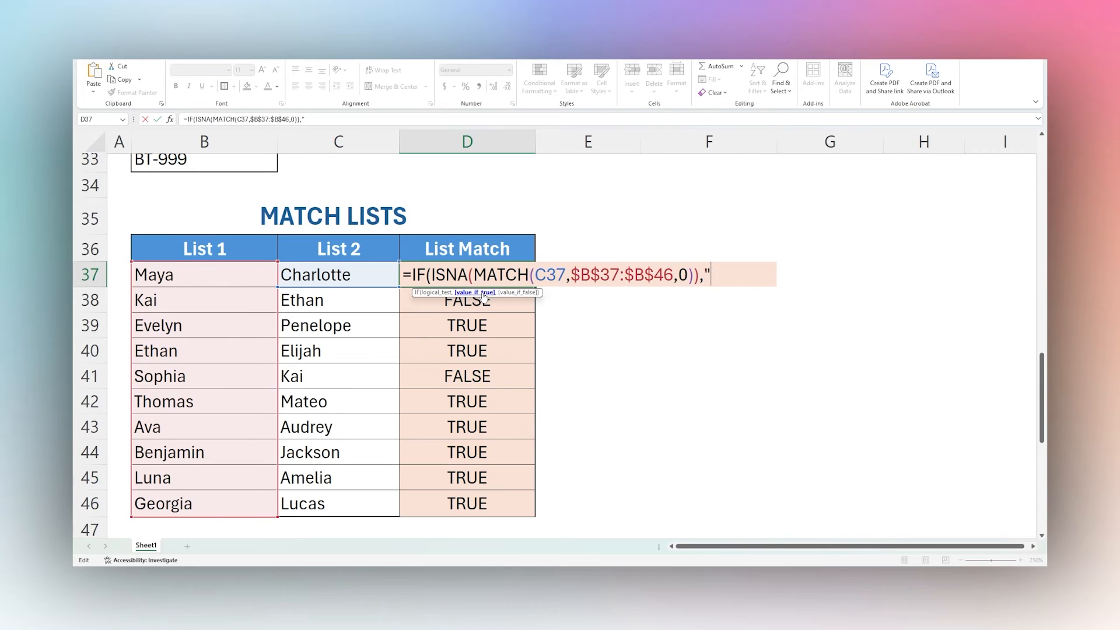
text(Not In List 1",)
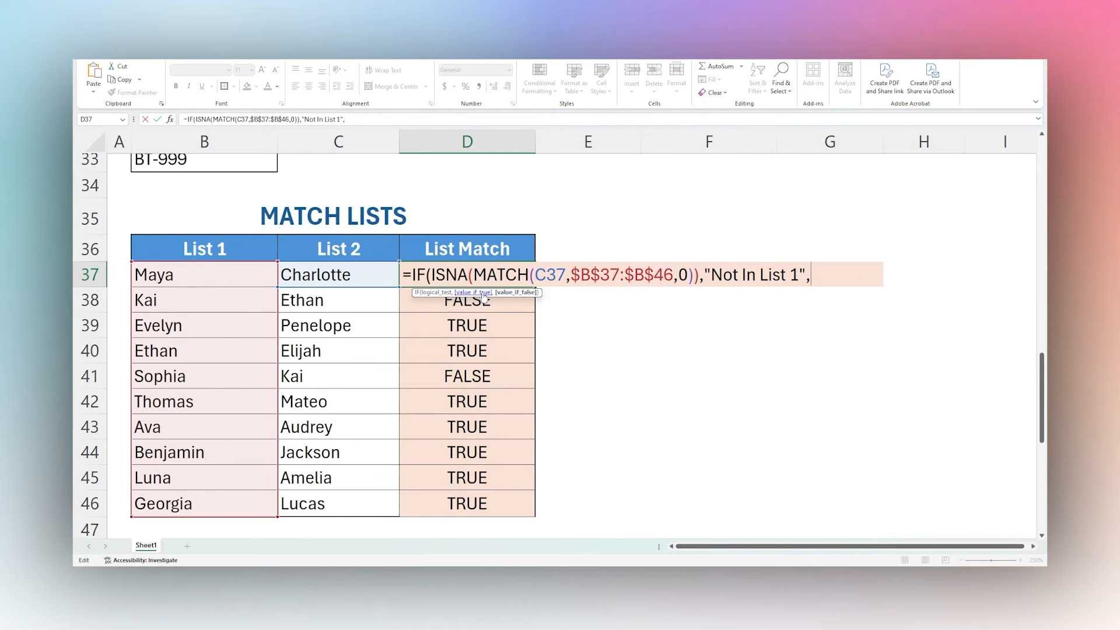
text(")
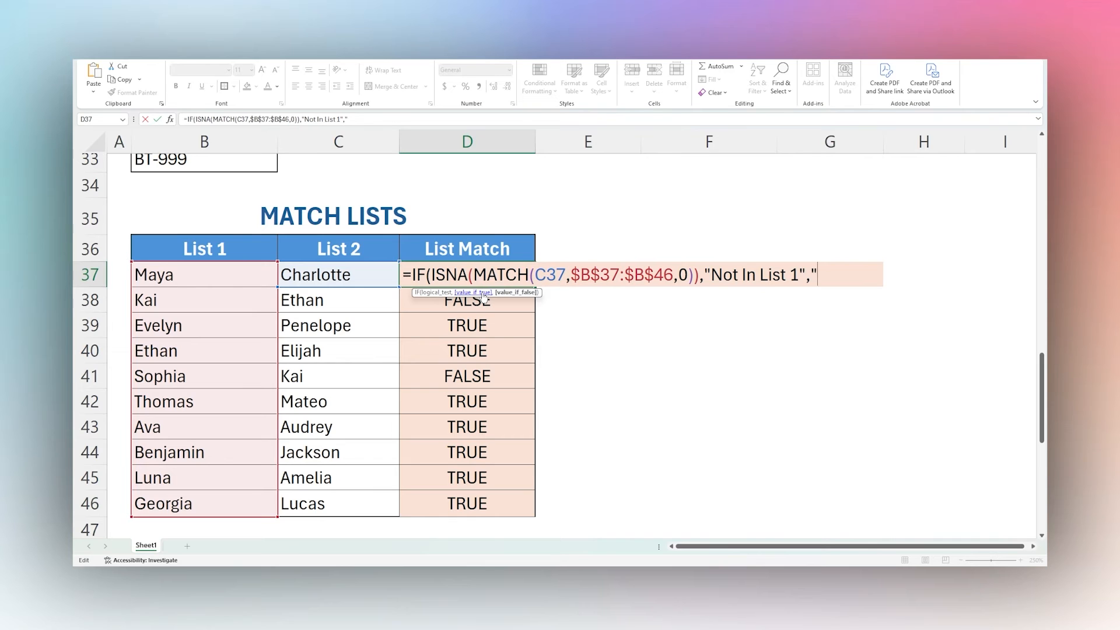
text(In List 1")
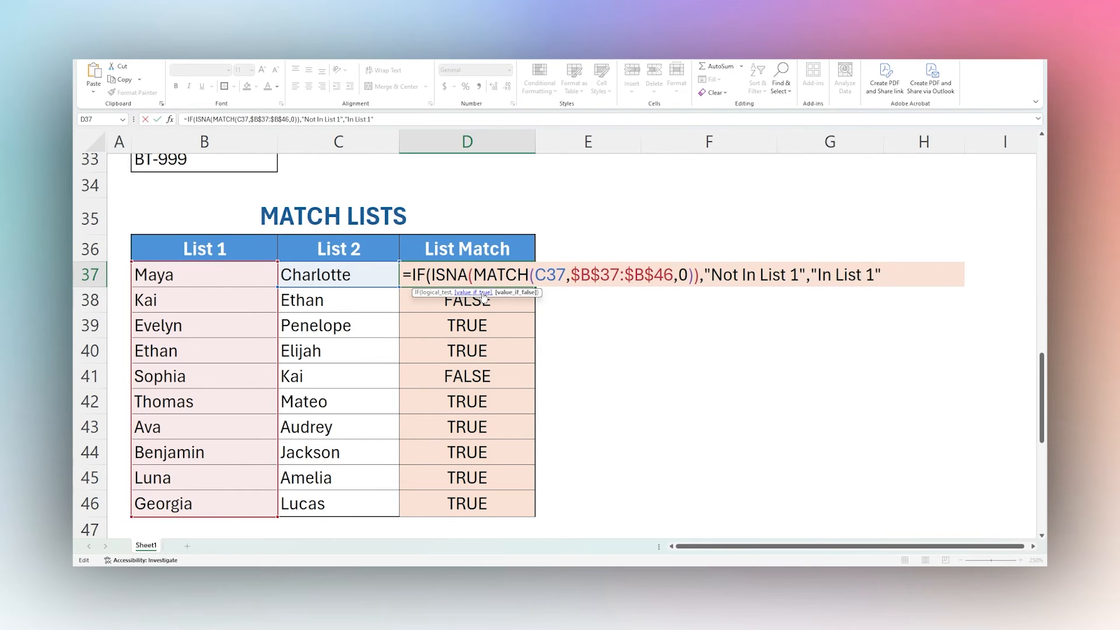
key(Return)
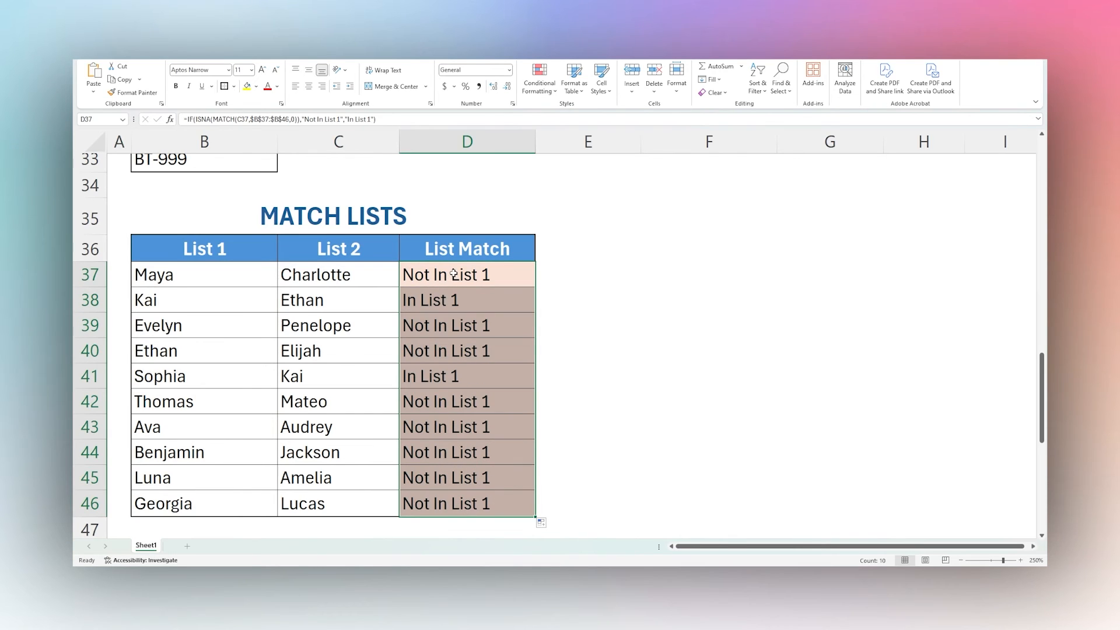
Step: Verify Ethan and Kai read "In List 1" while the other names read "Not In List 1"
click(466, 299)
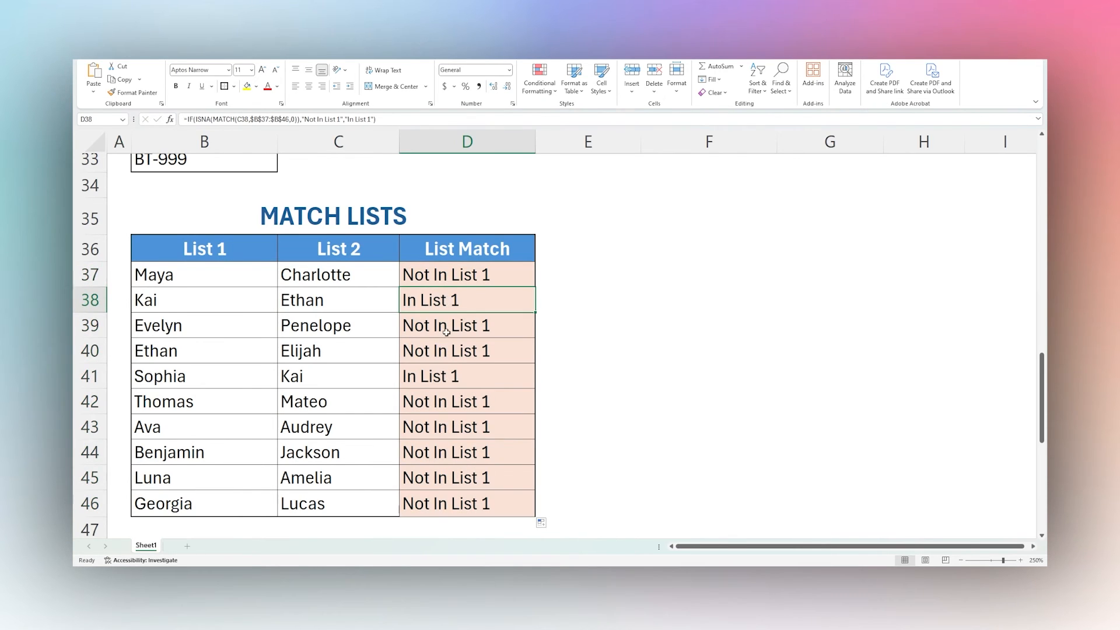
click(203, 351)
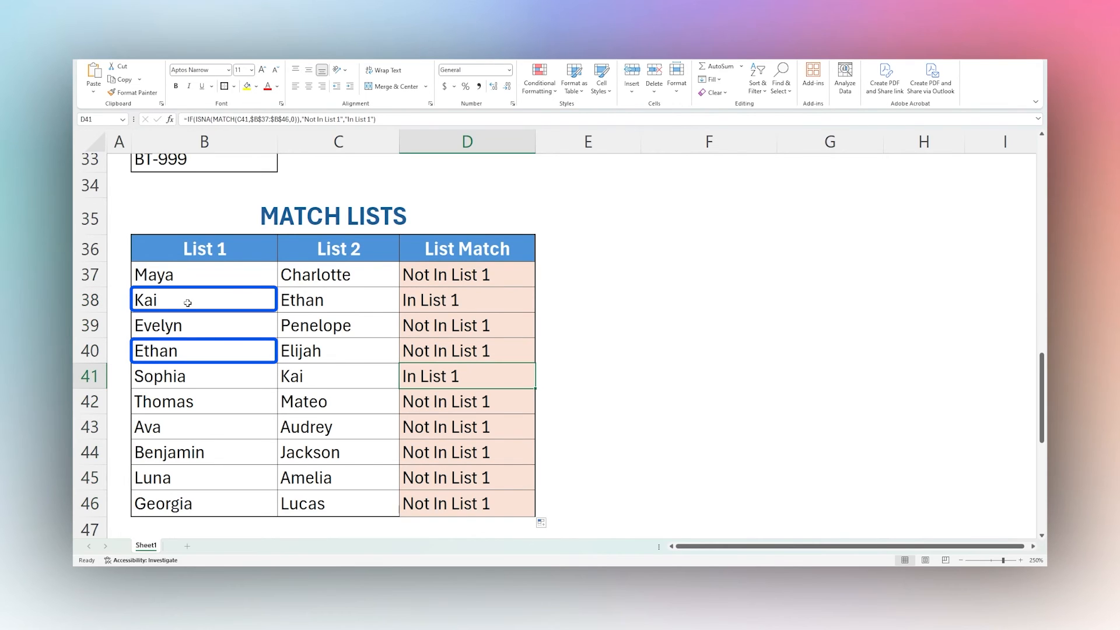
click(203, 350)
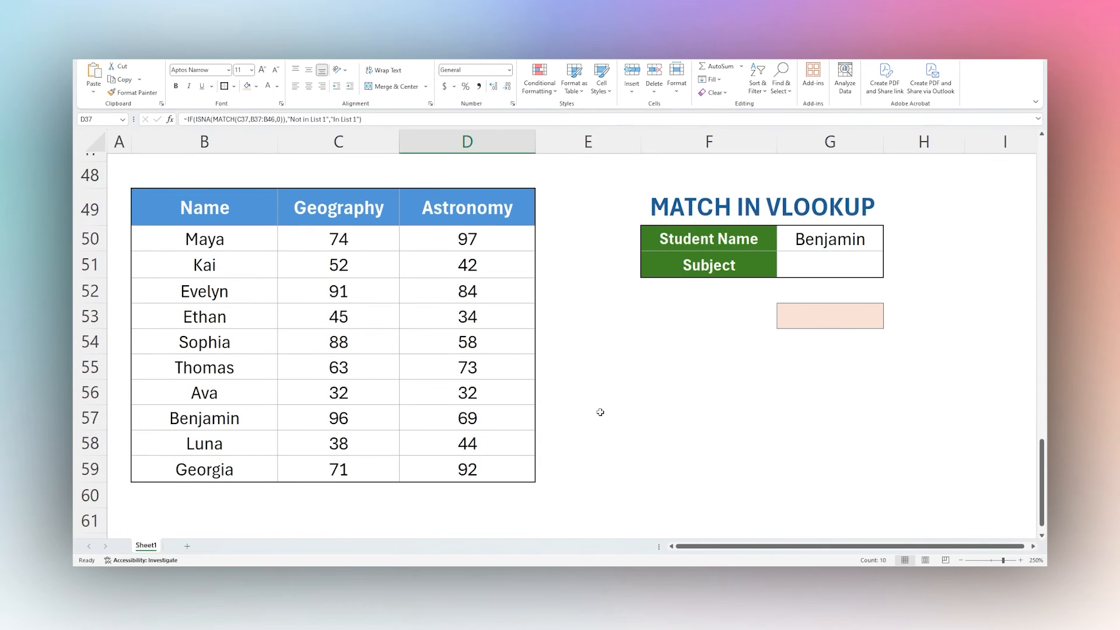
mouse_move(600, 380)
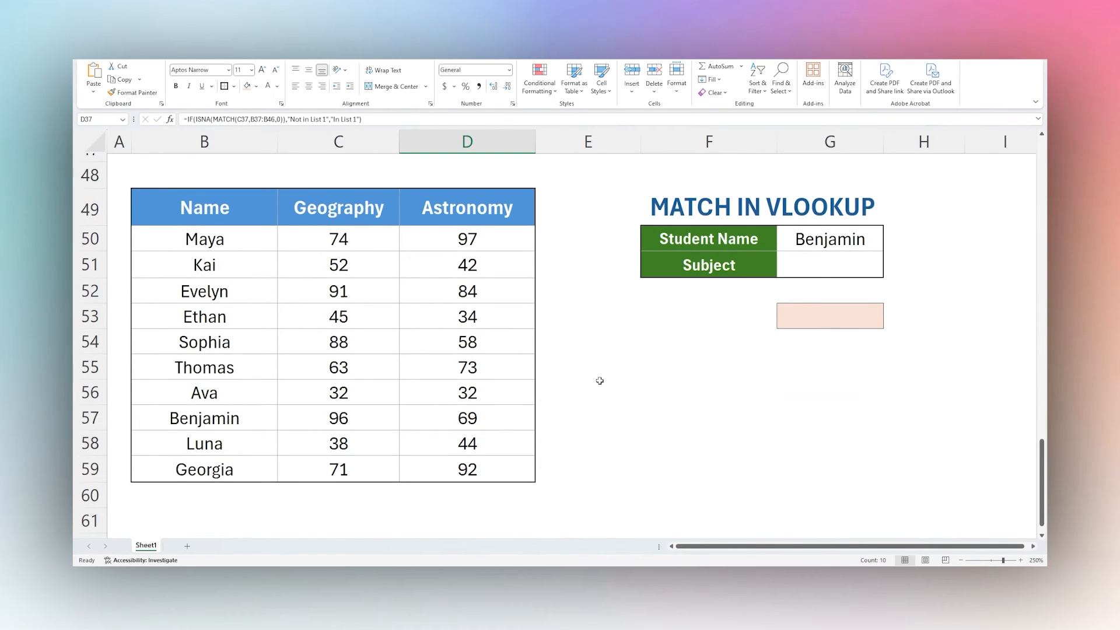
mouse_move(370, 256)
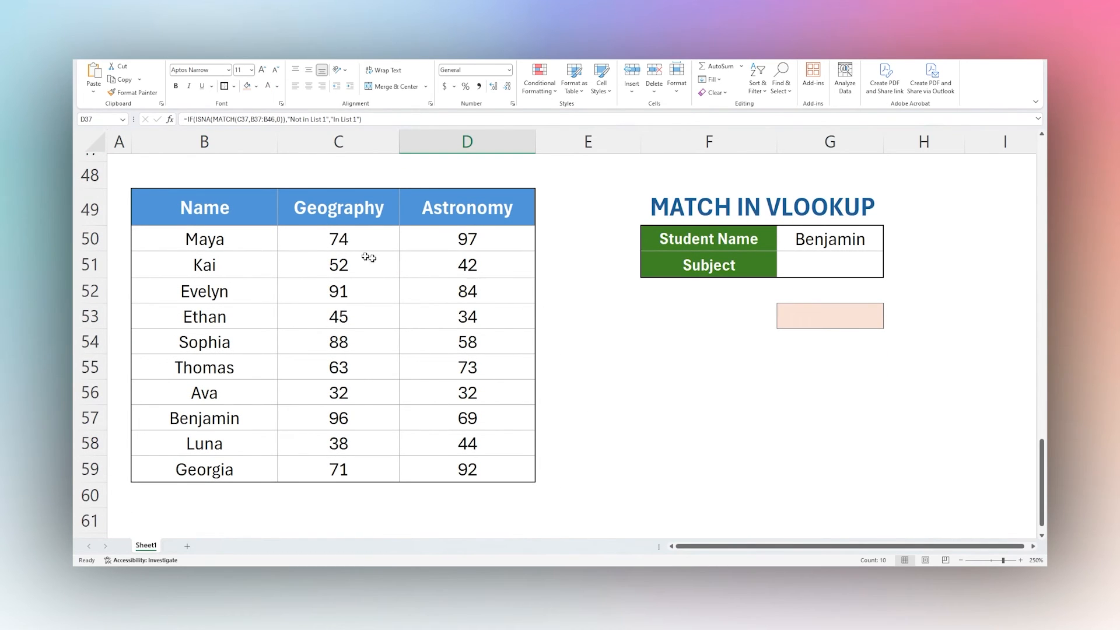
Step: Enter =VLOOKUP(G50,B50:D59,2,FALSE) in G53 to return Benjamin's Geography score
click(203, 238)
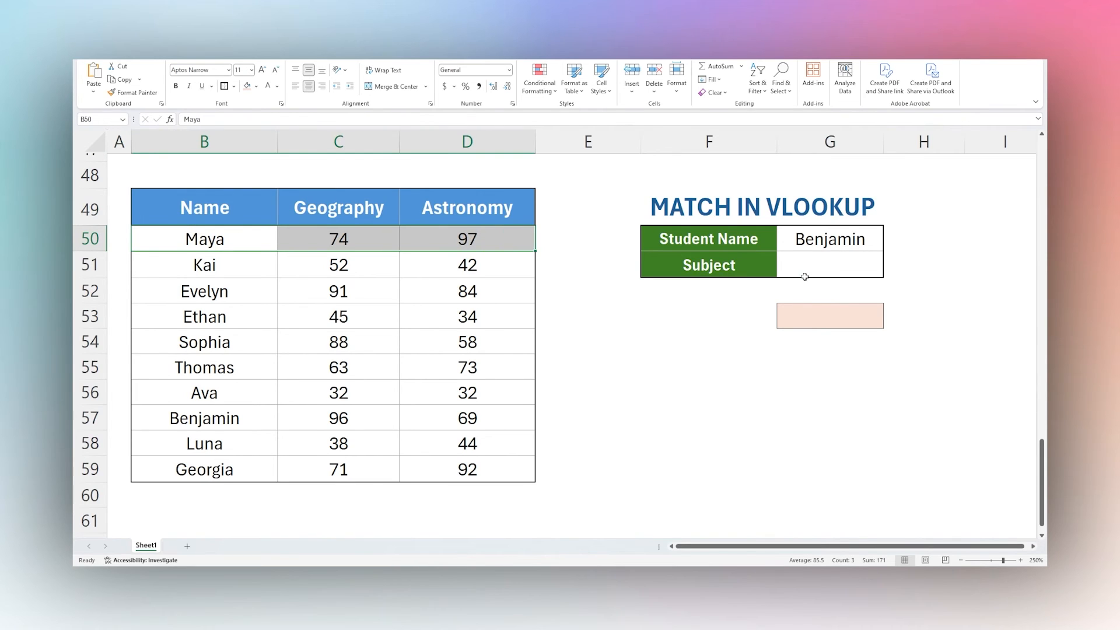
click(829, 316)
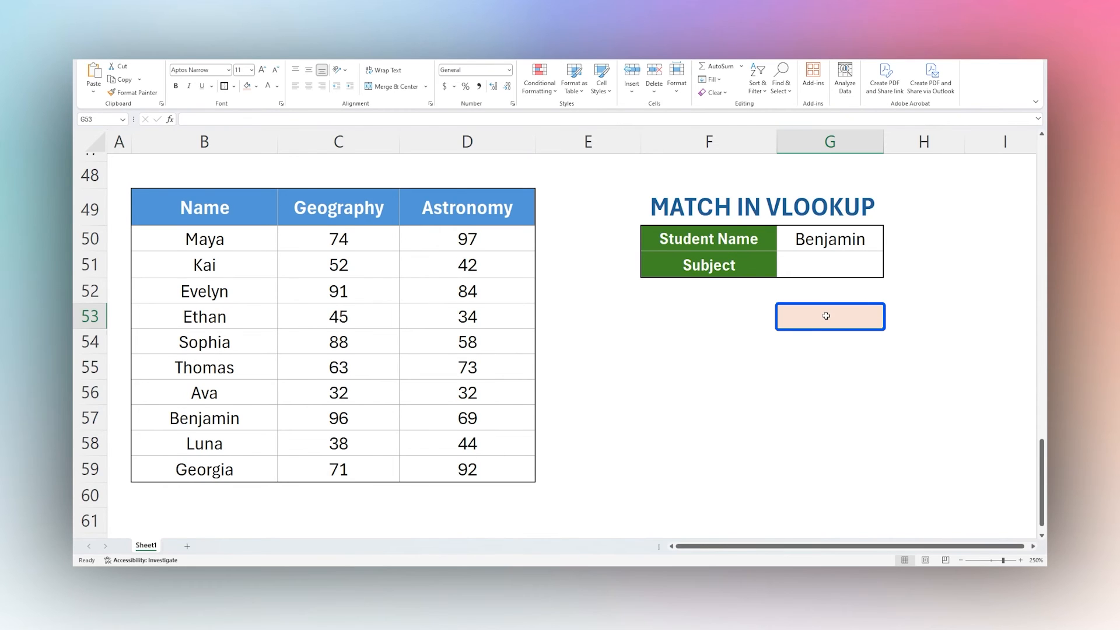
text(=vlookup)
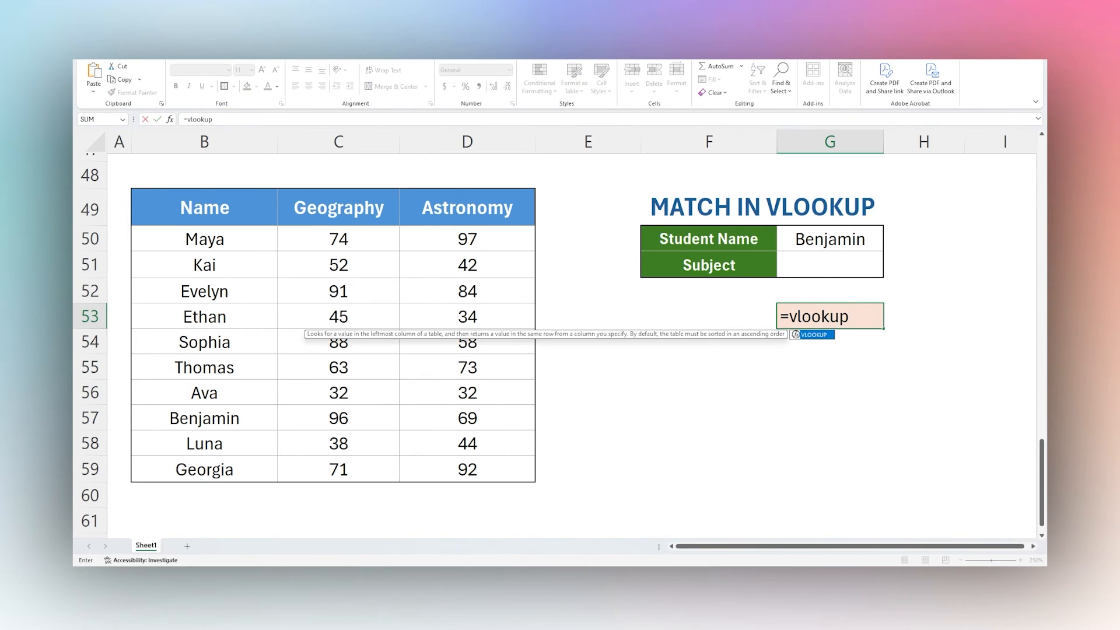
click(828, 238)
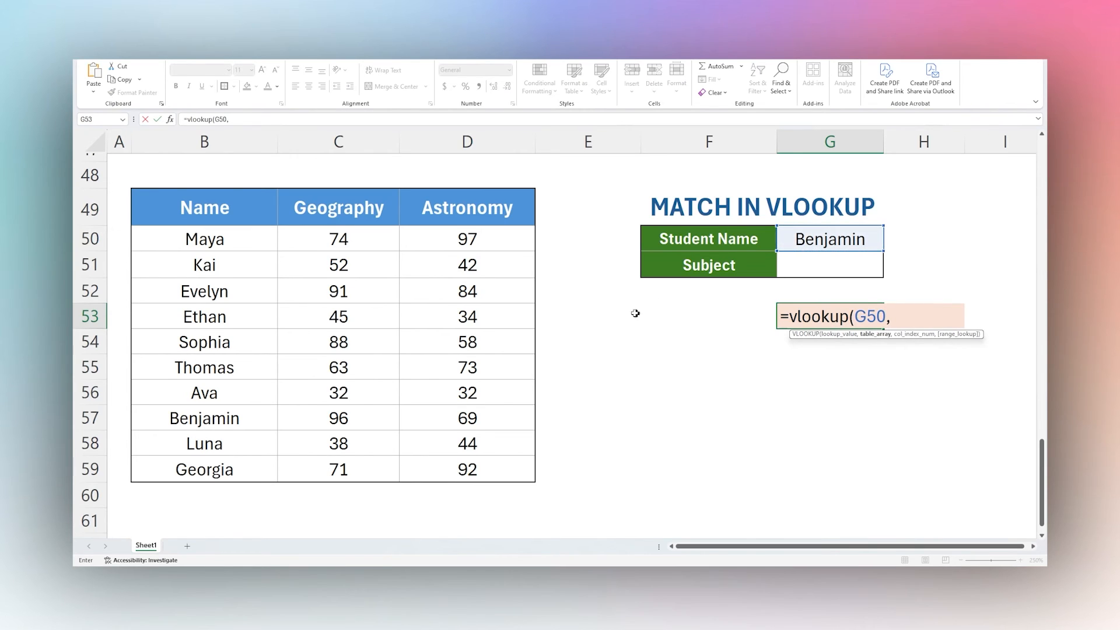
mouse_move(183, 238)
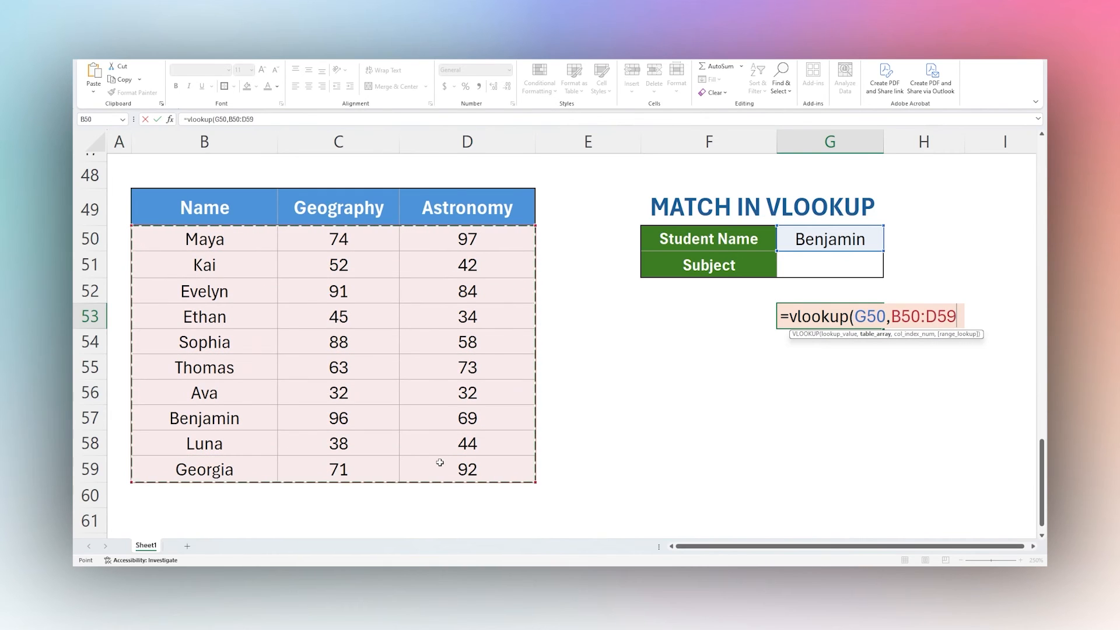
text(,2)
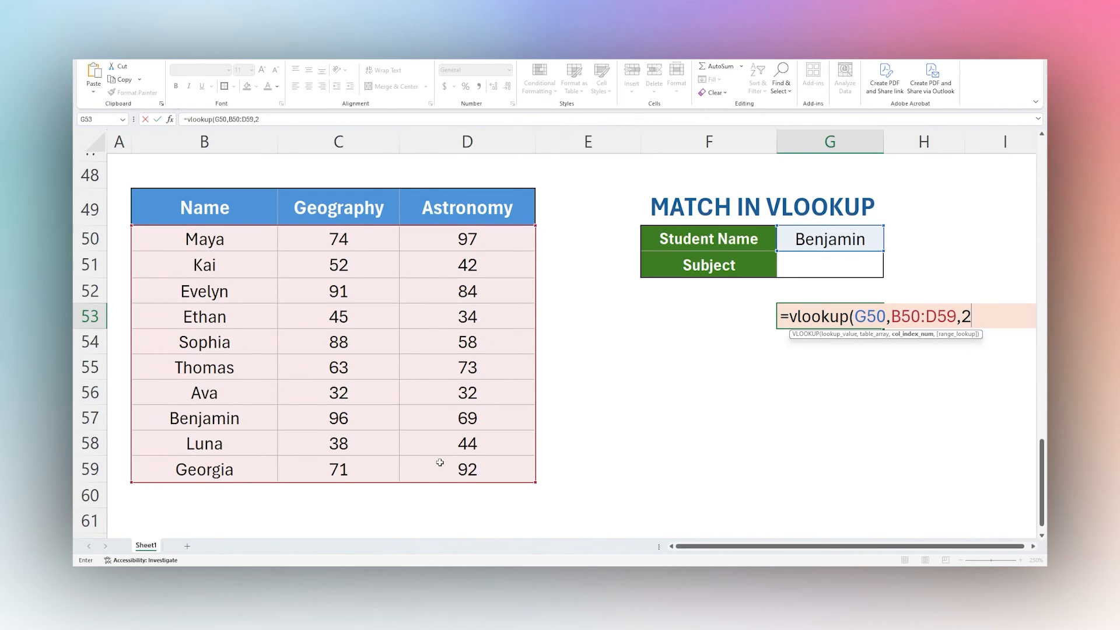
text(f)
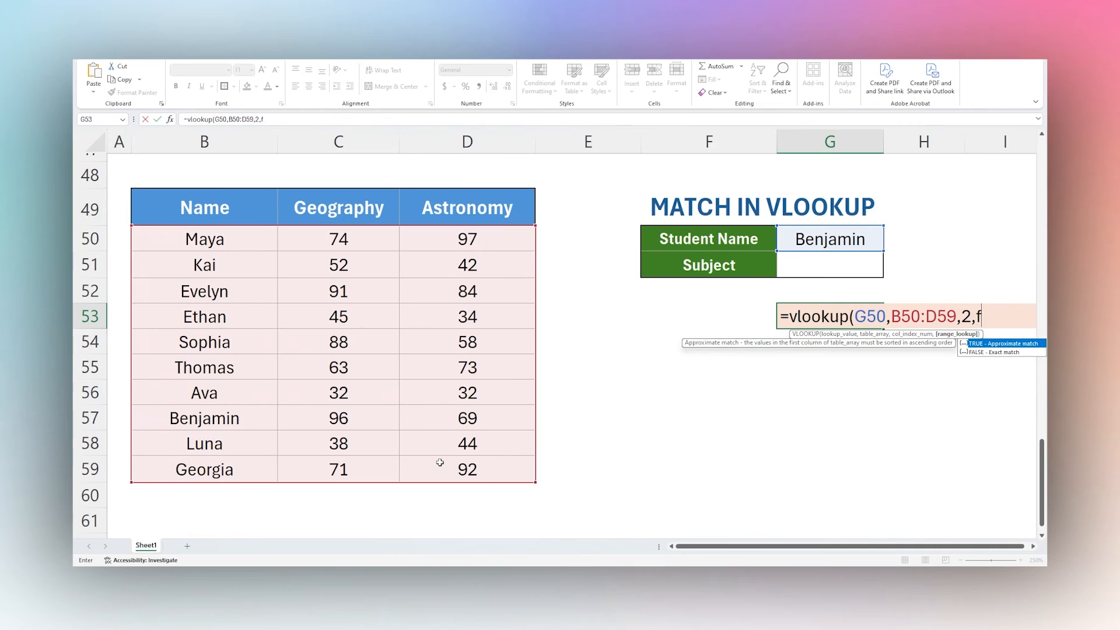
key(Return)
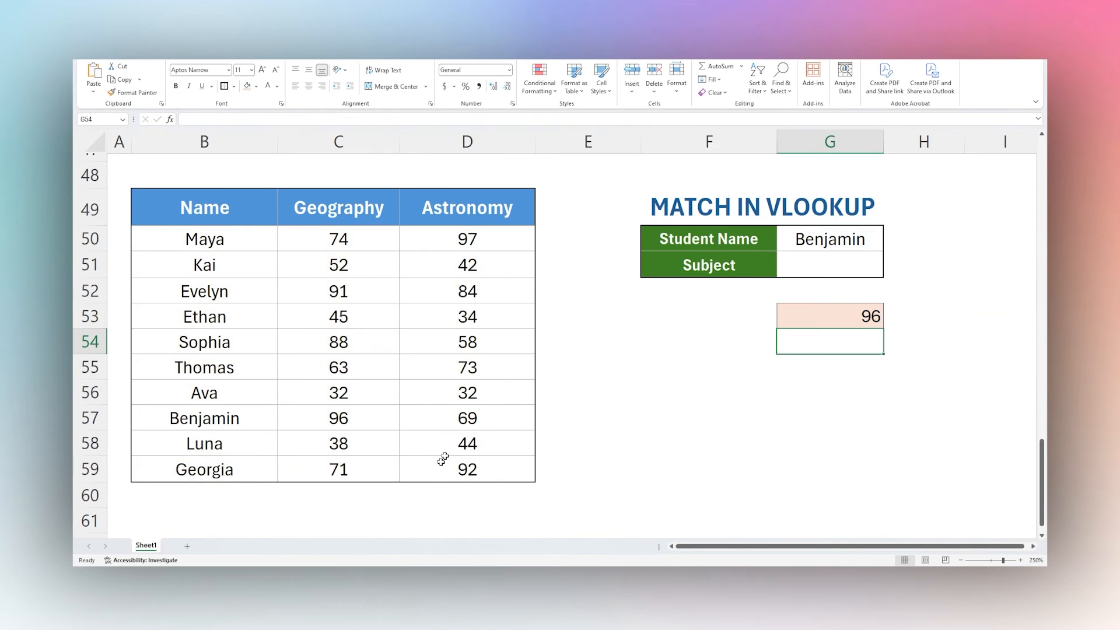
Step: Confirm the result 96 matches Benjamin's Geography score in the table
click(829, 316)
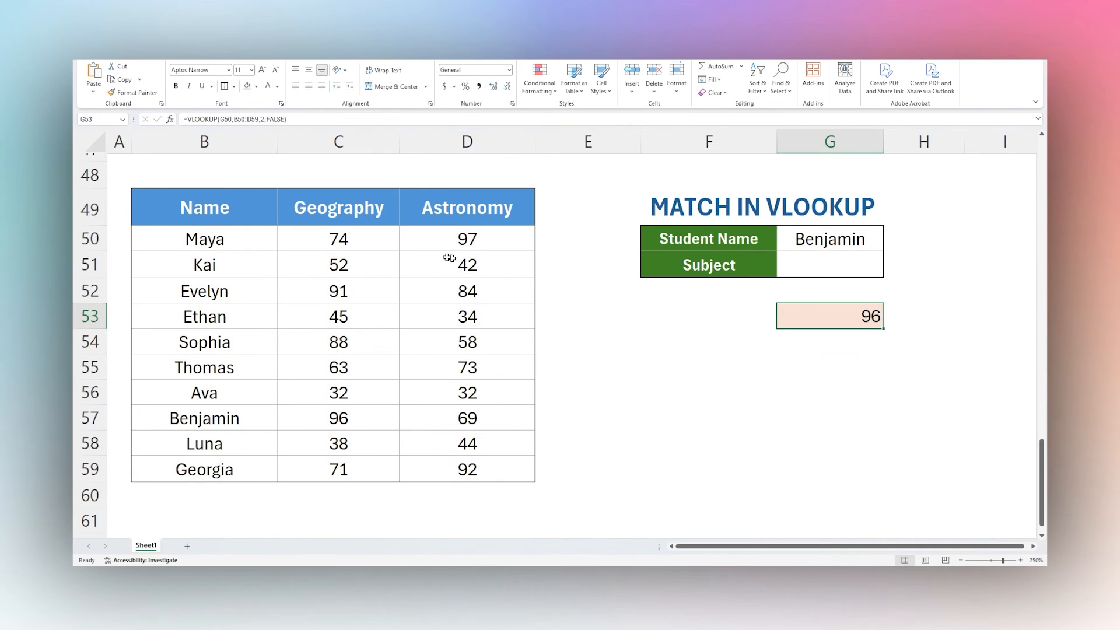
click(338, 418)
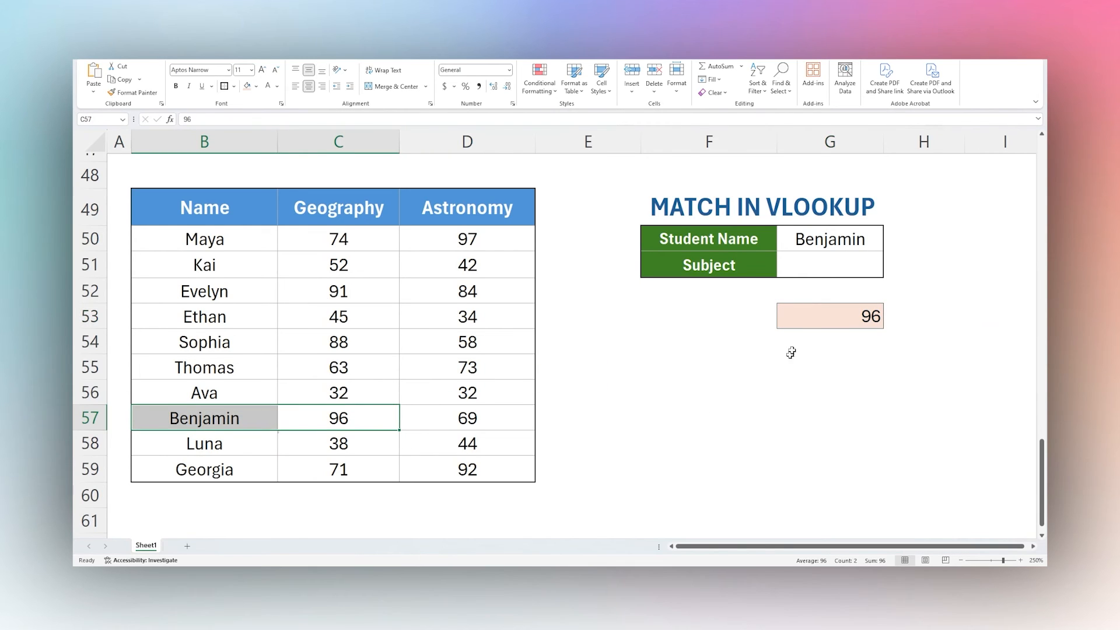
Step: Choose Astronomy from the Subject dropdown in G51
click(830, 265)
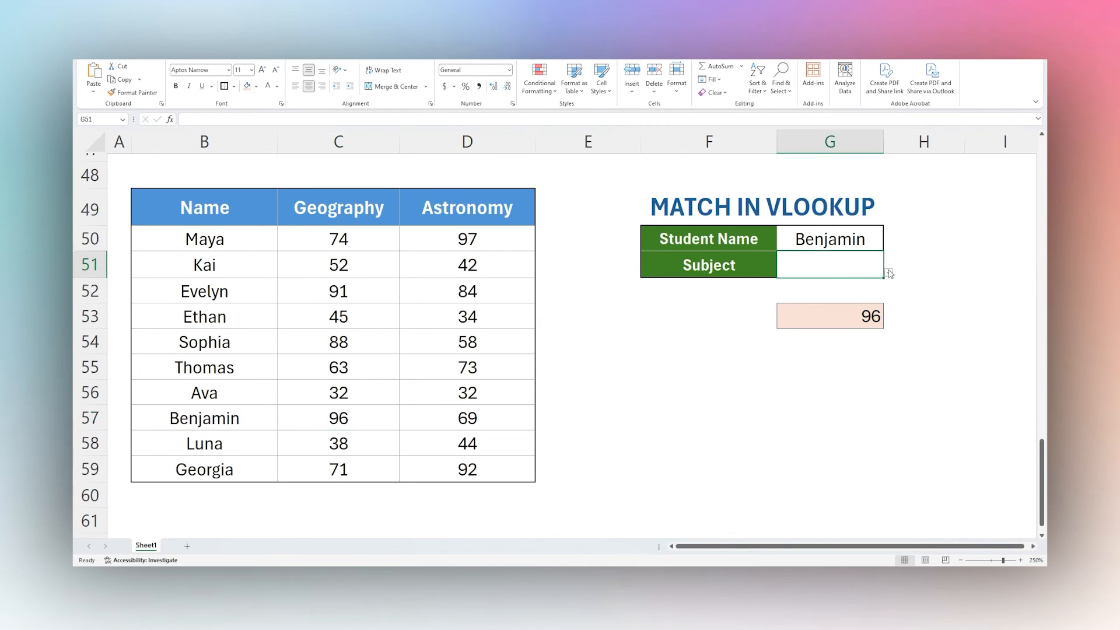
click(885, 273)
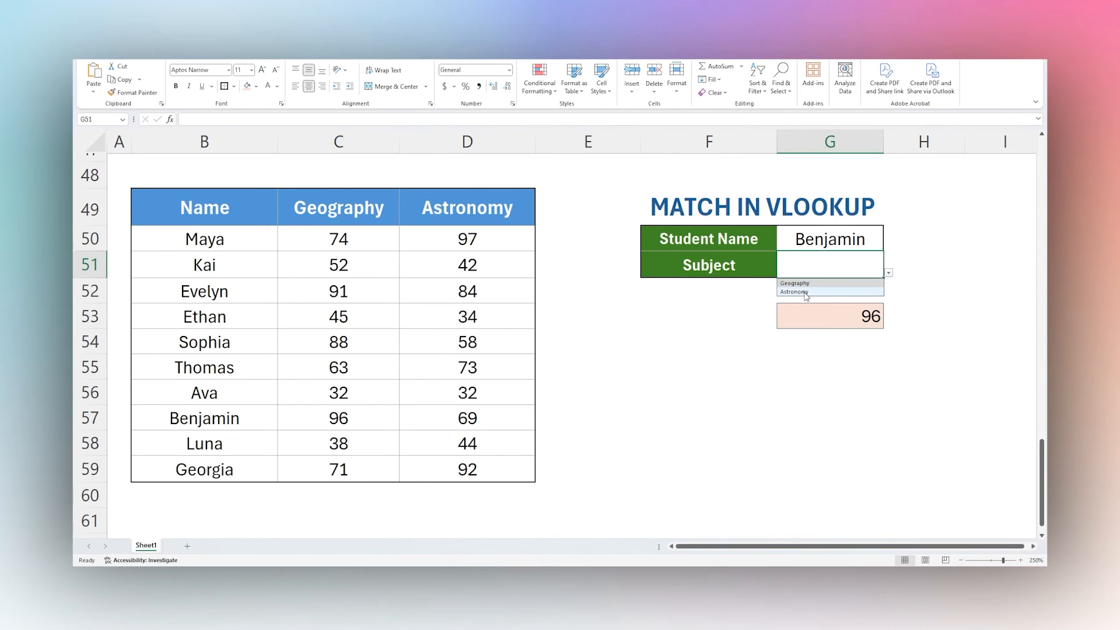
mouse_move(827, 281)
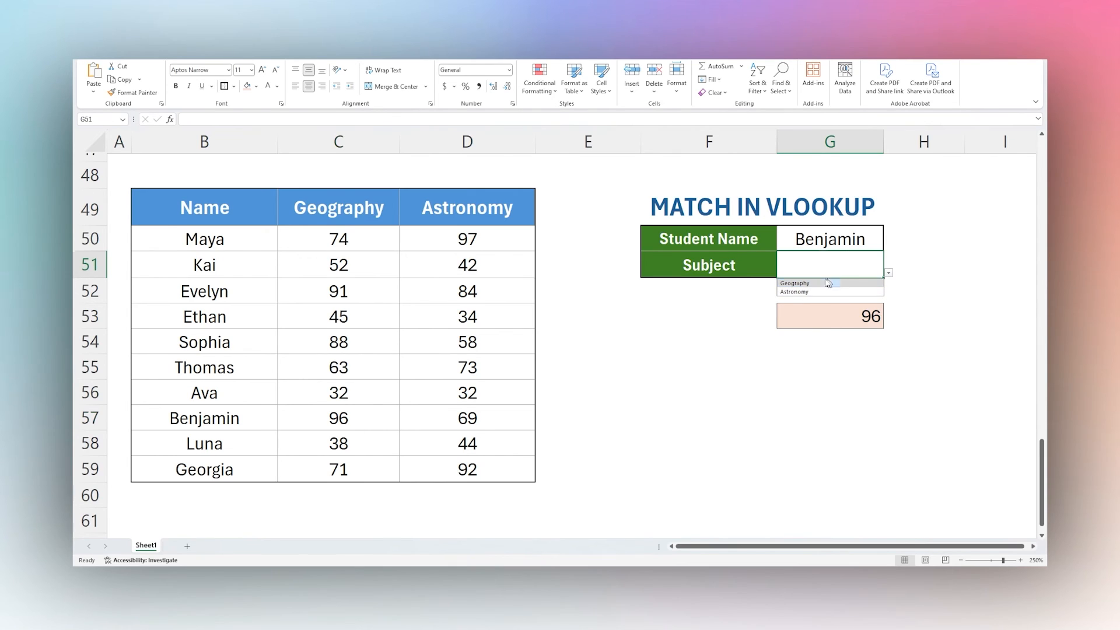
click(794, 291)
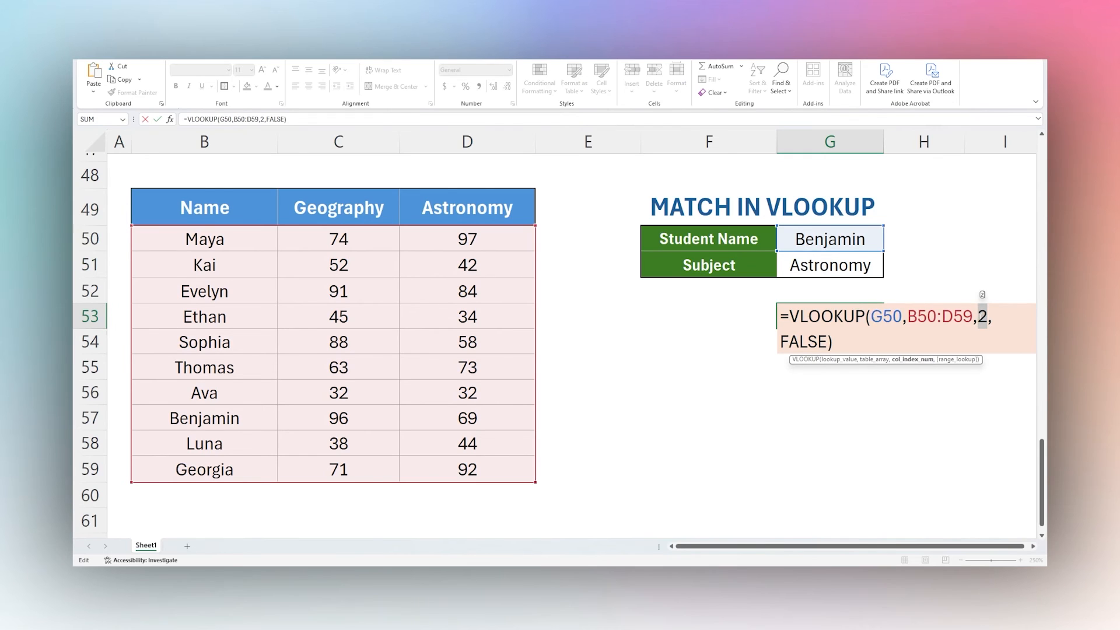
Step: Replace the column index with MATCH(G51,B49:D49,0) so G53 returns Benjamin's Astronomy score, 69
text(match()
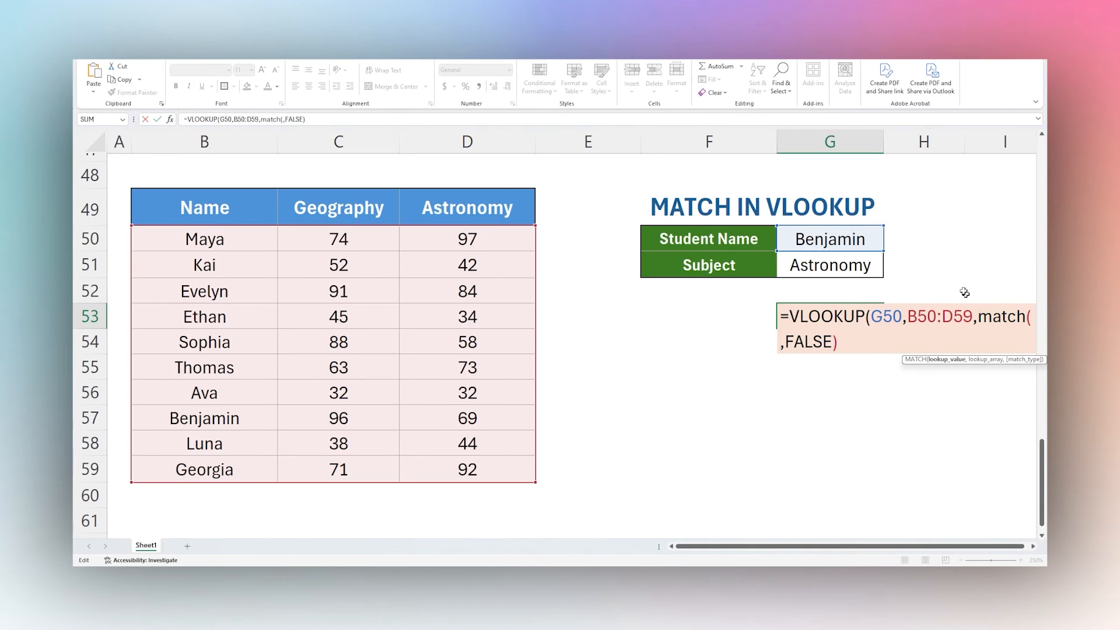
mouse_move(828, 266)
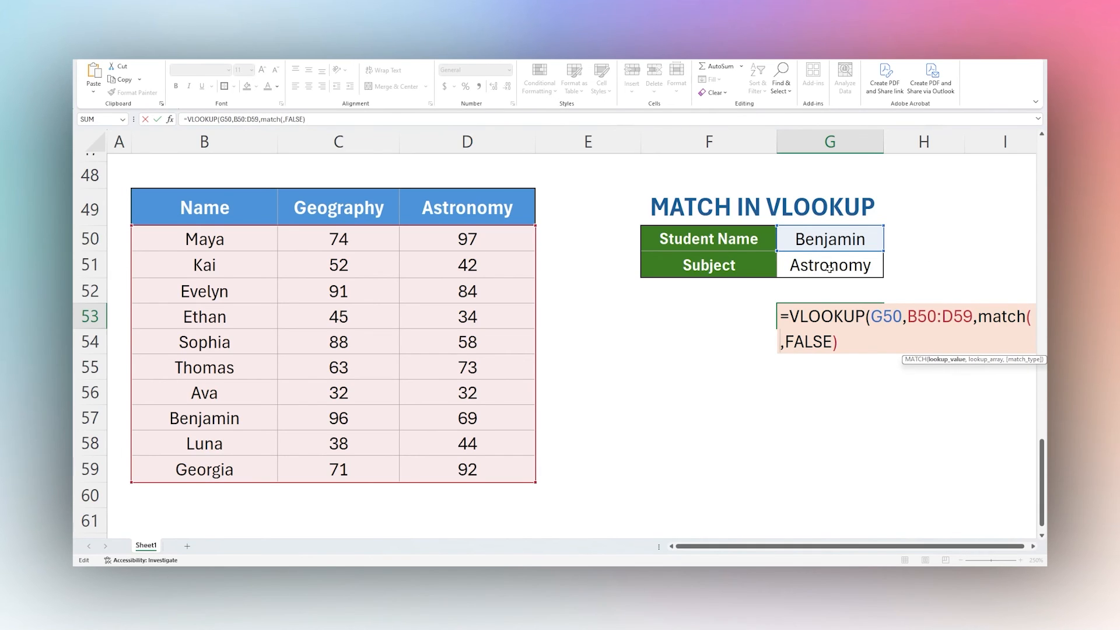
click(828, 264)
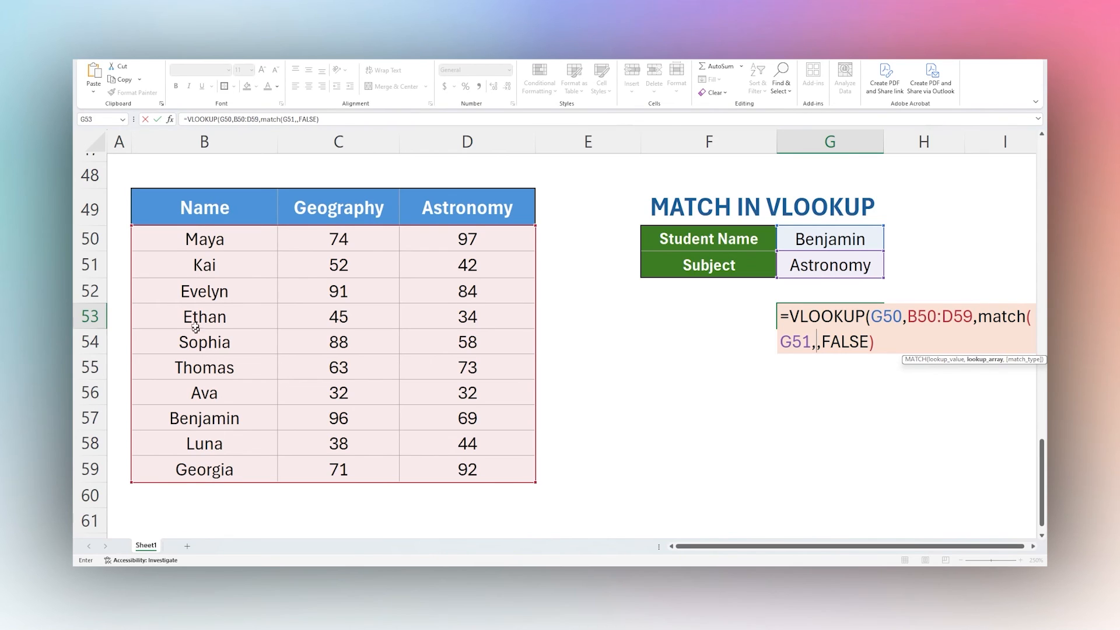
click(203, 208)
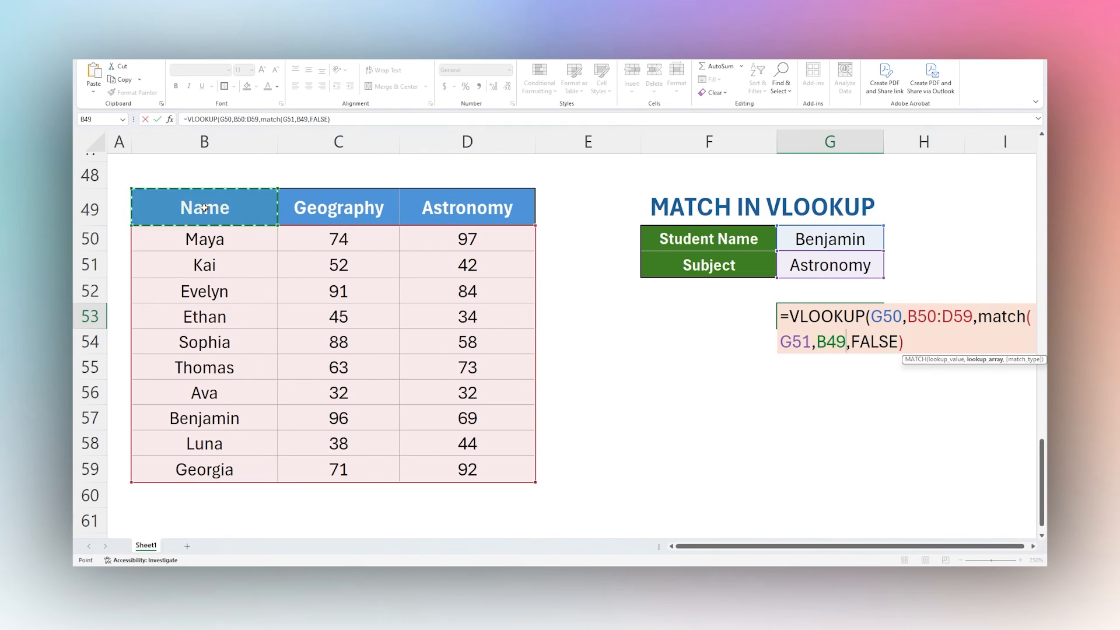
drag(203, 207, 467, 207)
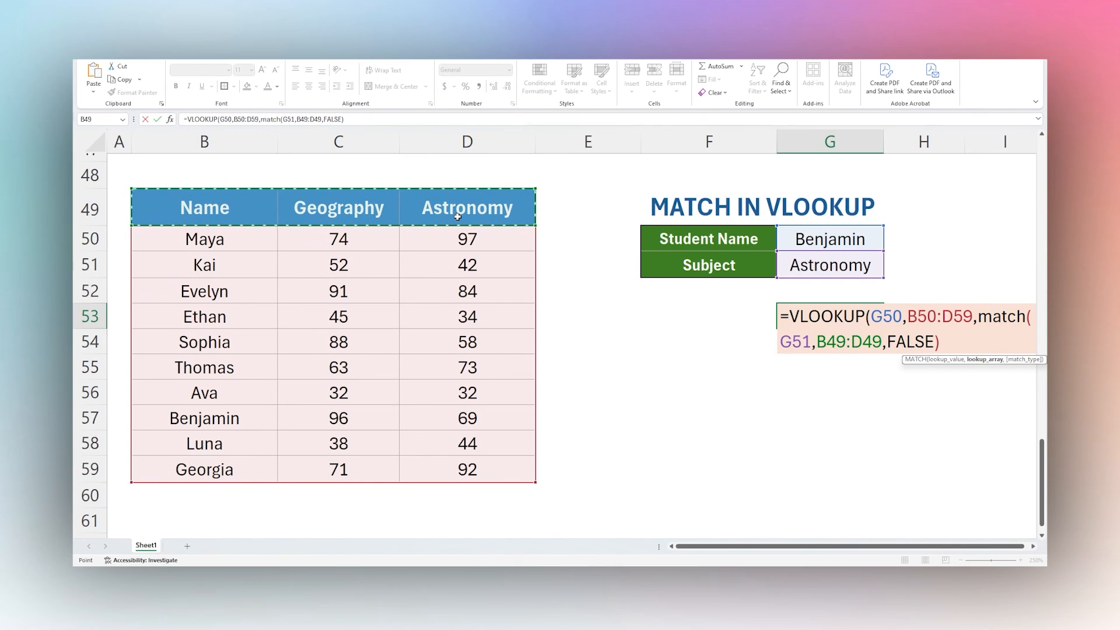
text(0))
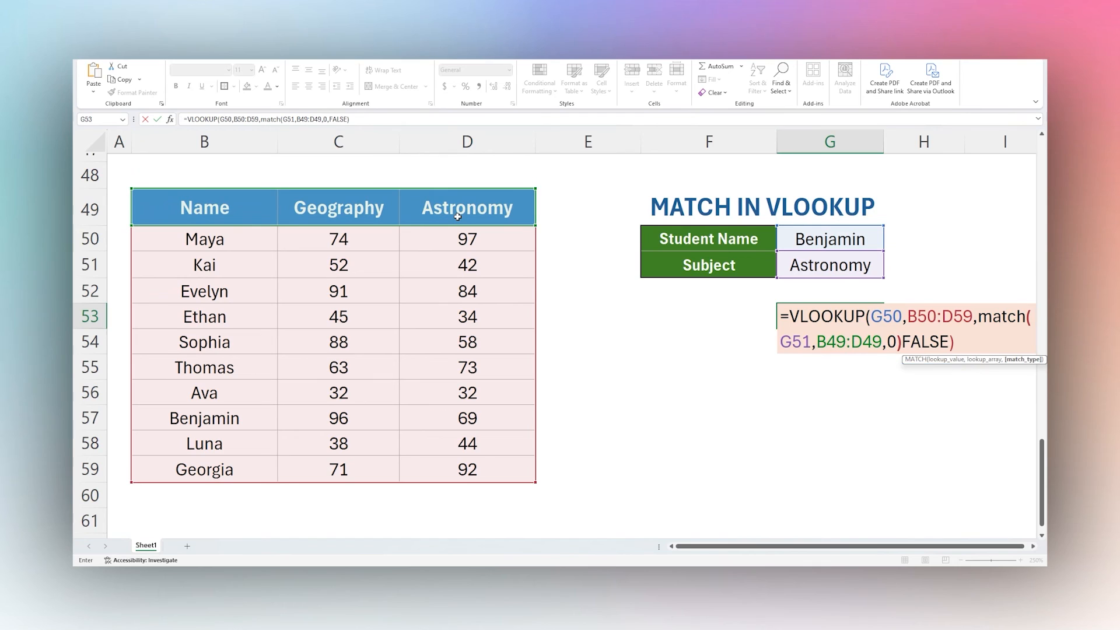
key(Return)
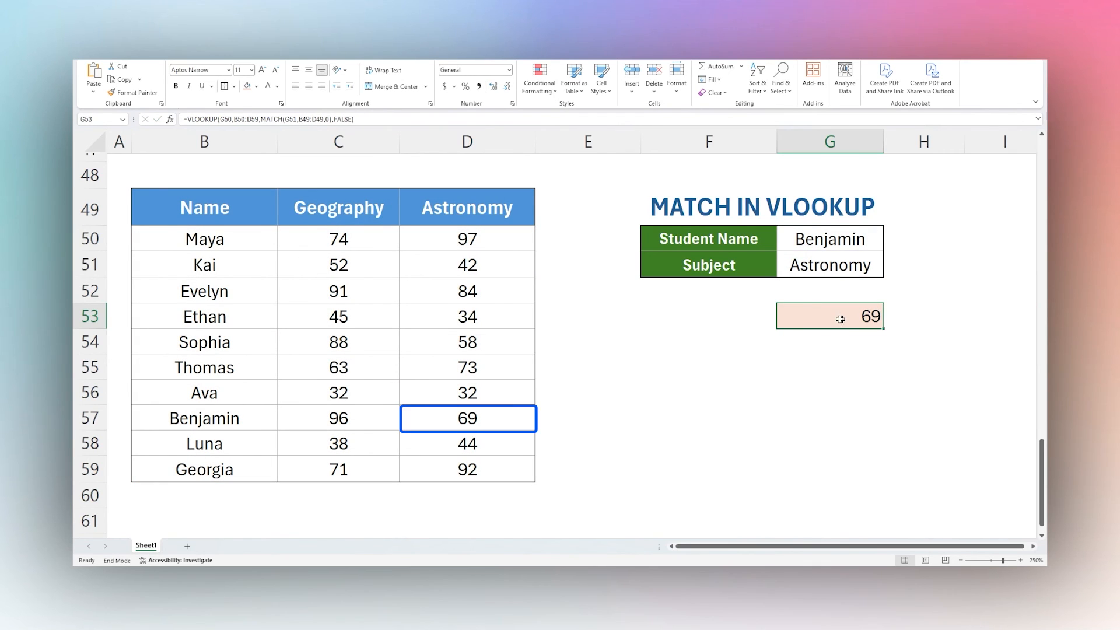
Step: Switch the student to Maya, returning her Astronomy score of 97
click(828, 264)
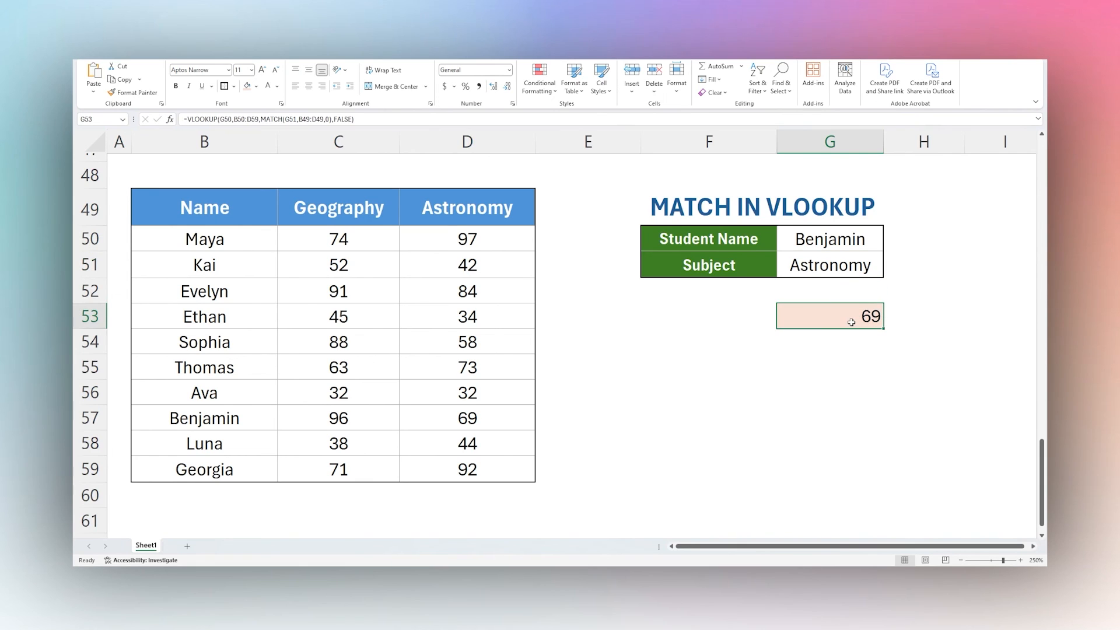
mouse_move(864, 268)
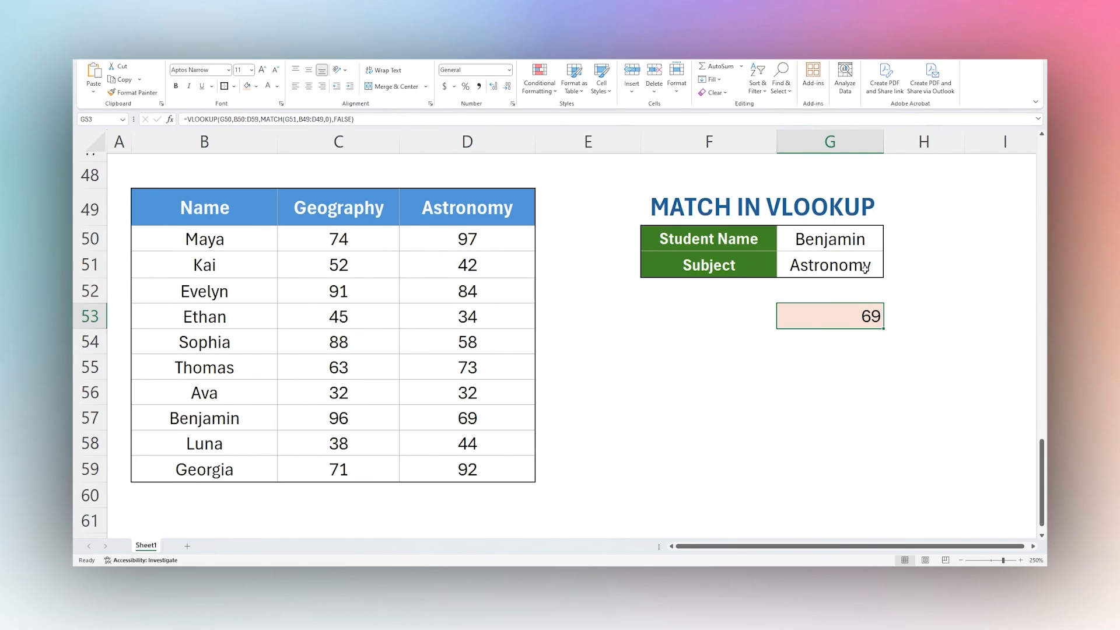
click(887, 245)
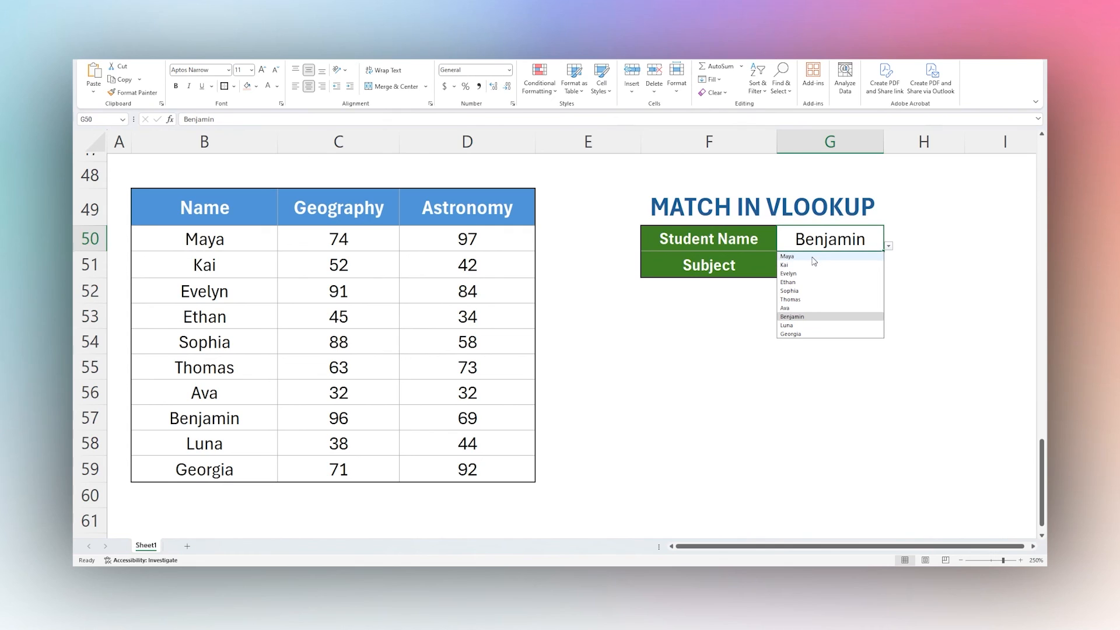
click(787, 257)
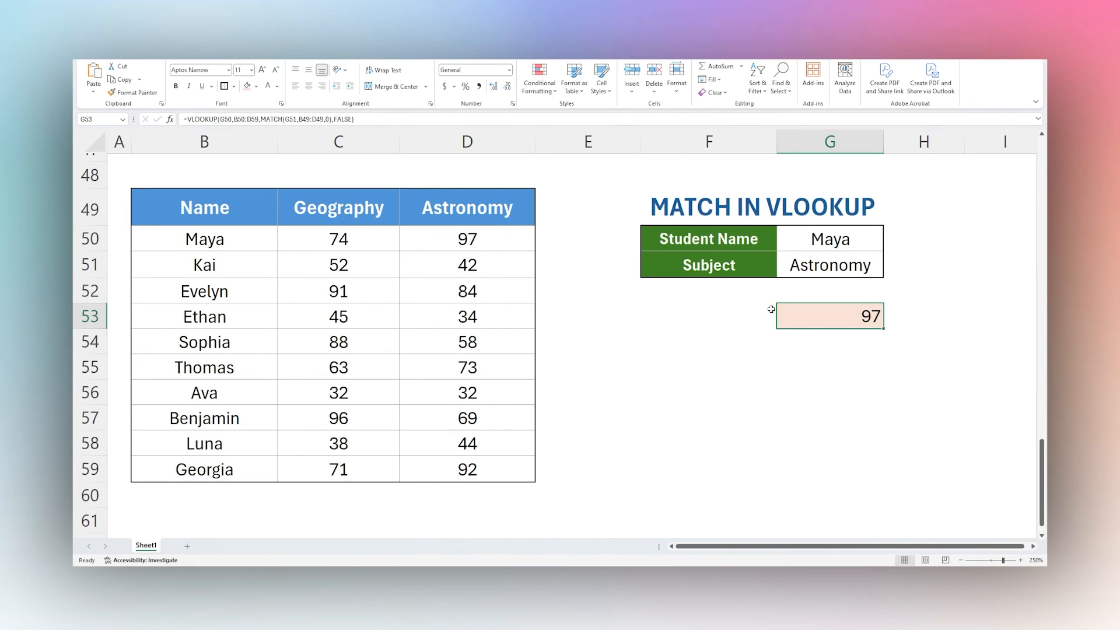
click(466, 238)
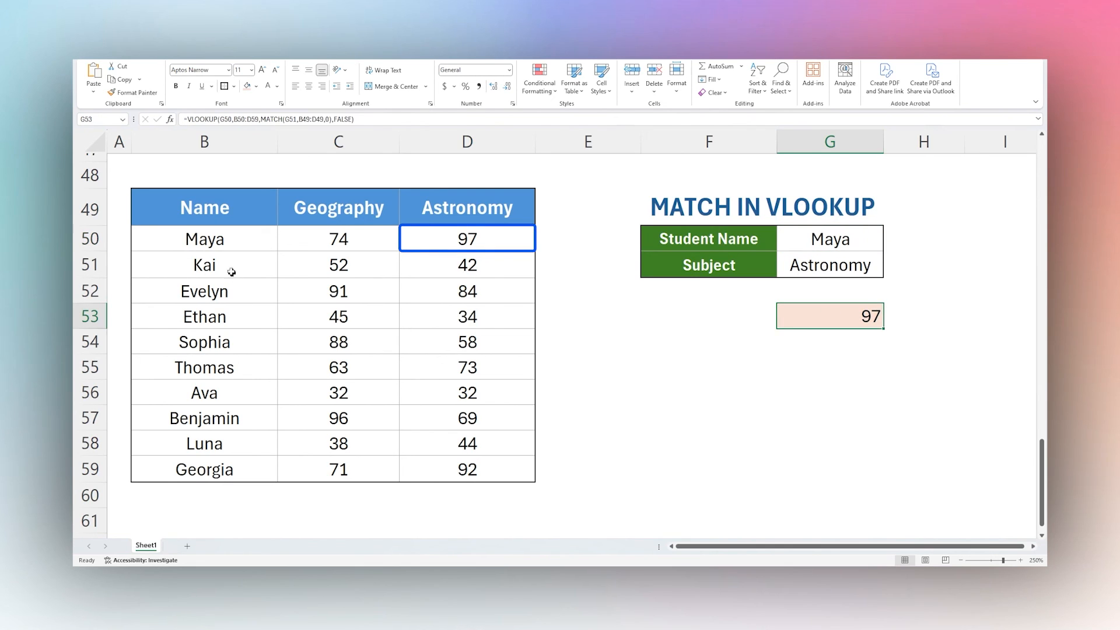
click(466, 238)
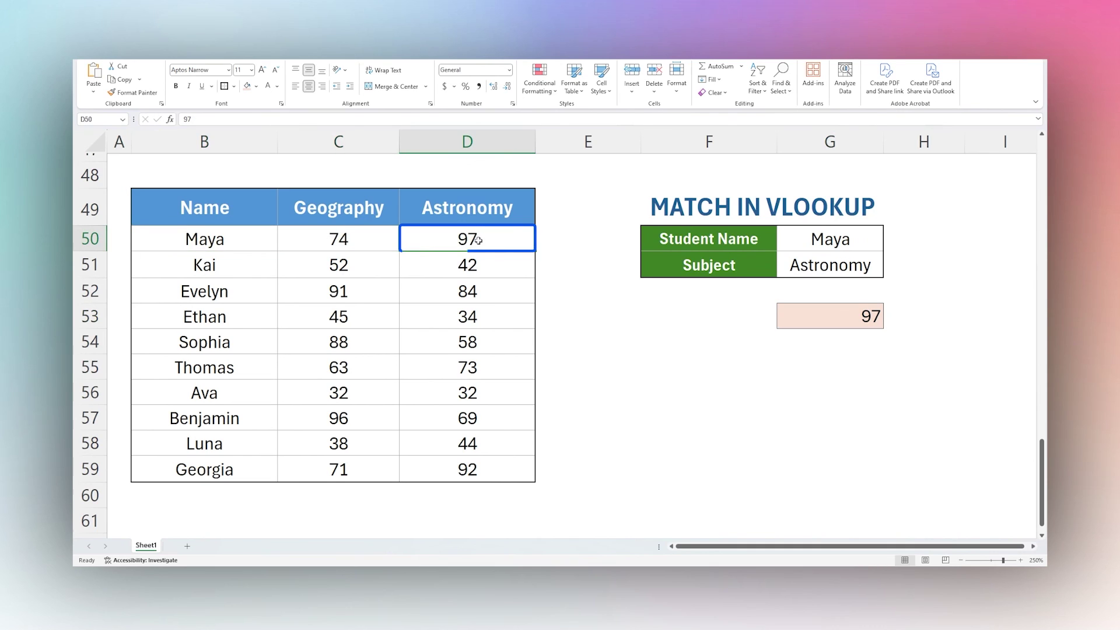
Step: Switch the subject to Geography so the lookup returns 74
click(886, 273)
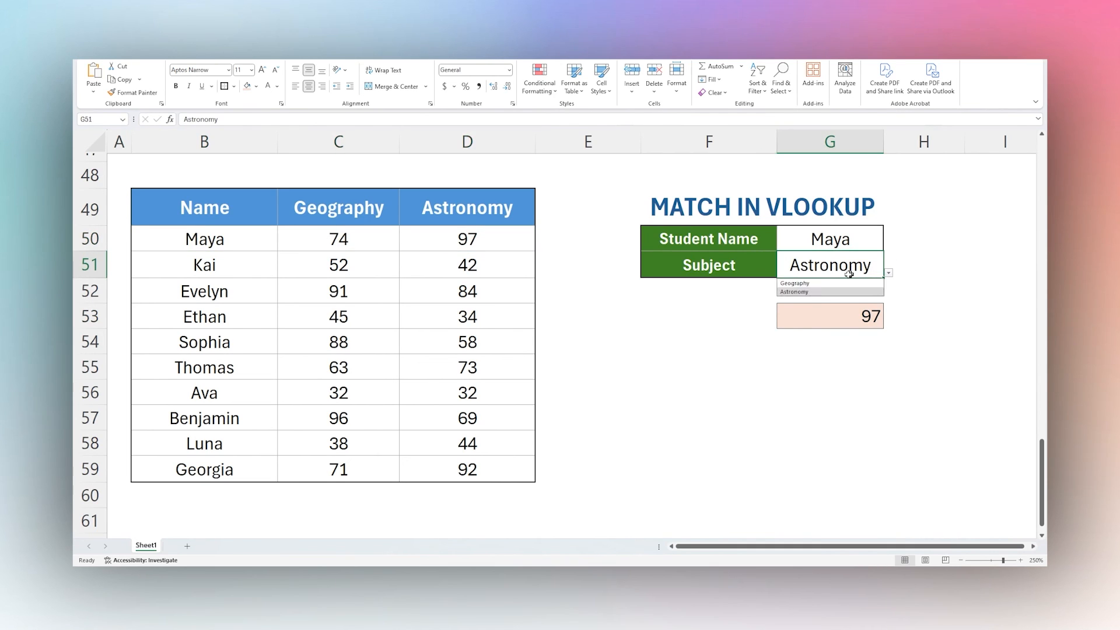
click(793, 282)
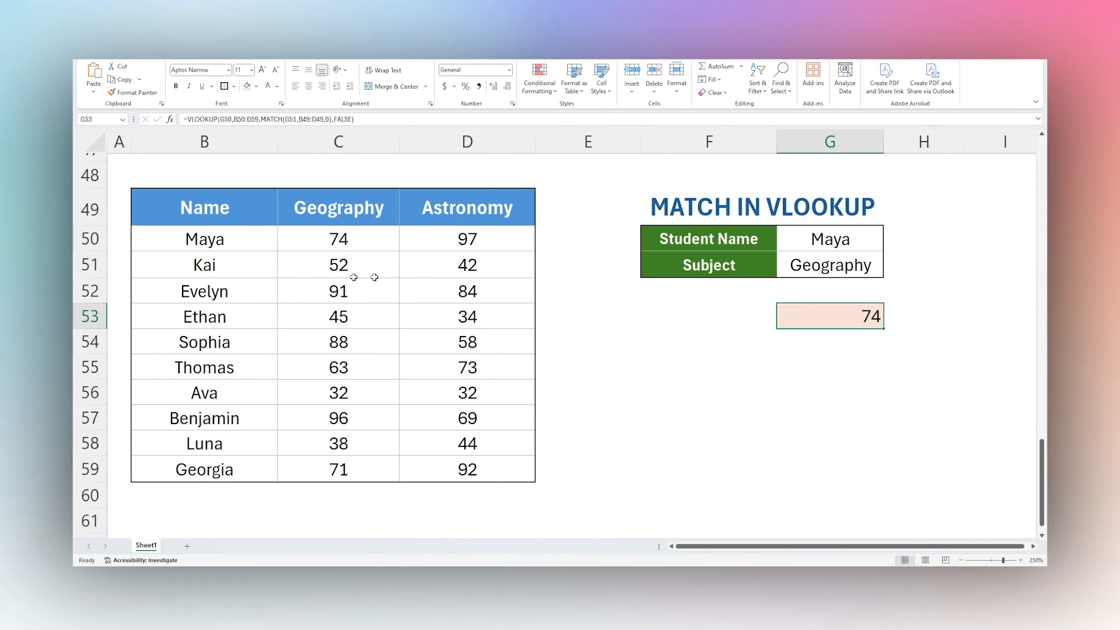
mouse_move(739, 278)
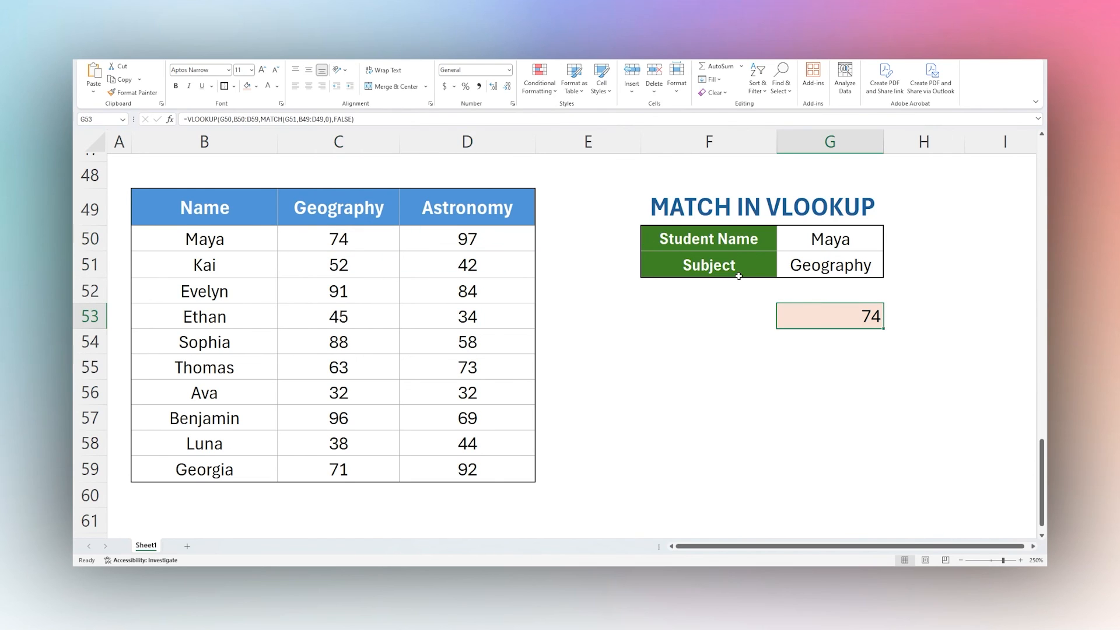
Step: Insert a blank column C before the Geography scores in the table
click(337, 141)
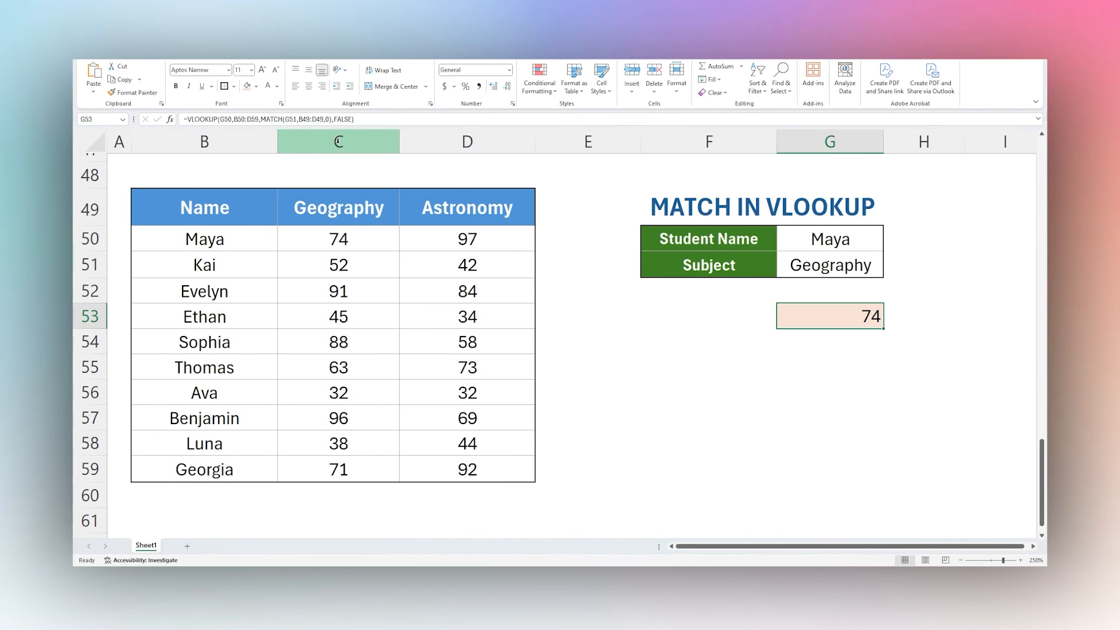
right_click(338, 141)
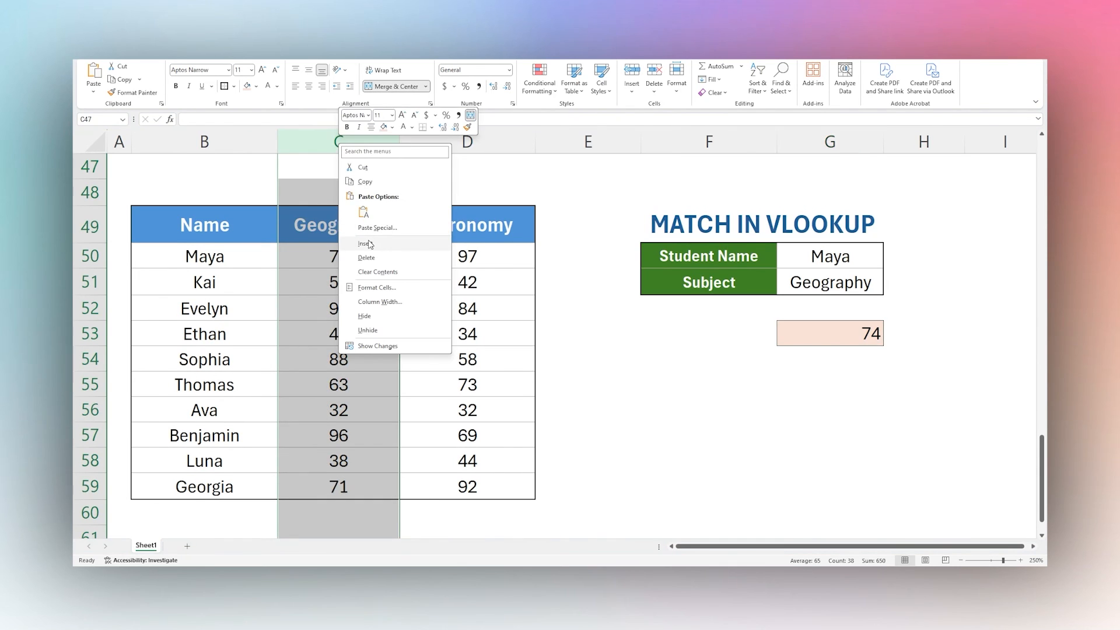
click(366, 243)
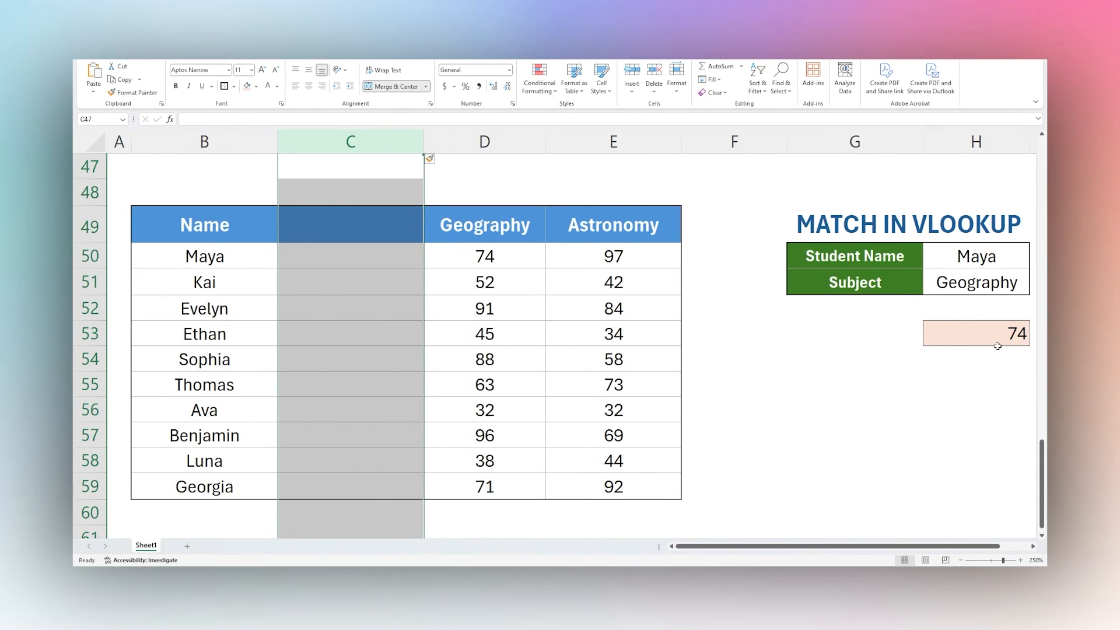
Step: Change H53's lookup to a fixed column 2, which now returns 0 instead of 74
click(975, 334)
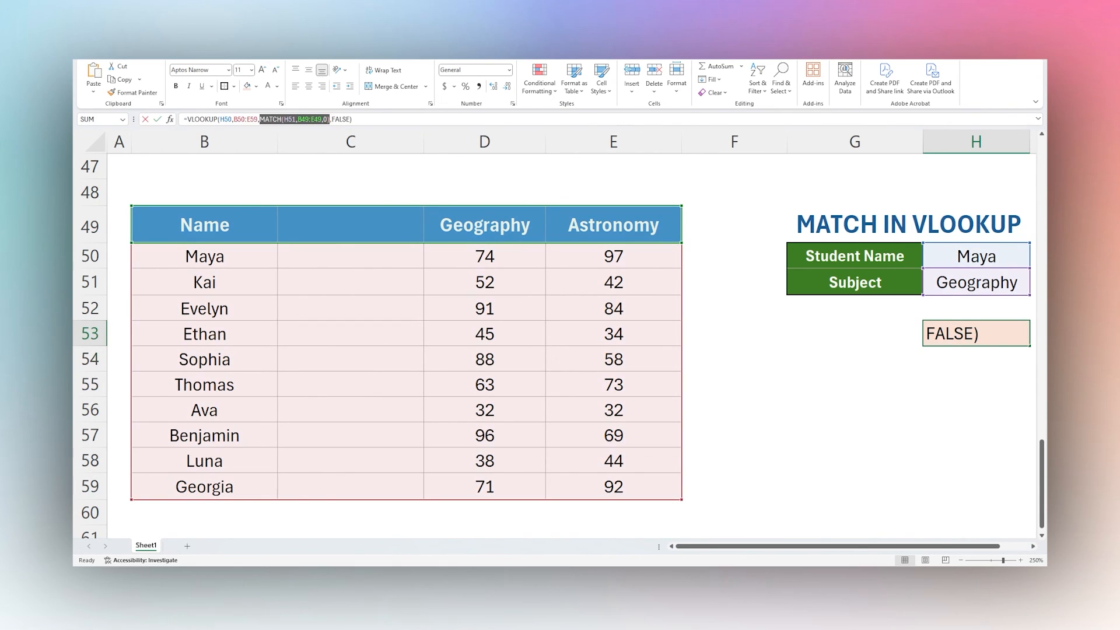
text(2)
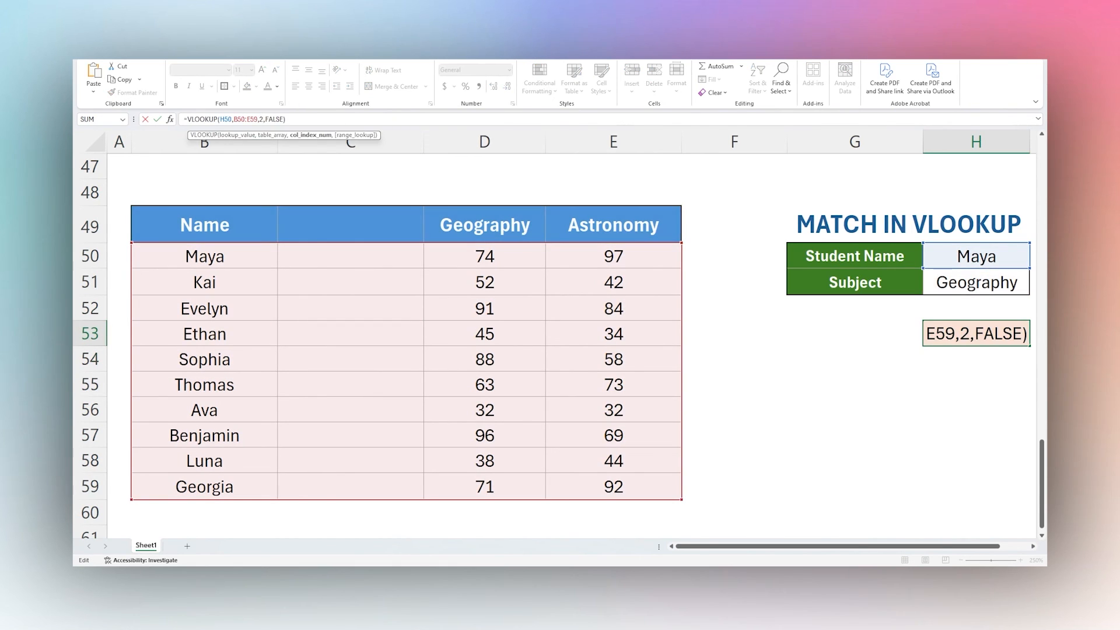
key(Return)
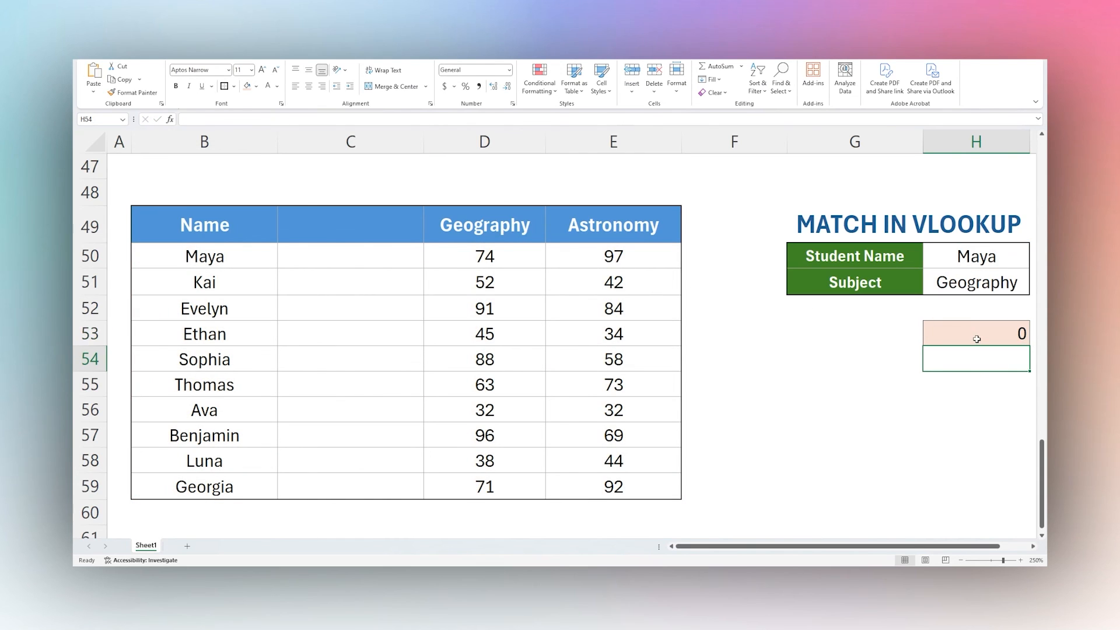
click(975, 333)
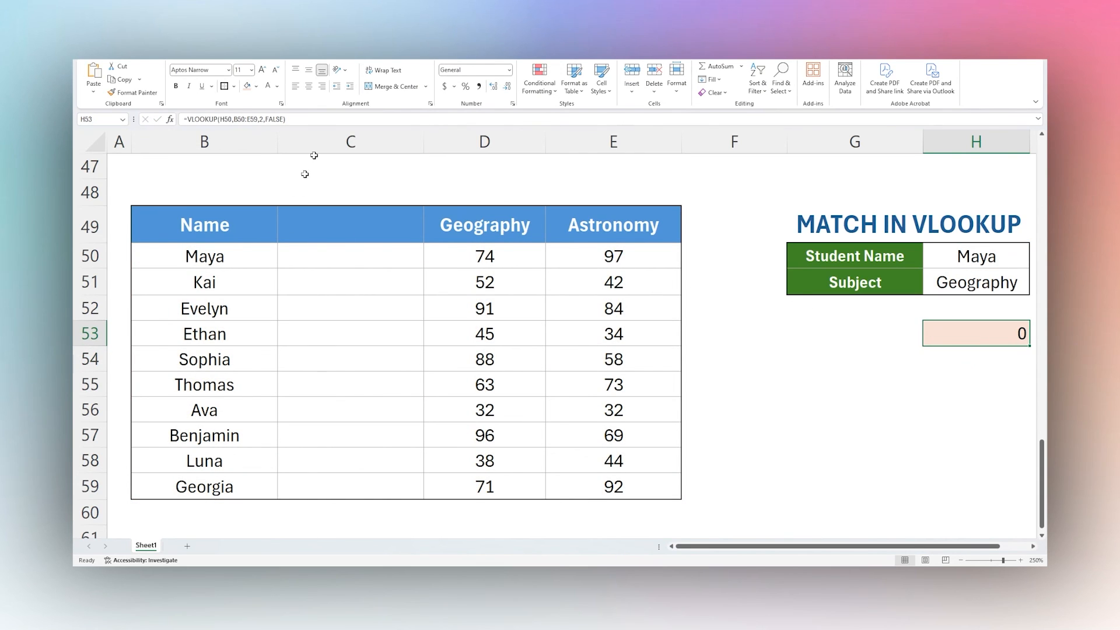
click(350, 141)
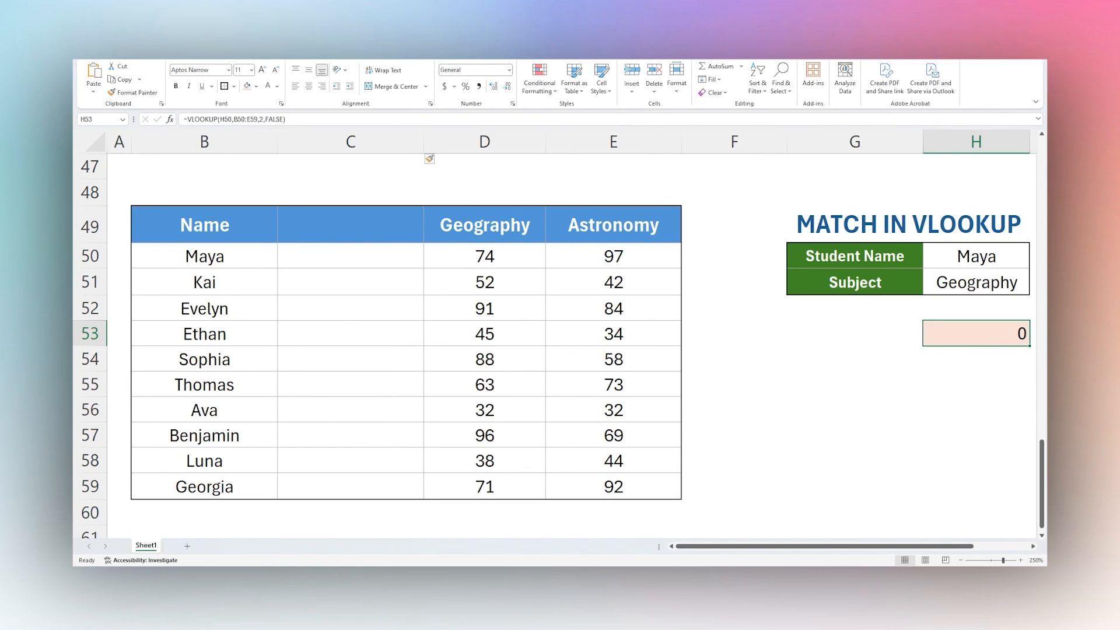
click(854, 332)
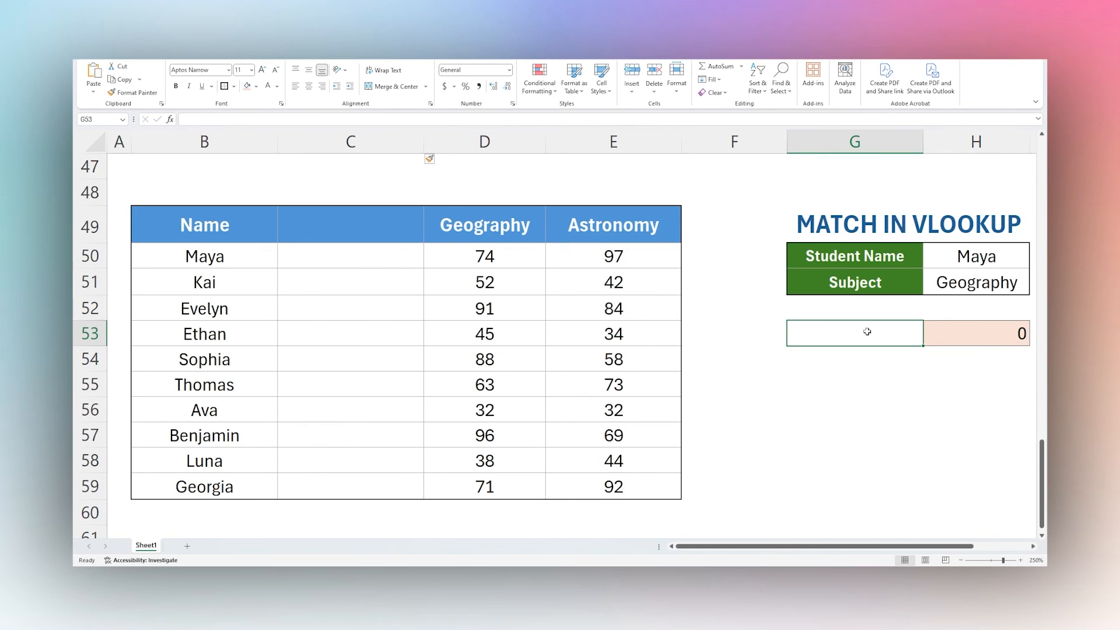
mouse_move(794, 291)
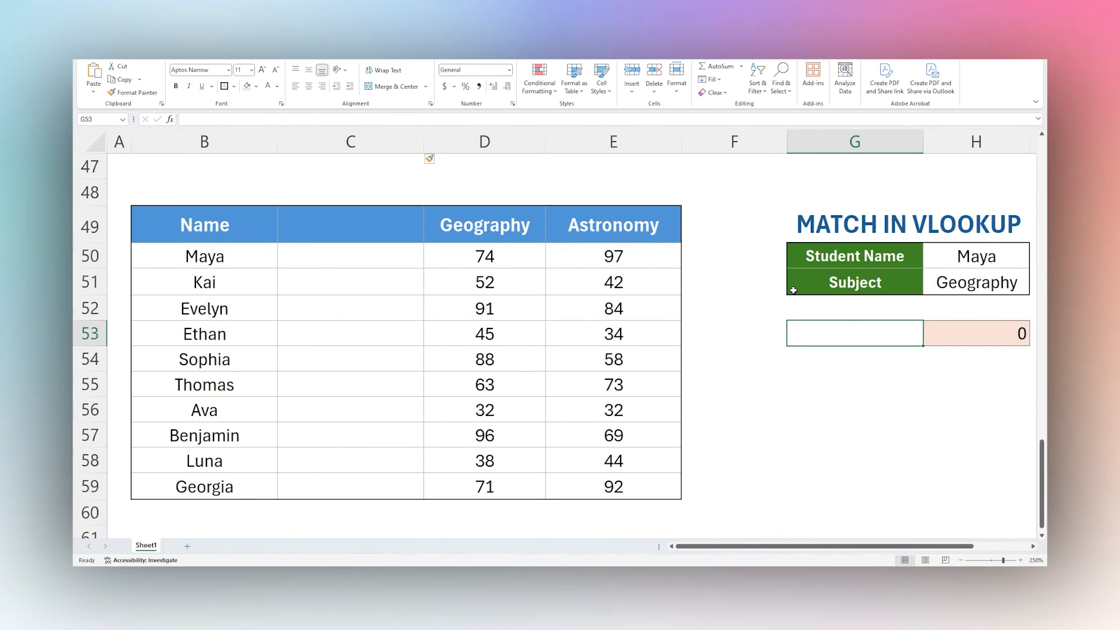
mouse_move(532, 499)
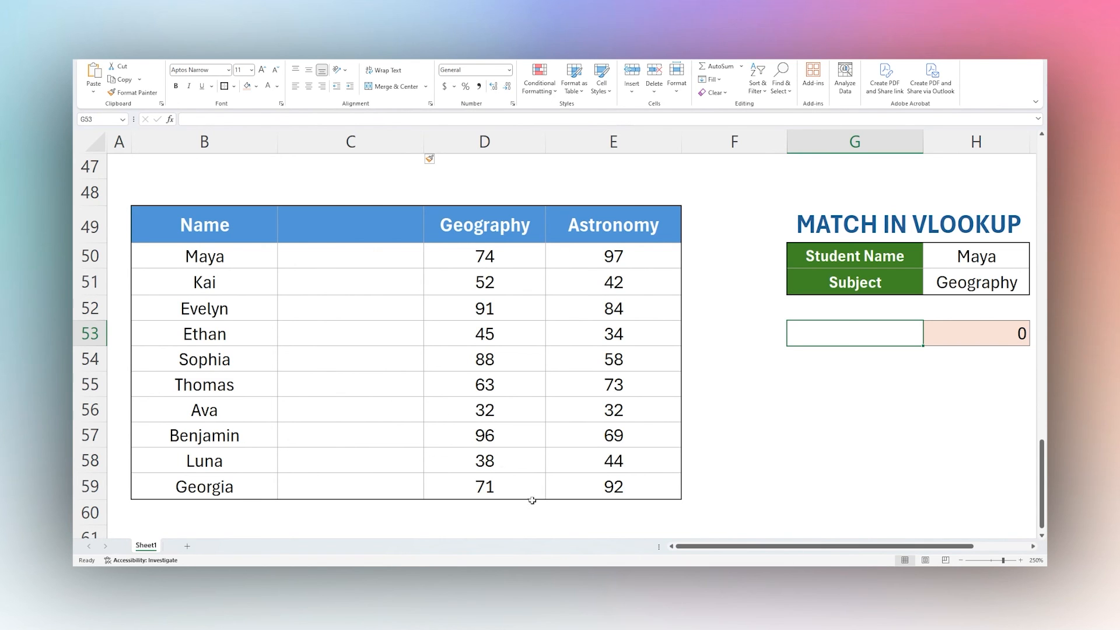